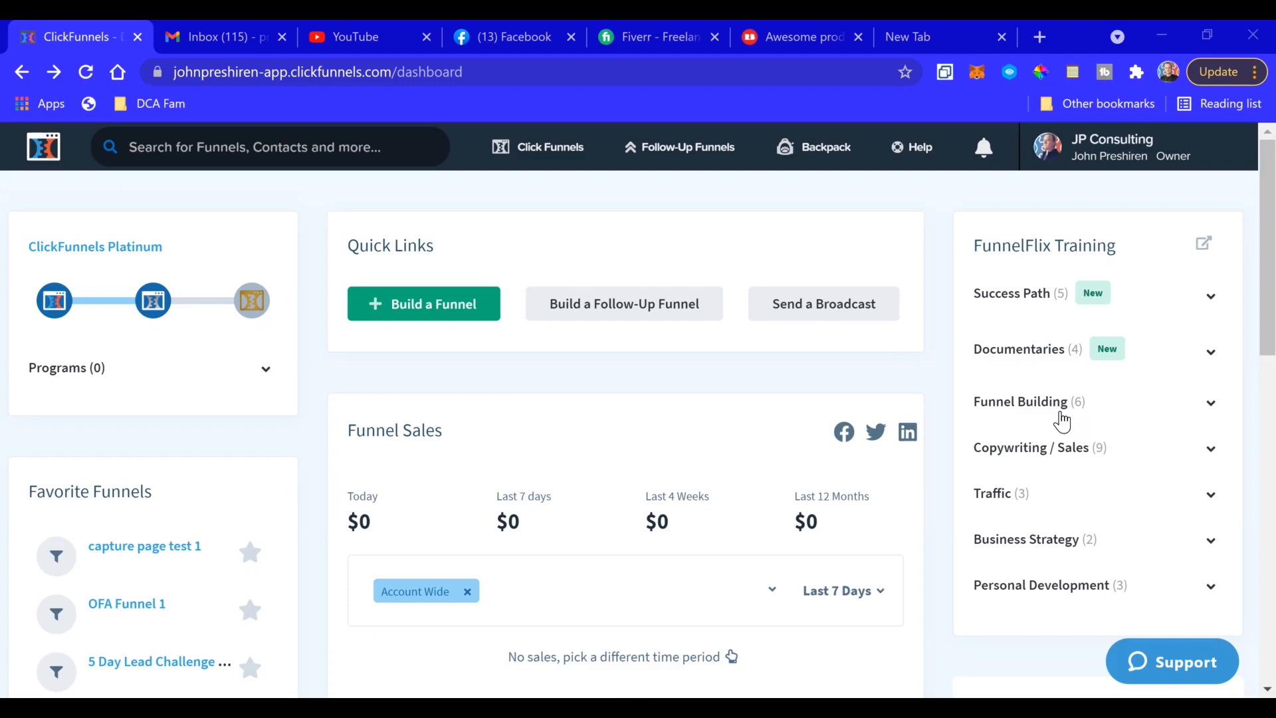
{"action": "mouse_move", "coordinate": [486, 379]}
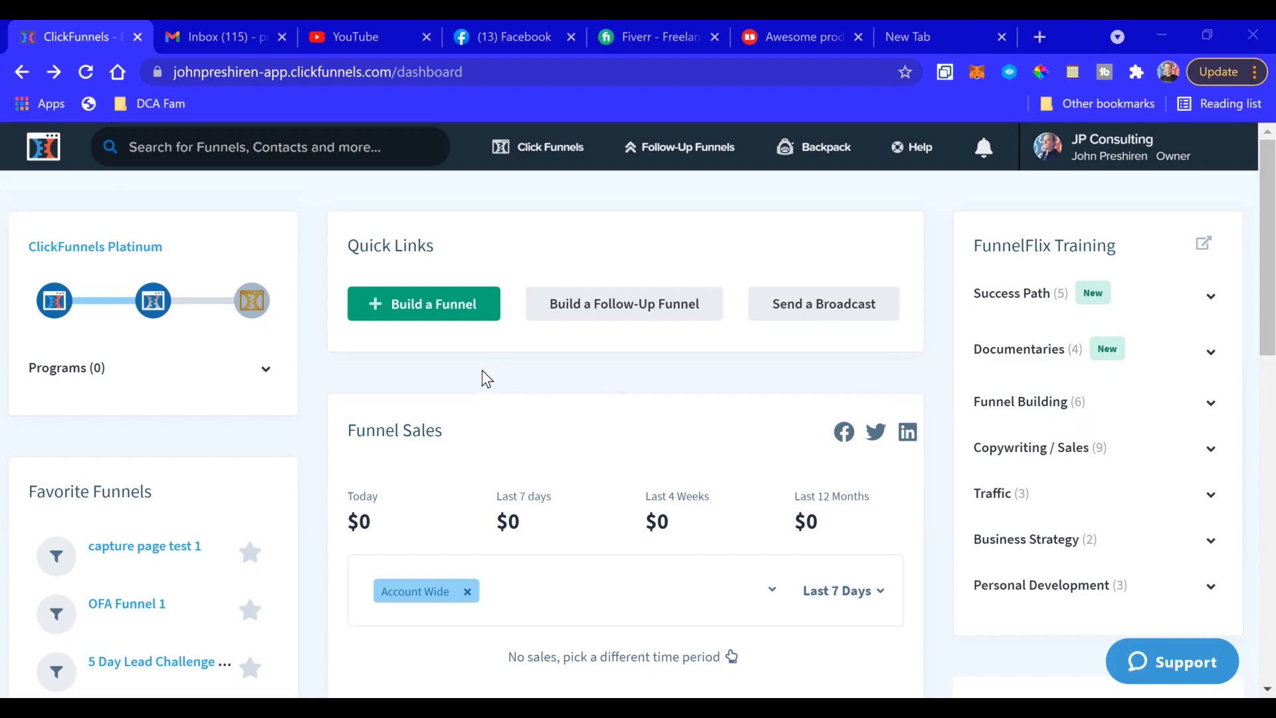
{"action": "mouse_move", "coordinate": [496, 363]}
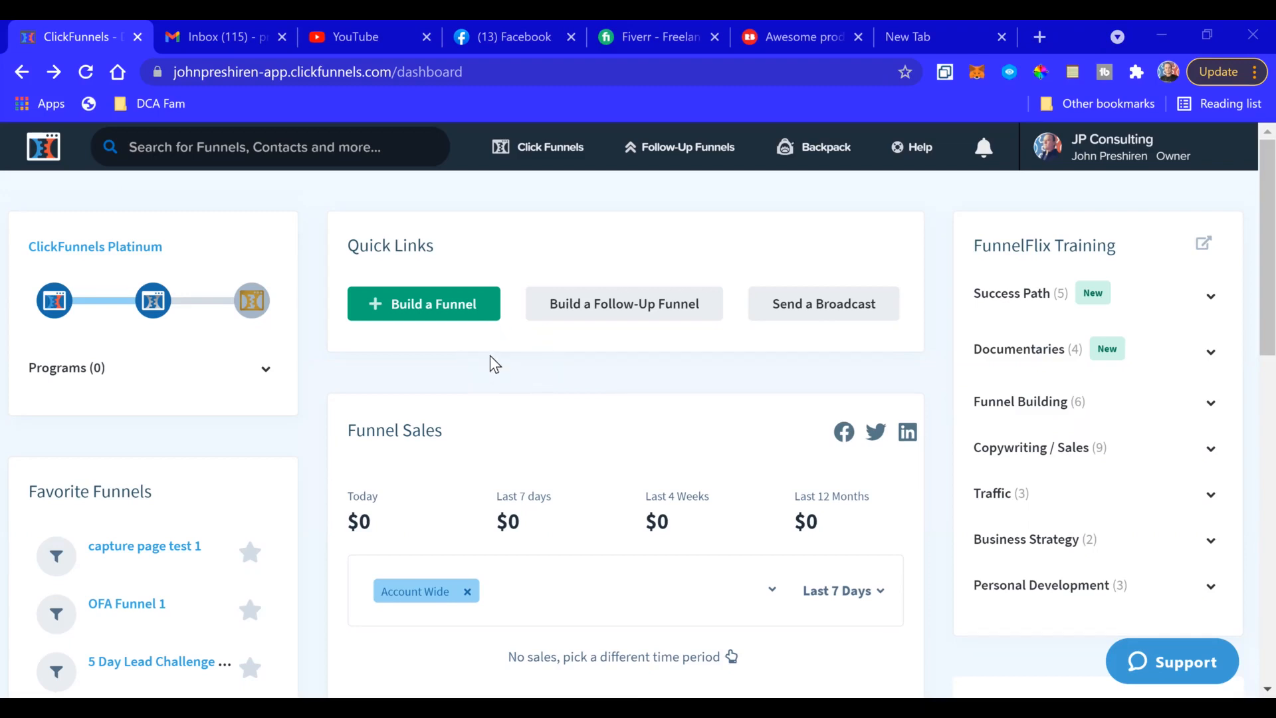
- Start a new funnel with Build a Funnel from the dashboard's Quick Links
{"action": "left_click", "coordinate": [424, 304]}
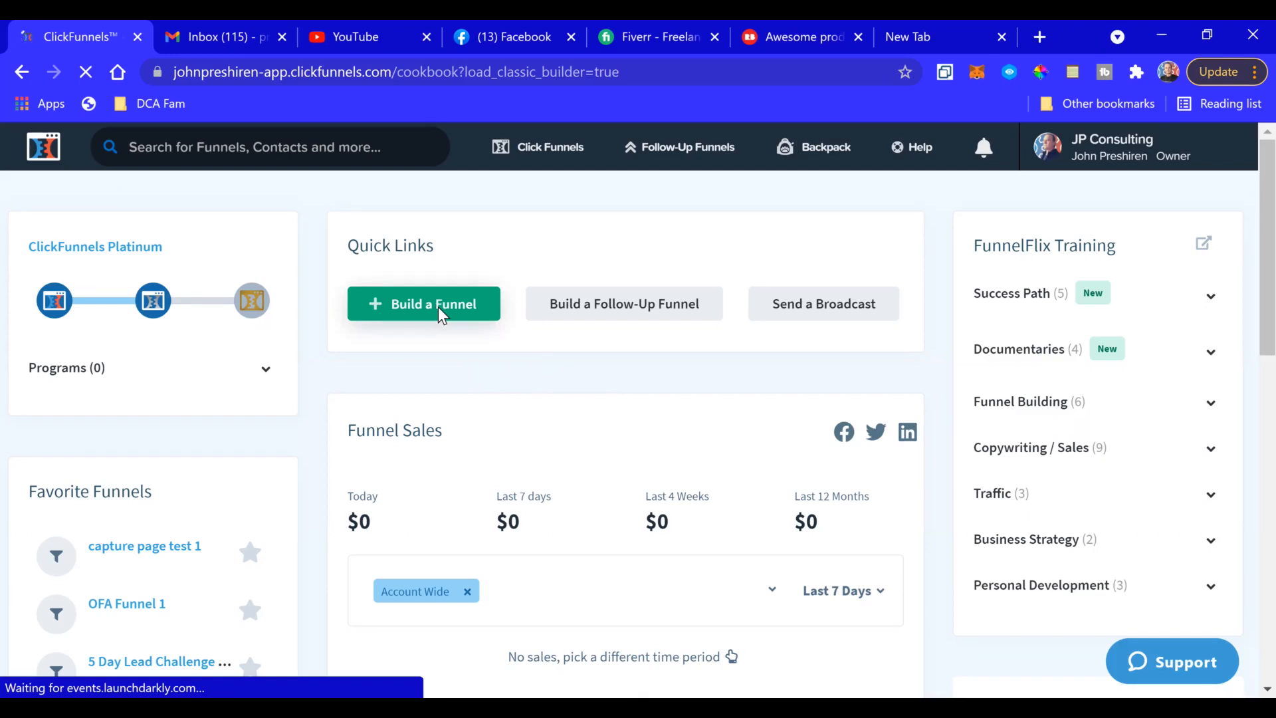
- Build a Collect Emails opt-in funnel named 'capture page test 1'
{"action": "left_click", "coordinate": [424, 304]}
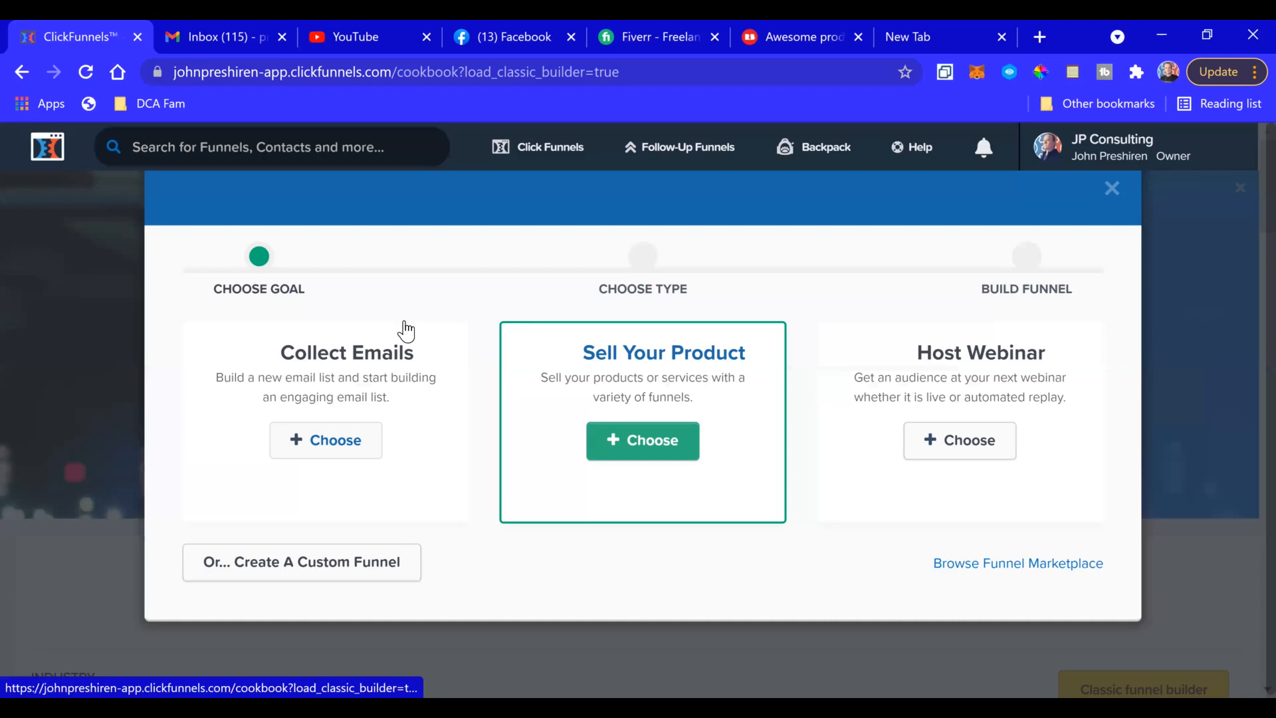
{"action": "left_click", "coordinate": [959, 472]}
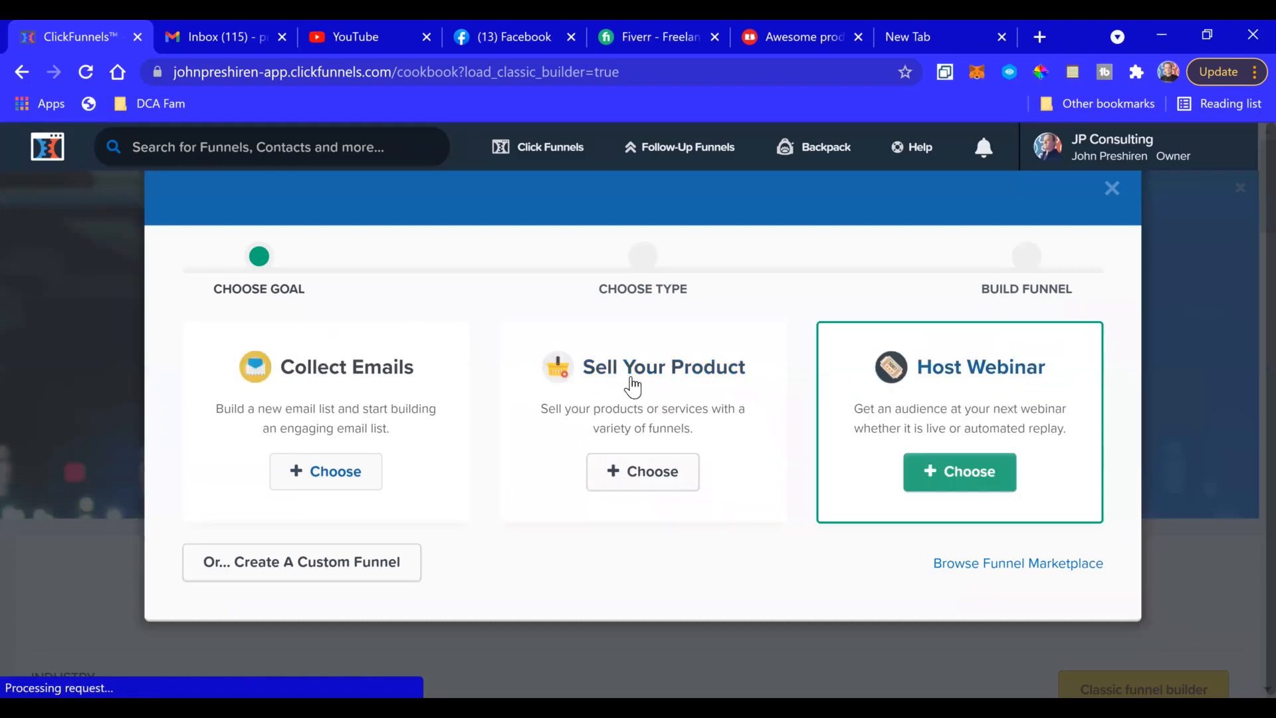
{"action": "mouse_move", "coordinate": [325, 472]}
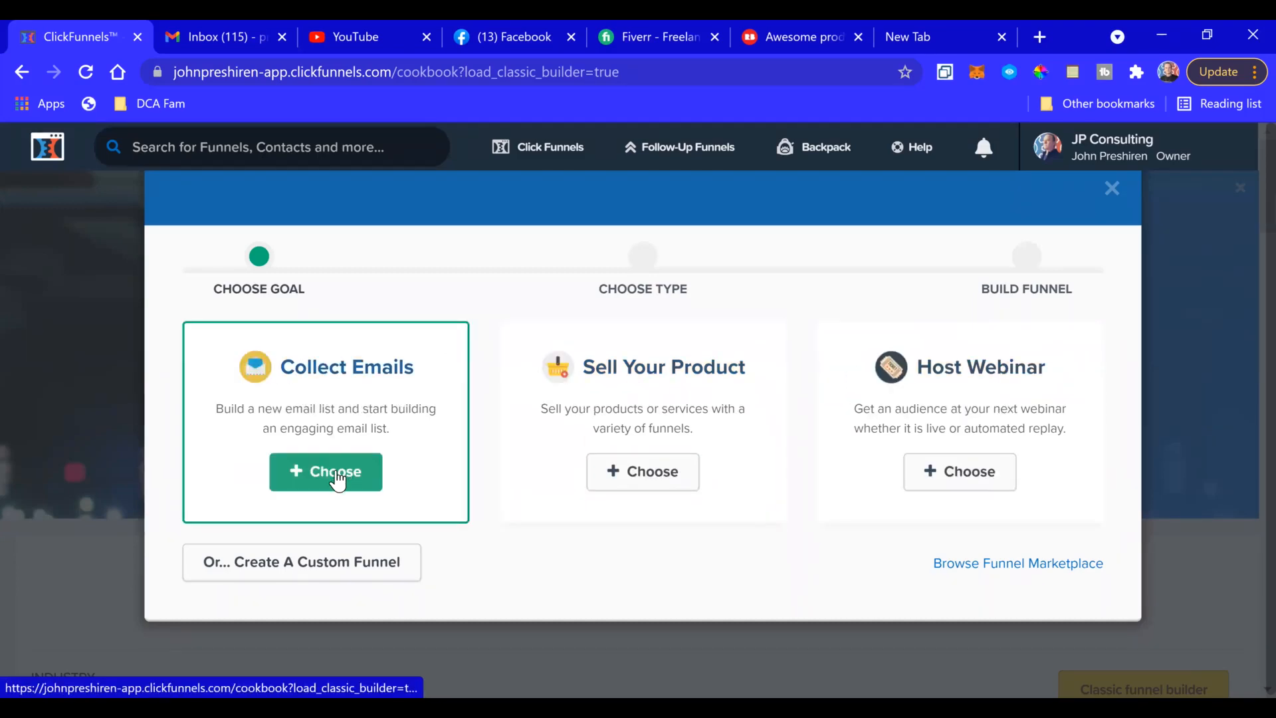
{"action": "left_click", "coordinate": [325, 471]}
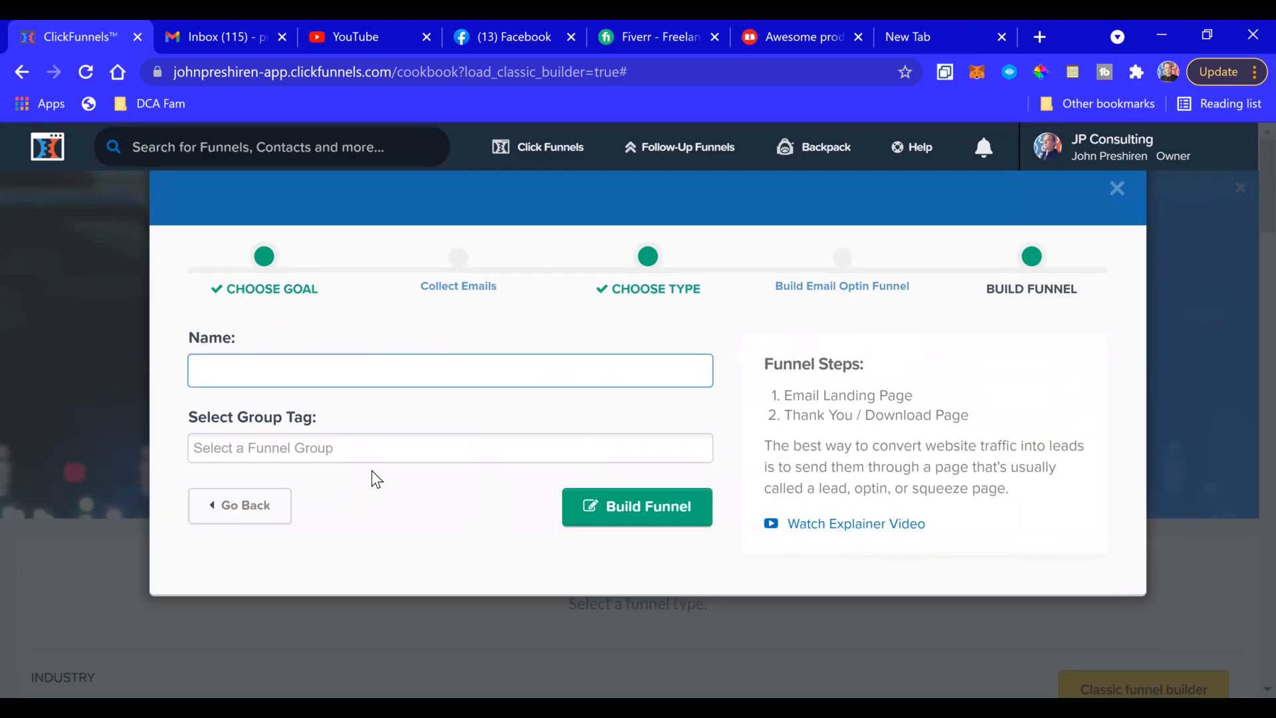
{"action": "type", "text": "cap"}
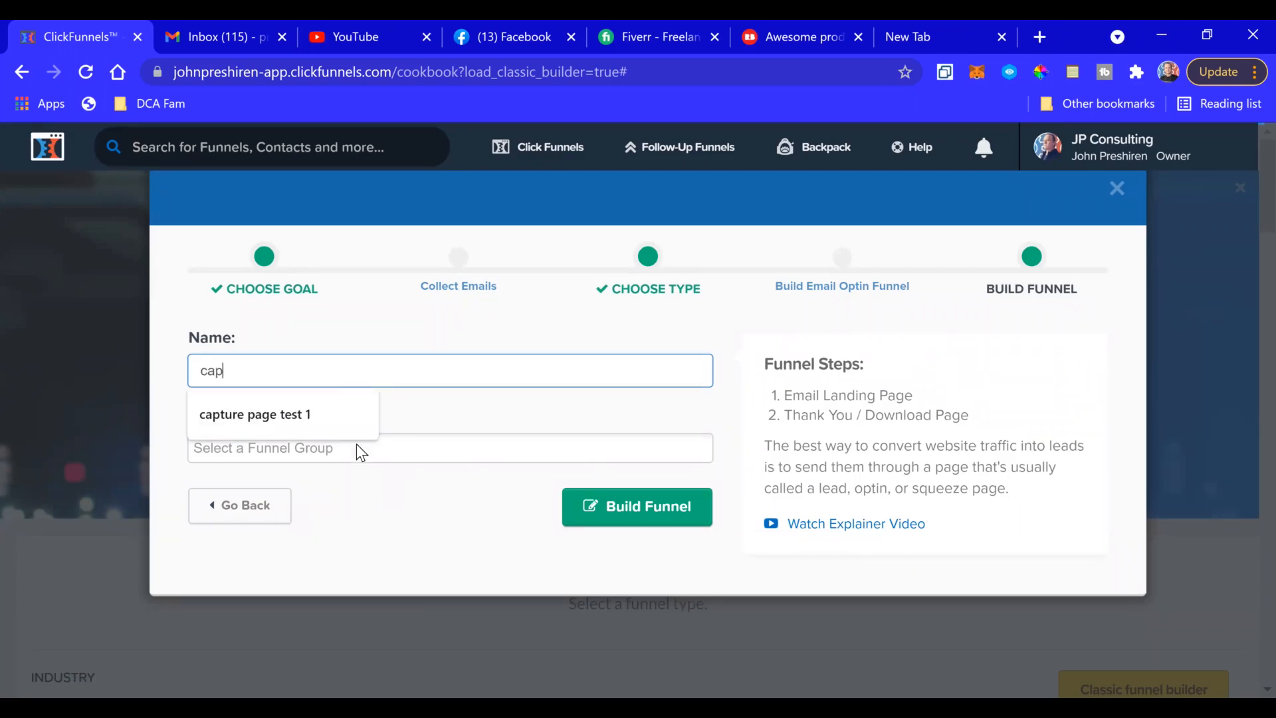
{"action": "left_click", "coordinate": [254, 414]}
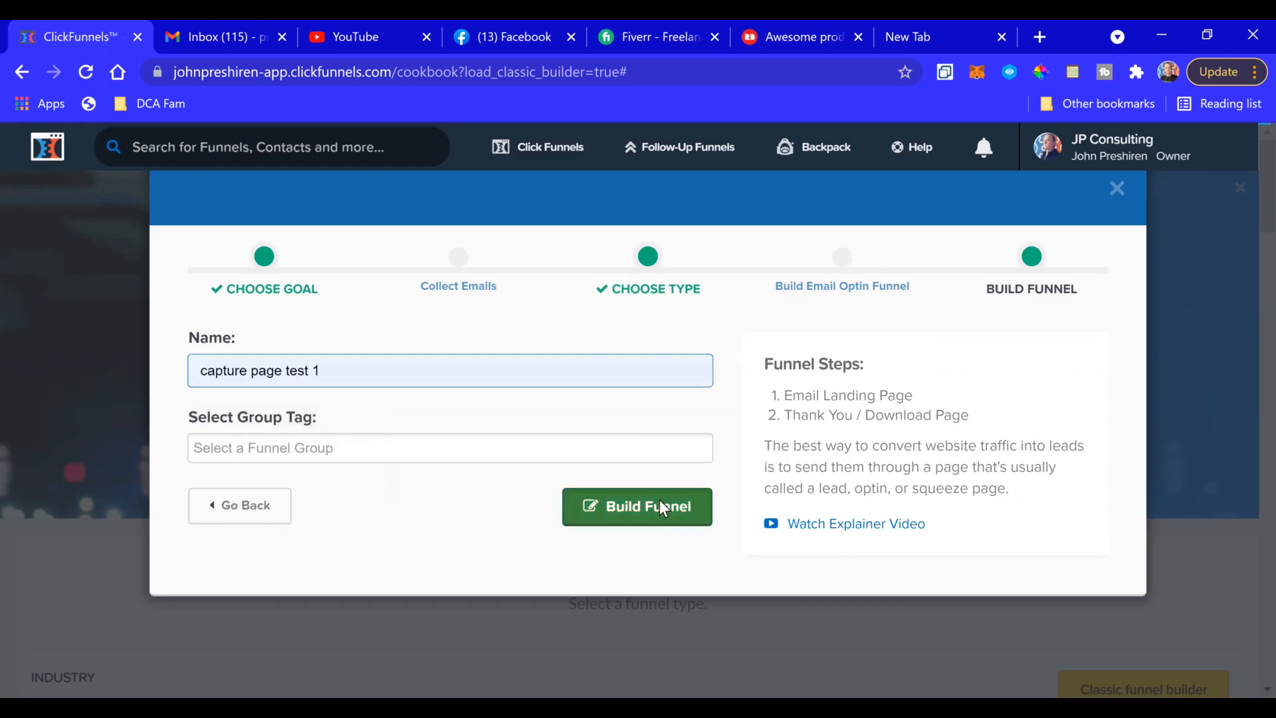
{"action": "left_click", "coordinate": [637, 506]}
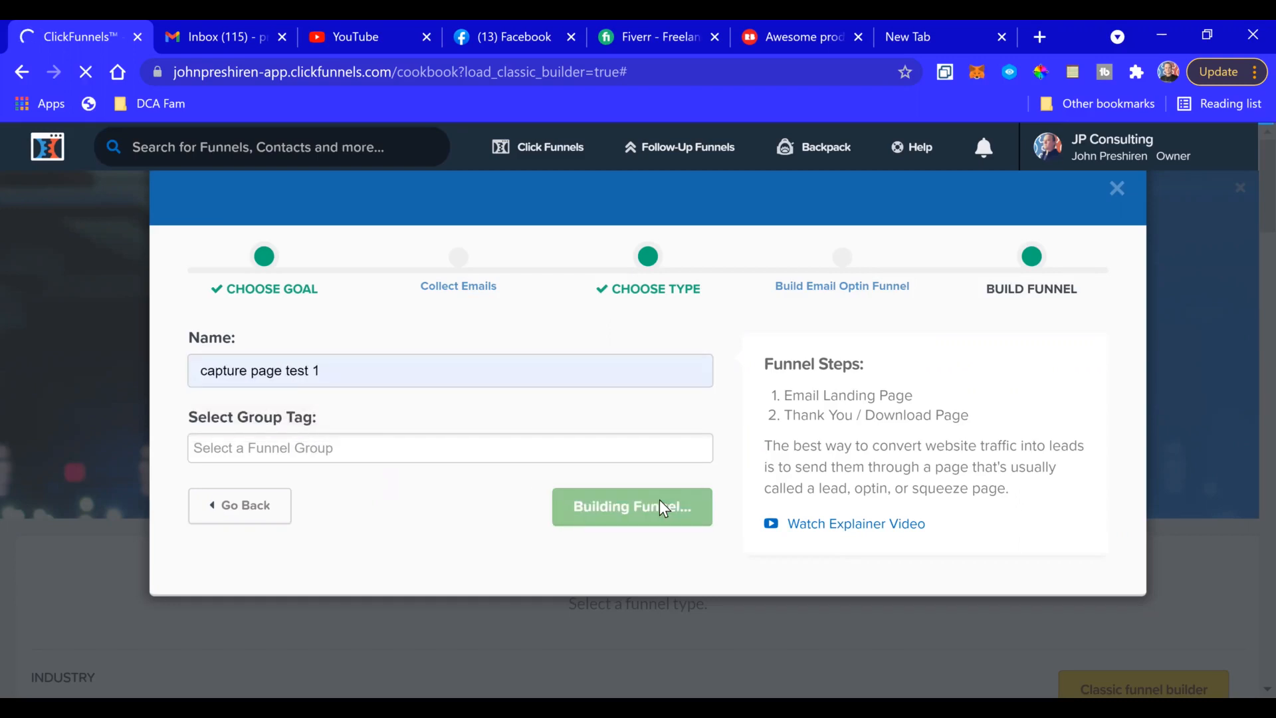
{"action": "left_click", "coordinate": [631, 506]}
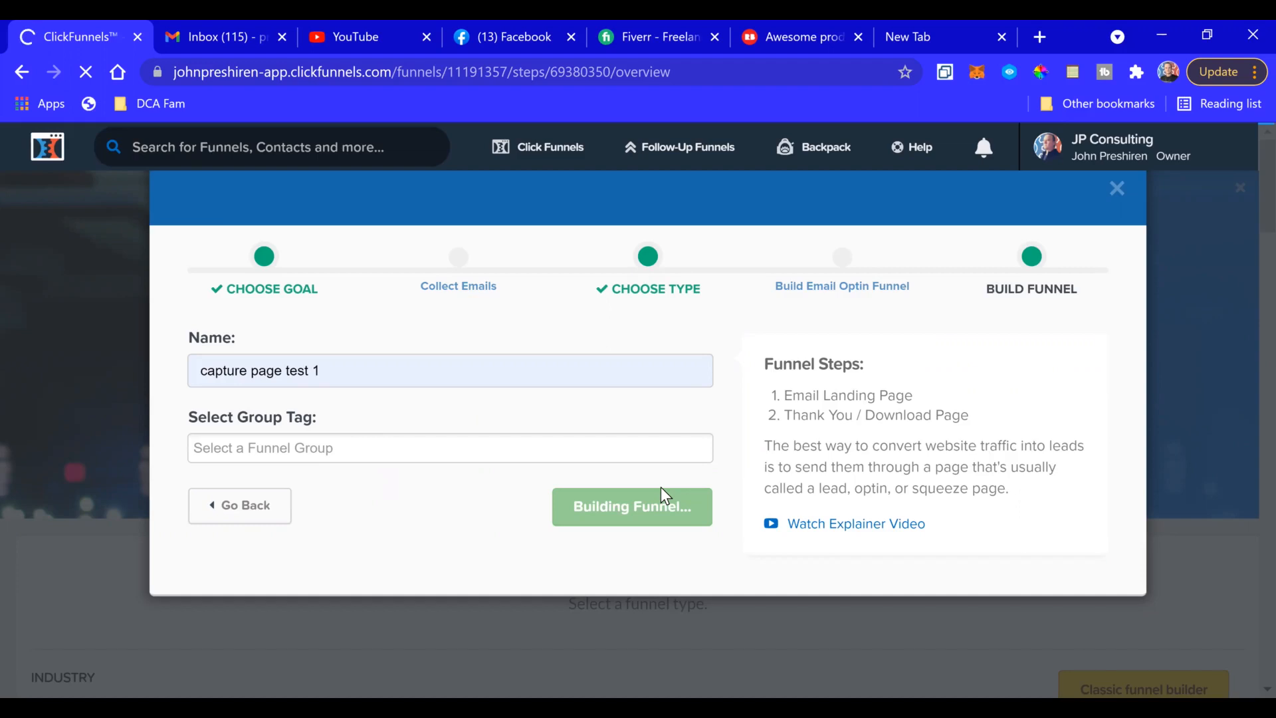
- Select the Minimal Landing Page Style template for the Optin step
{"action": "left_click", "coordinate": [632, 507]}
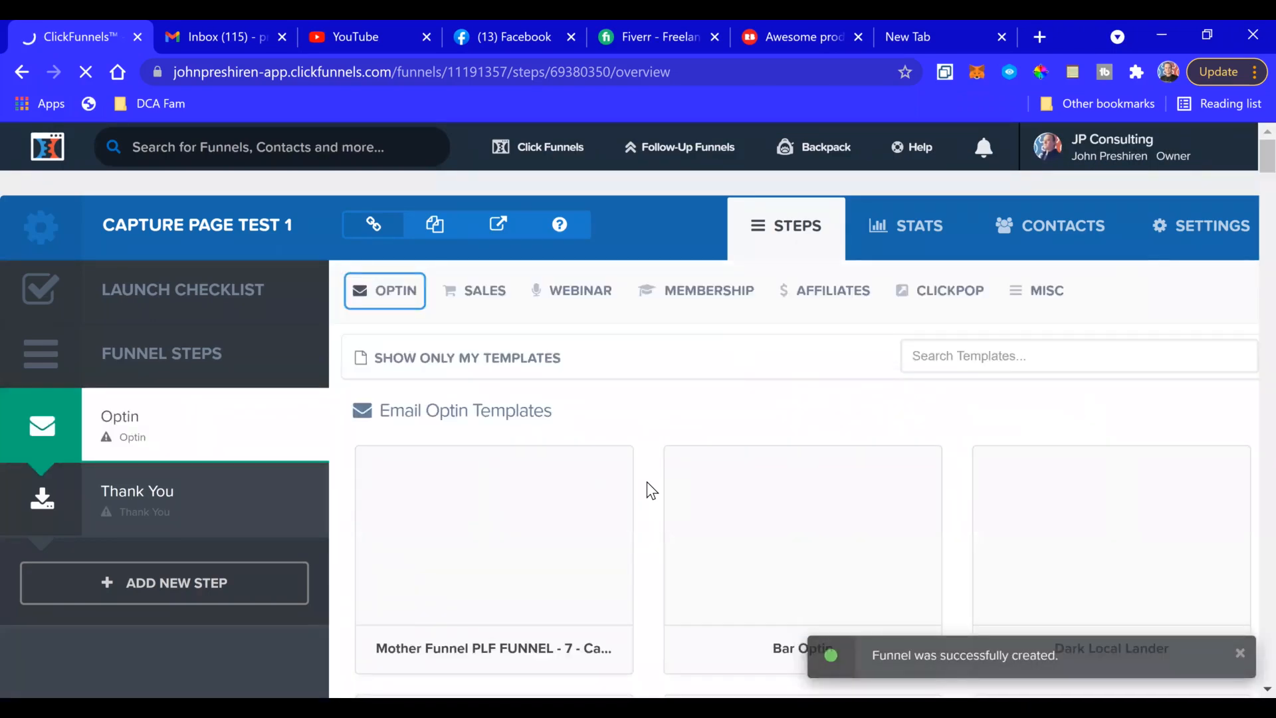
{"action": "scroll", "scroll_direction": "down", "scroll_amount": 3}
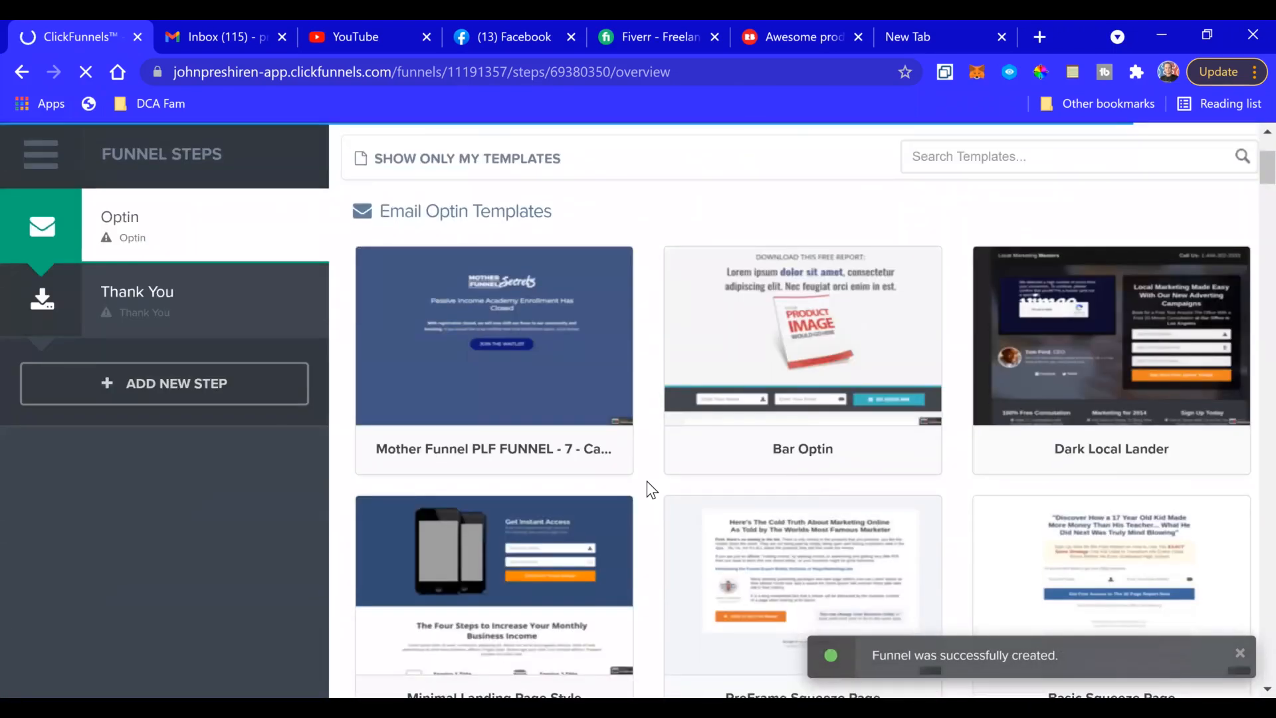
{"action": "scroll", "scroll_direction": "down", "scroll_amount": 3}
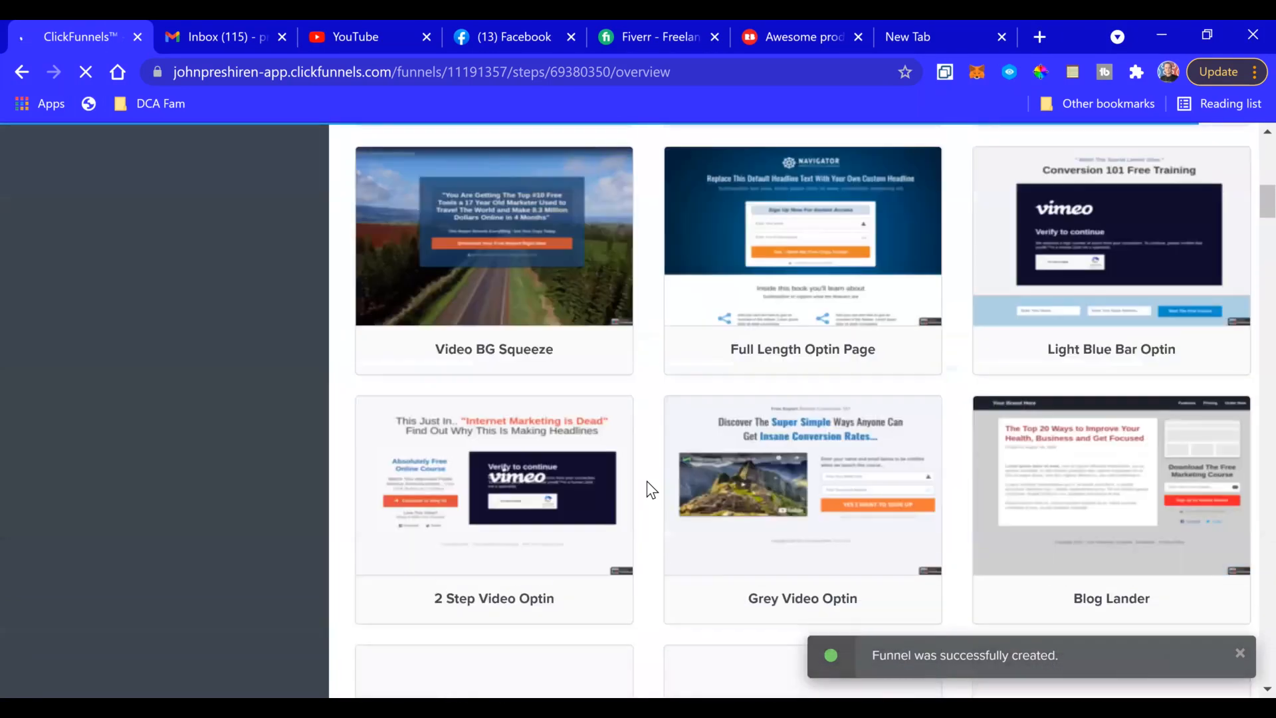
{"action": "scroll", "scroll_direction": "down", "scroll_amount": 3}
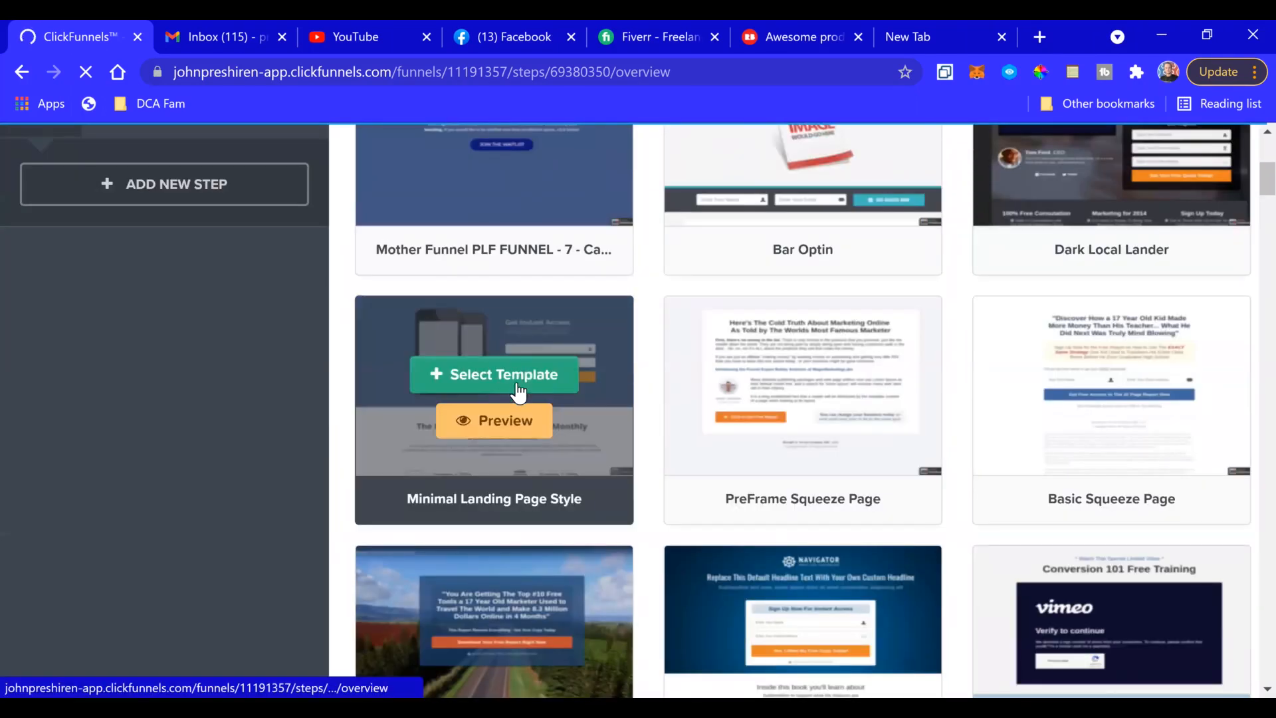
{"action": "left_click", "coordinate": [494, 375]}
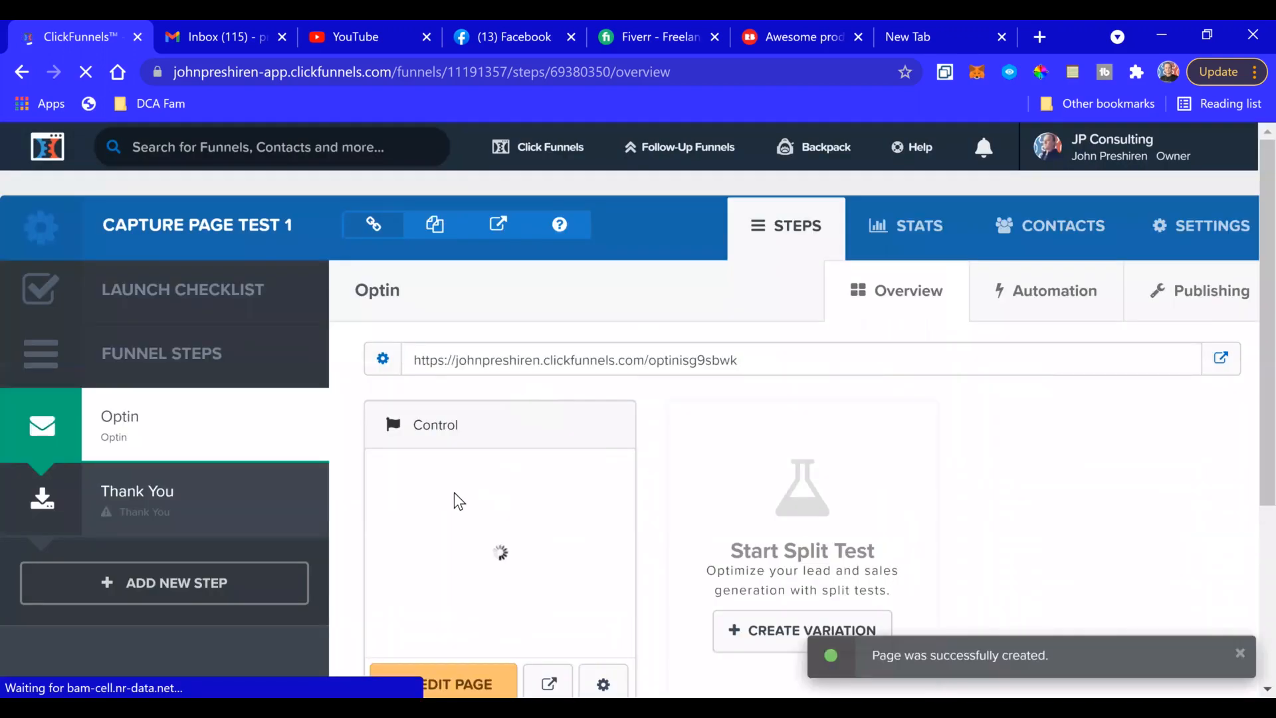
- Open the Control variation of the Optin page in the page editor
{"action": "scroll", "scroll_direction": "down", "scroll_amount": 3}
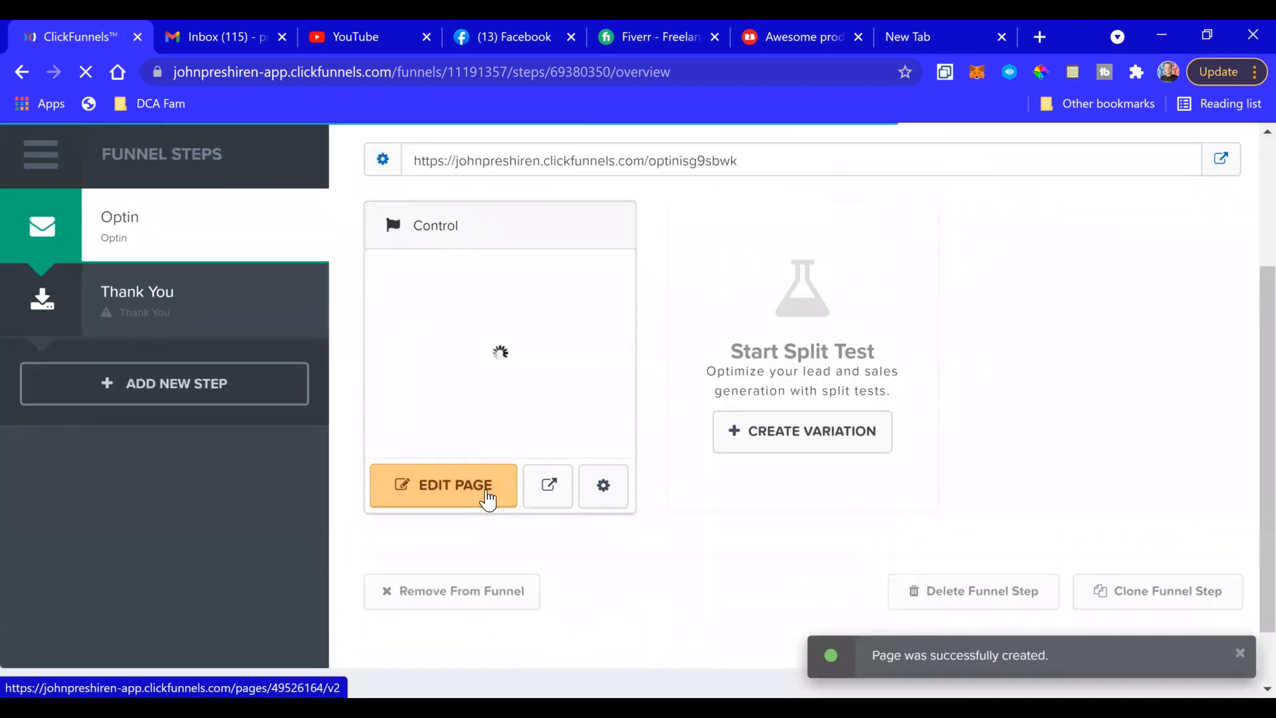
{"action": "left_click", "coordinate": [443, 486]}
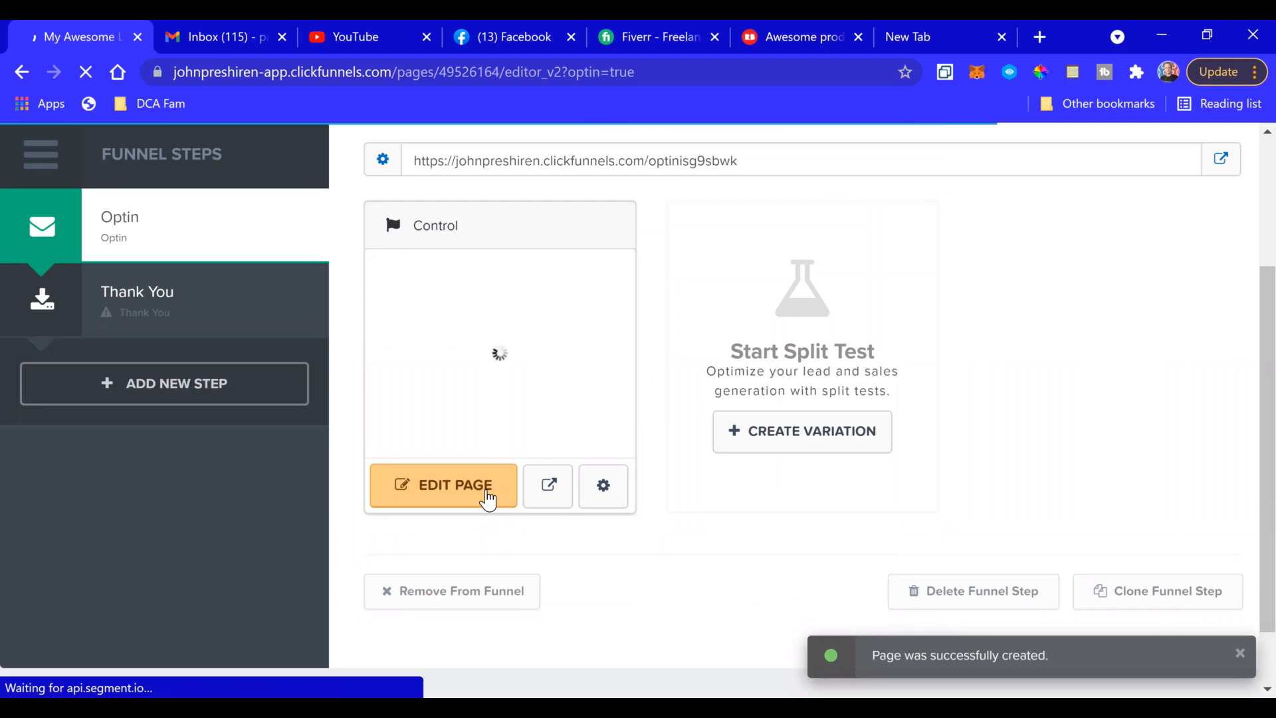
{"action": "left_click", "coordinate": [444, 485]}
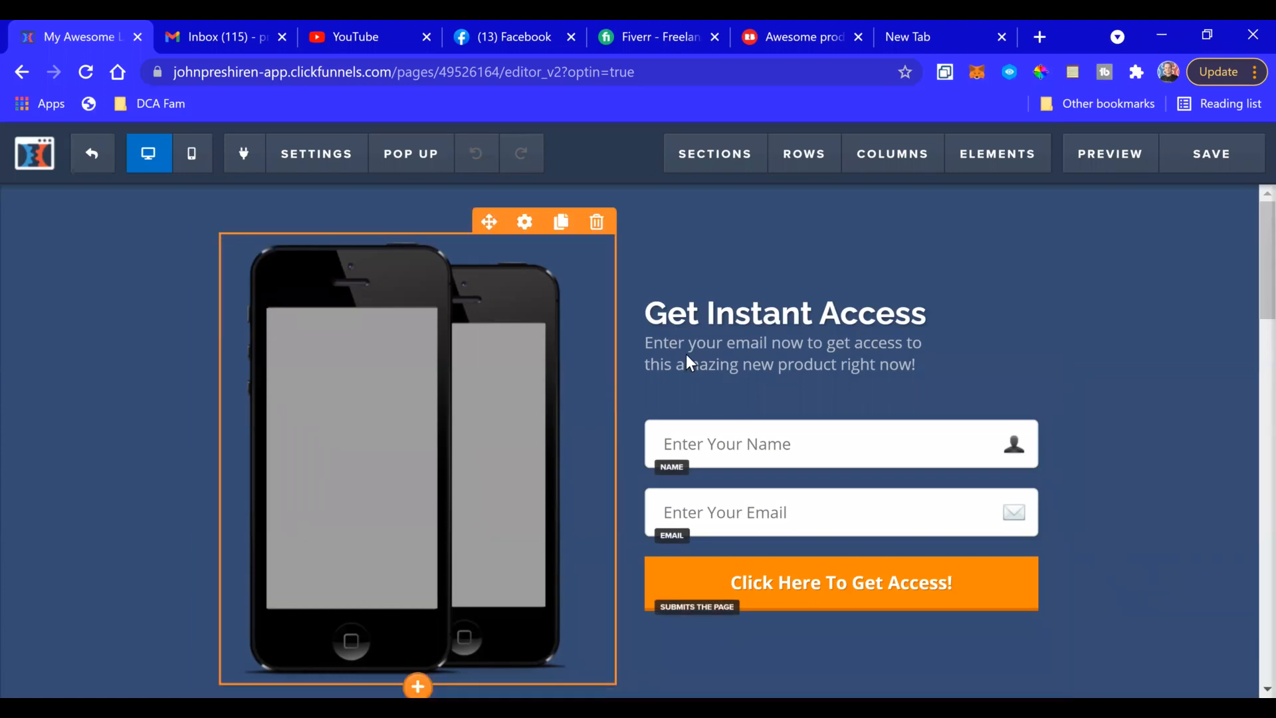
- Replace the 'Get Instant Access' headline with 'Get My Free Capture Page Templates!!!'
{"action": "left_click", "coordinate": [784, 312]}
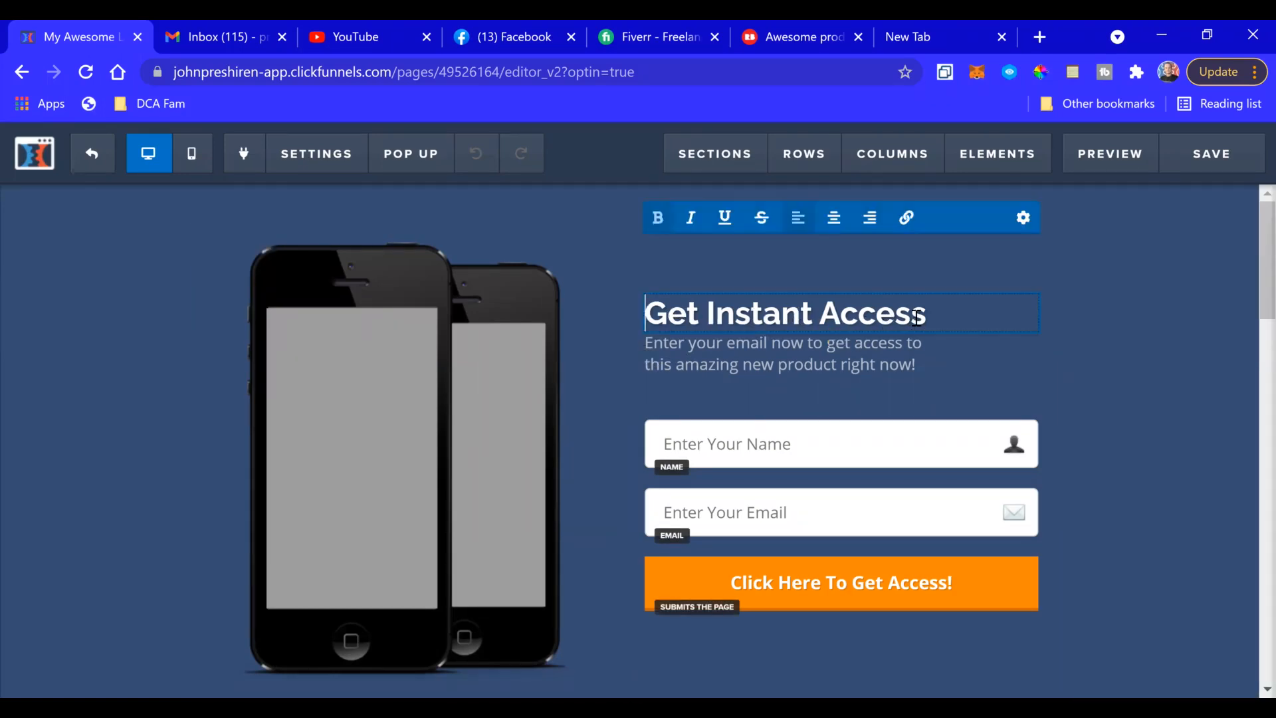
{"action": "triple_click", "coordinate": [783, 313]}
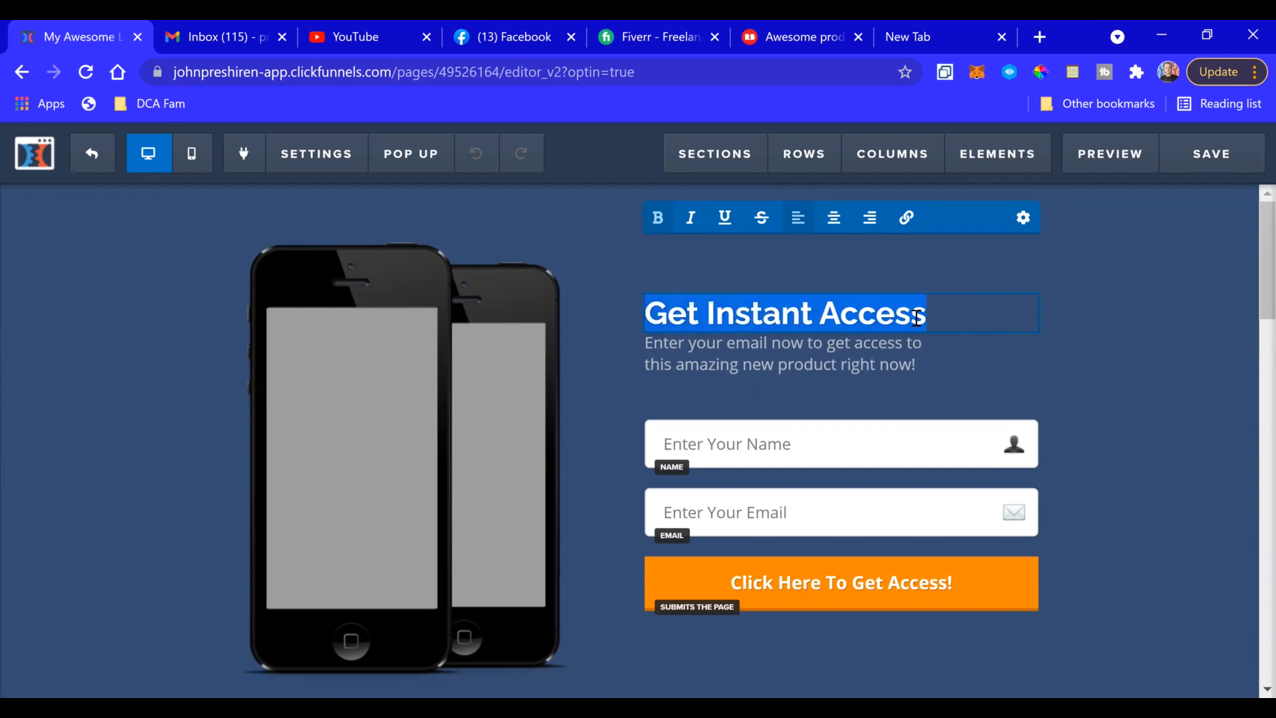
{"action": "type", "text": "M"}
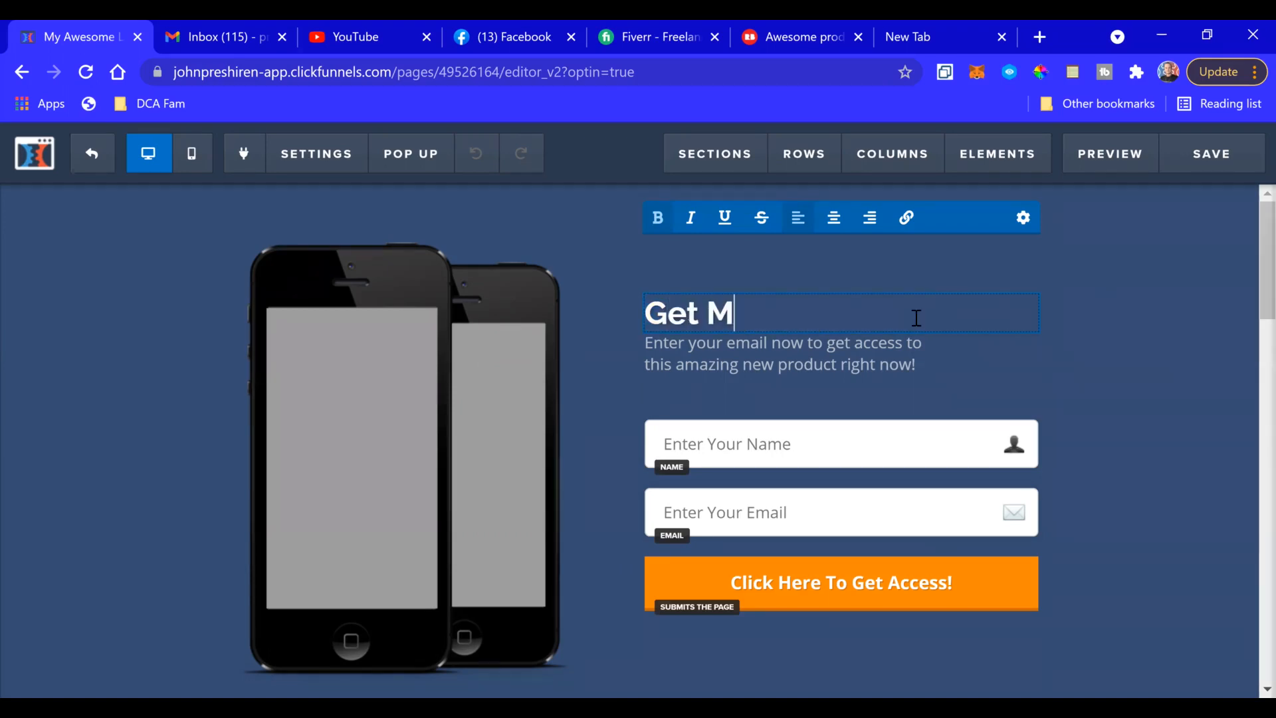
{"action": "type", "text": "y Free"}
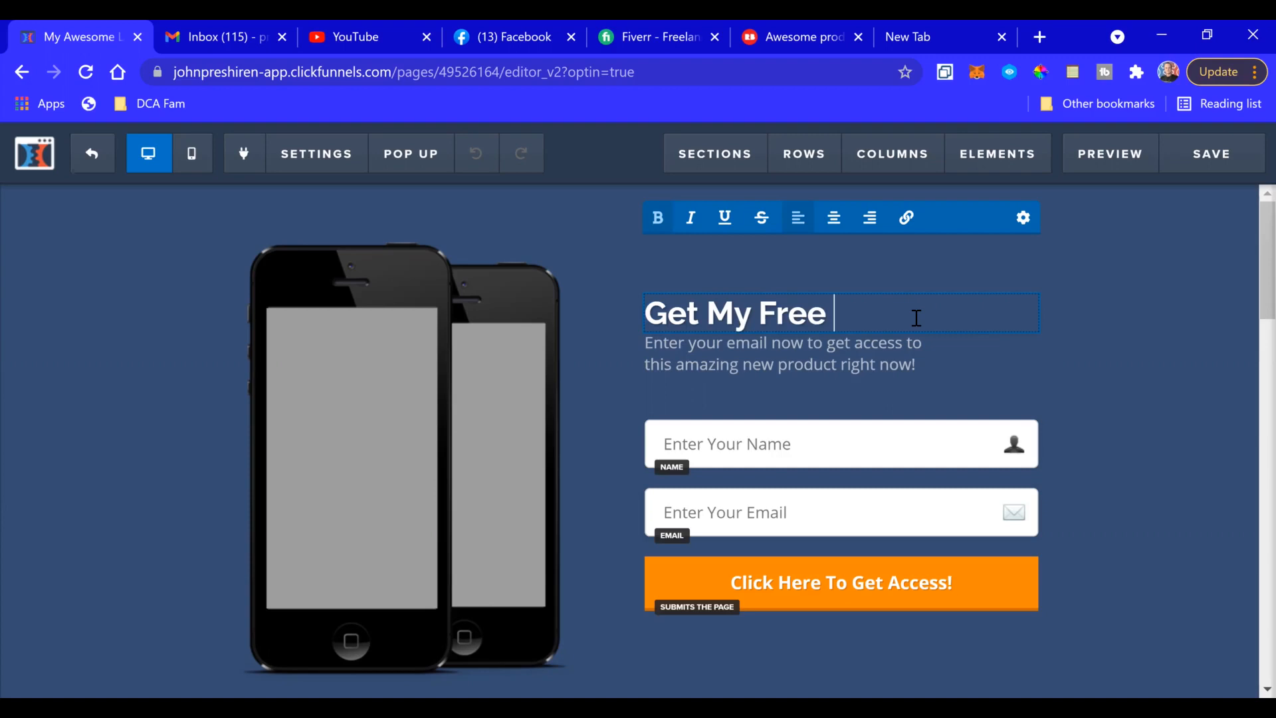
{"action": "type", "text": "Capture Page Templ"}
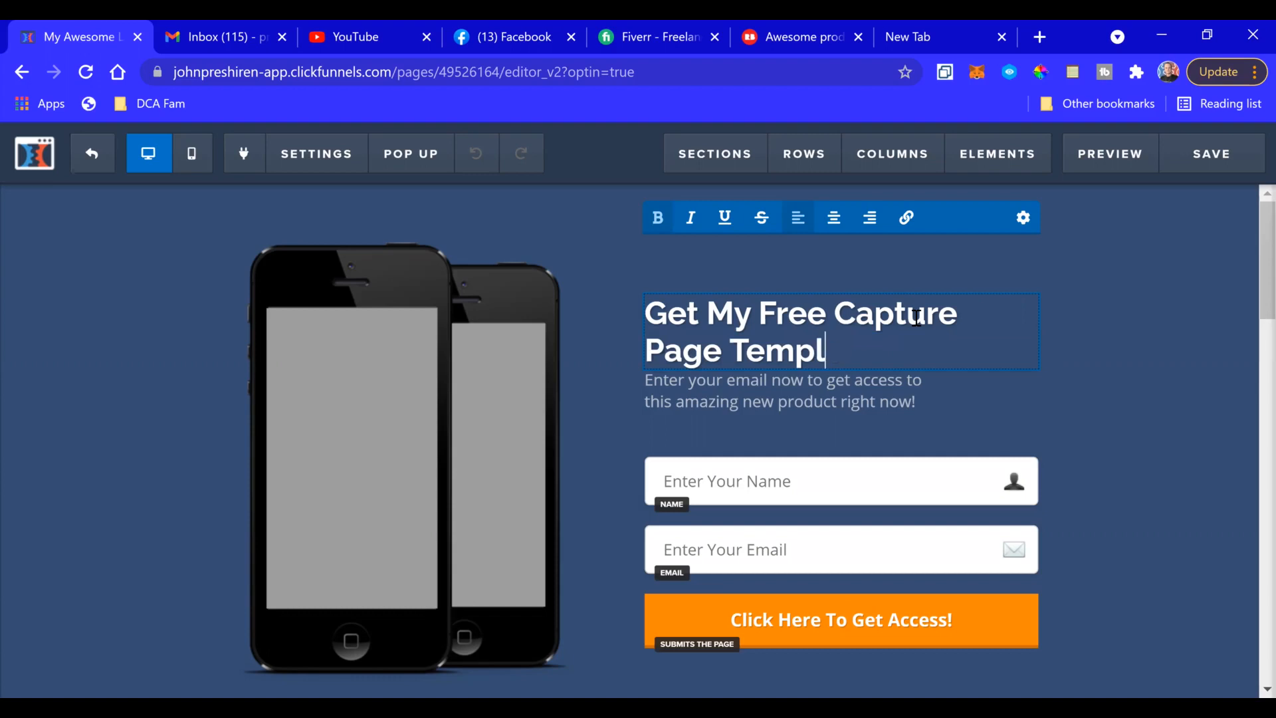
{"action": "type", "text": "ates"}
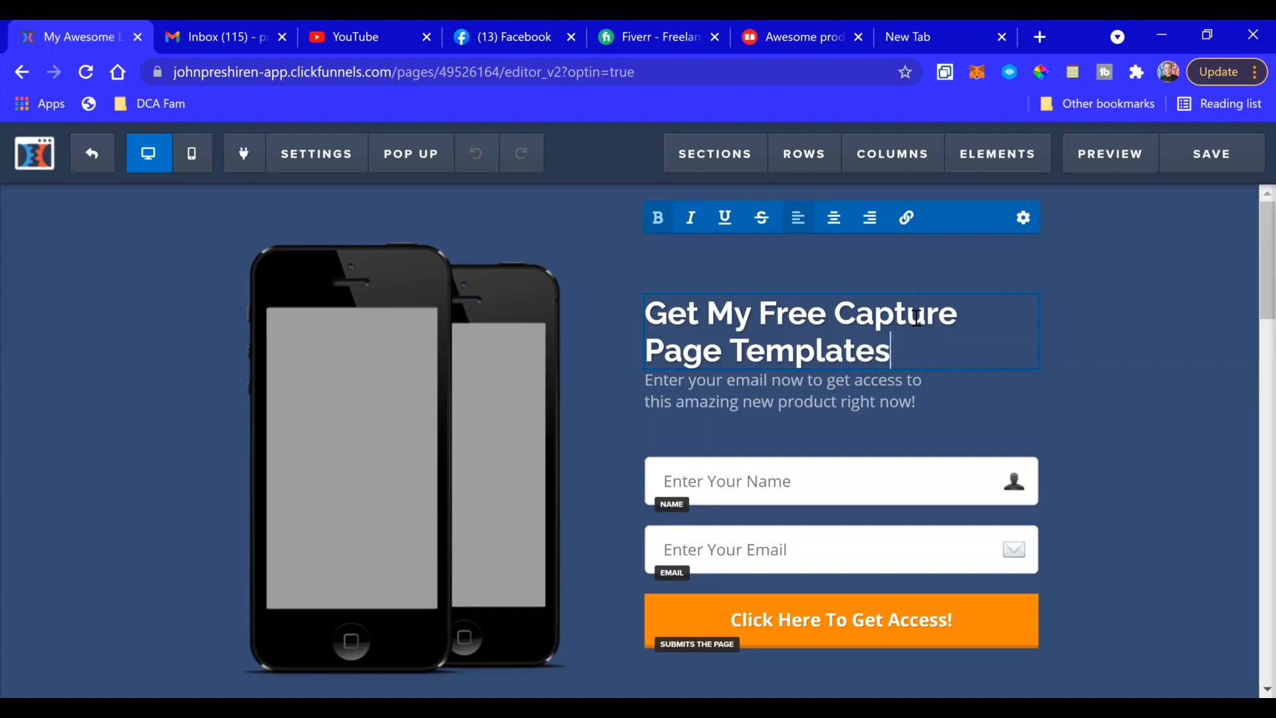
{"action": "type", "text": "!!!"}
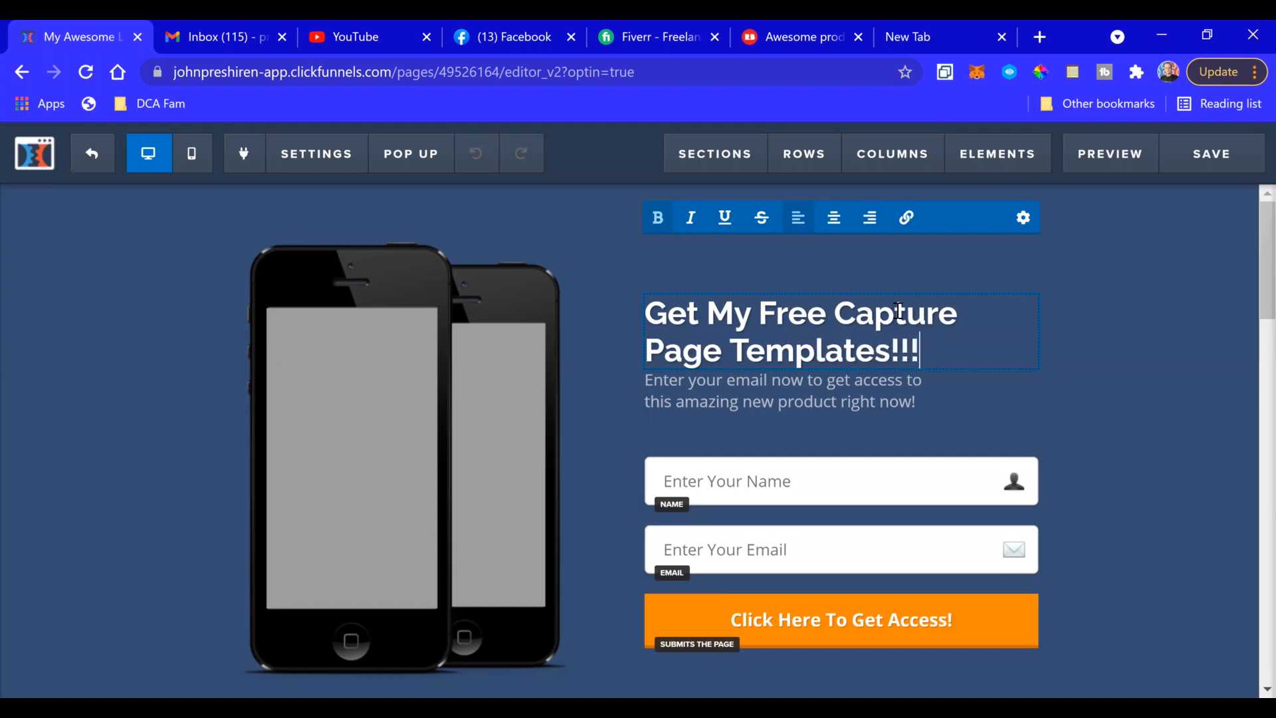
{"action": "left_click", "coordinate": [316, 153]}
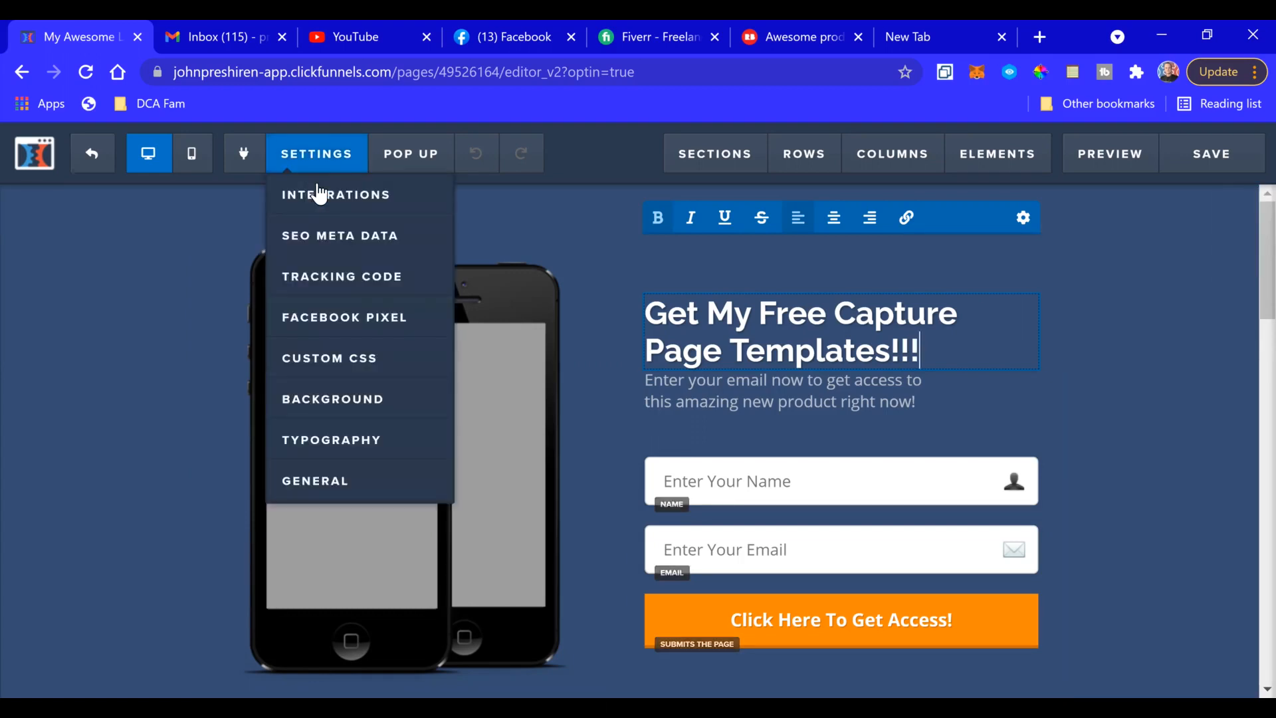
- Set email integration to ClickFunnels Internal, Add To List, The Affiliate Marketing Cookbook
{"action": "left_click", "coordinate": [335, 194]}
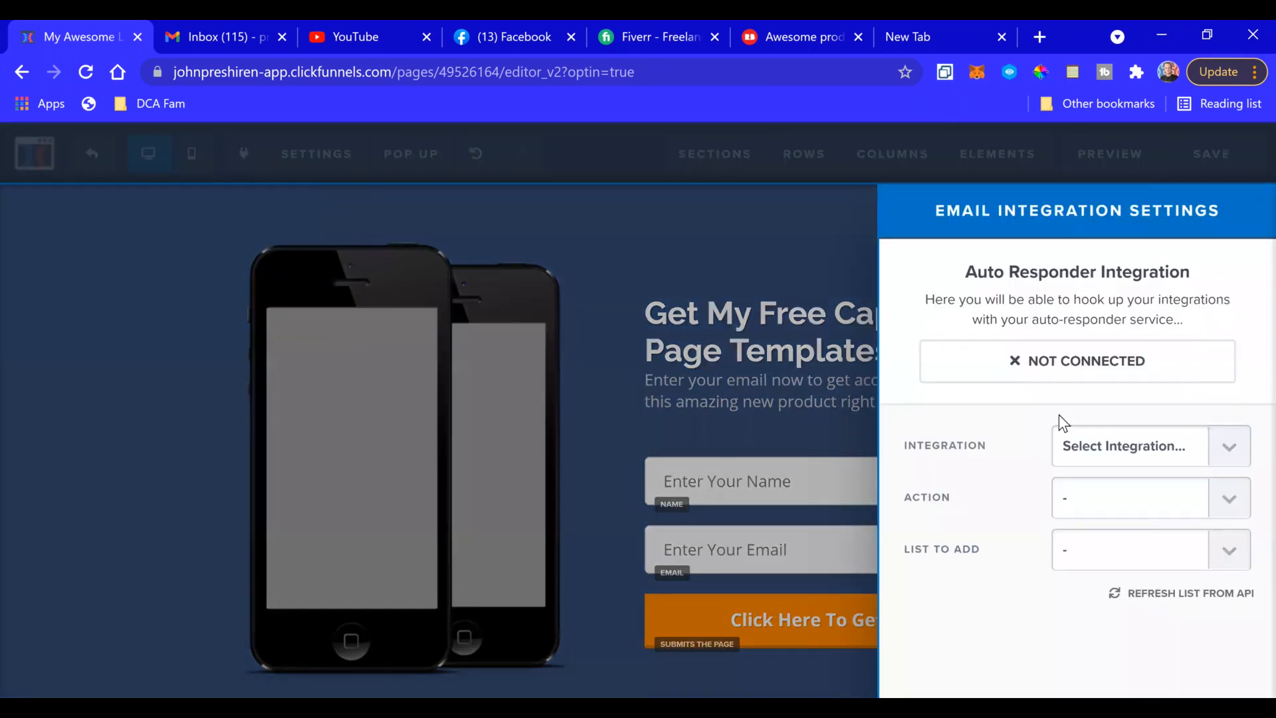
{"action": "left_click", "coordinate": [1145, 446]}
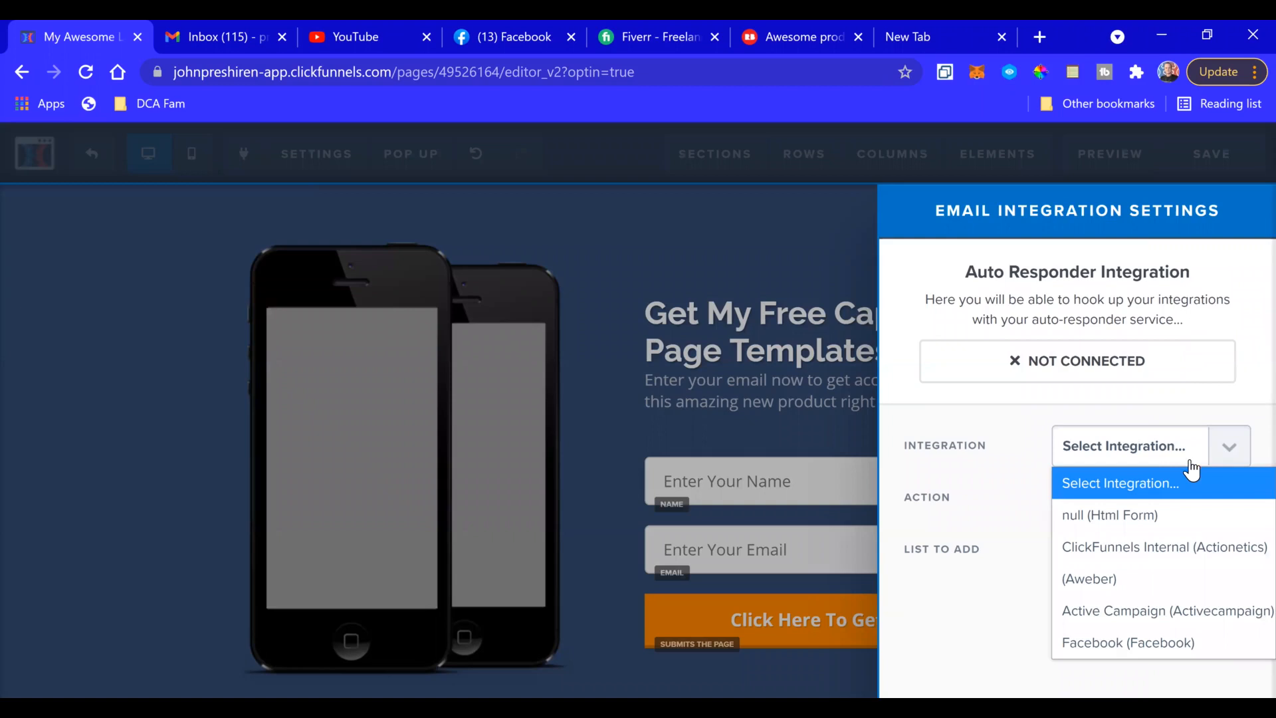
{"action": "mouse_move", "coordinate": [1159, 643]}
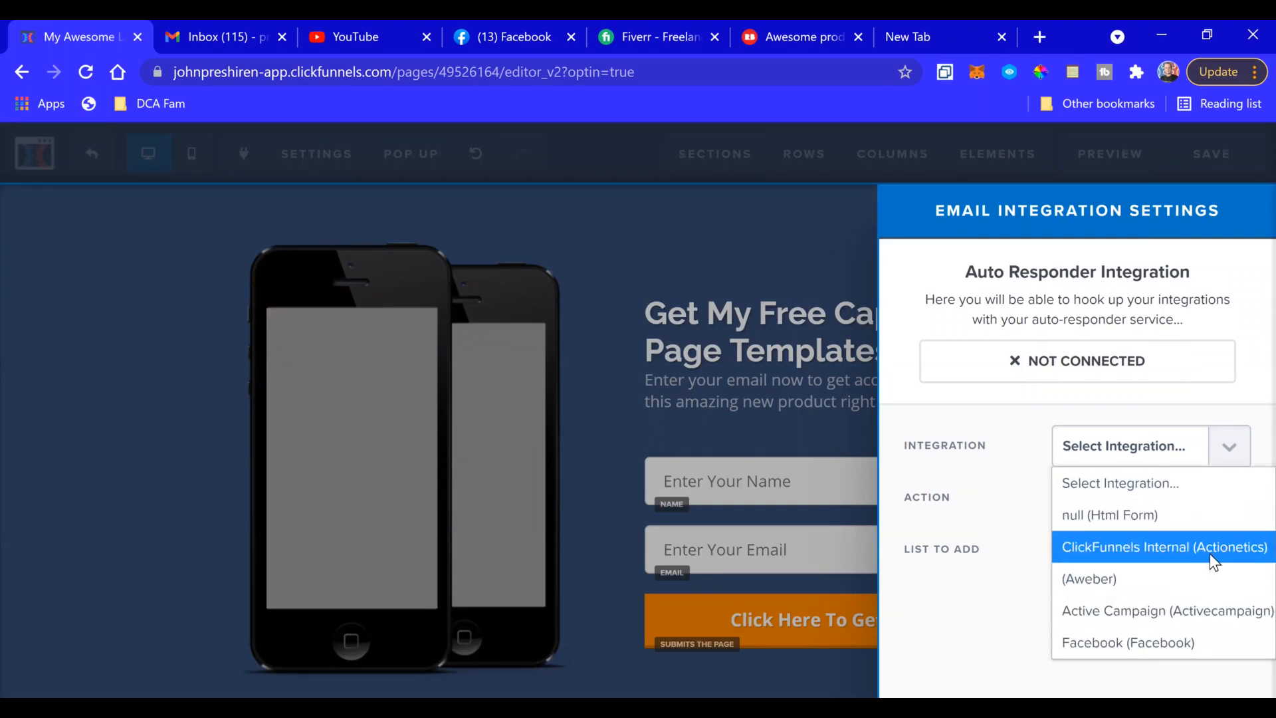
{"action": "mouse_move", "coordinate": [1178, 556]}
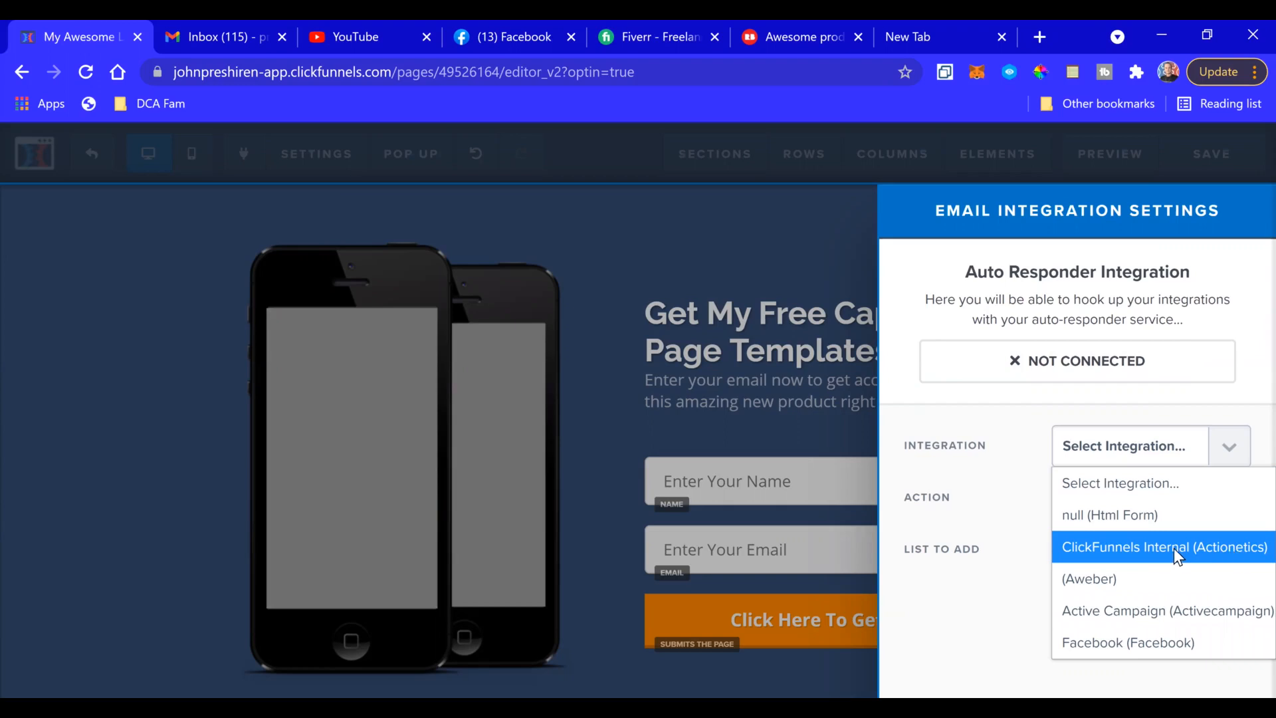
{"action": "mouse_move", "coordinate": [1154, 556]}
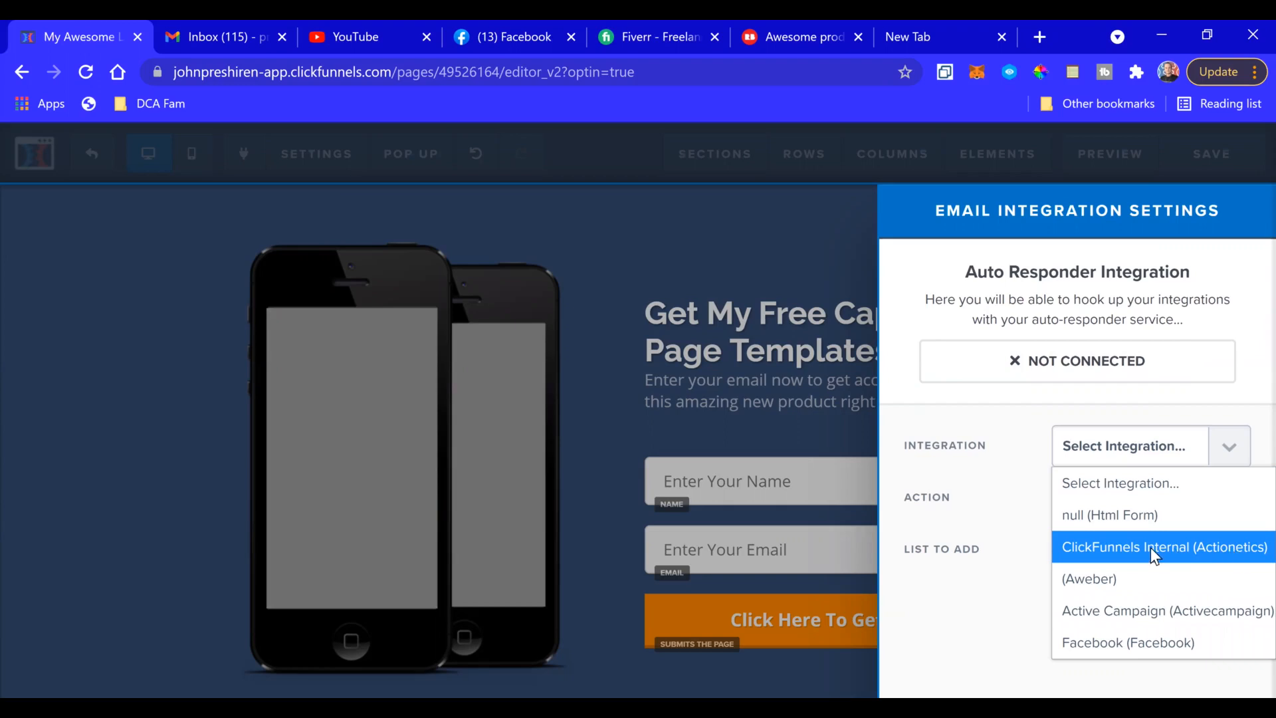
{"action": "left_click", "coordinate": [1162, 547]}
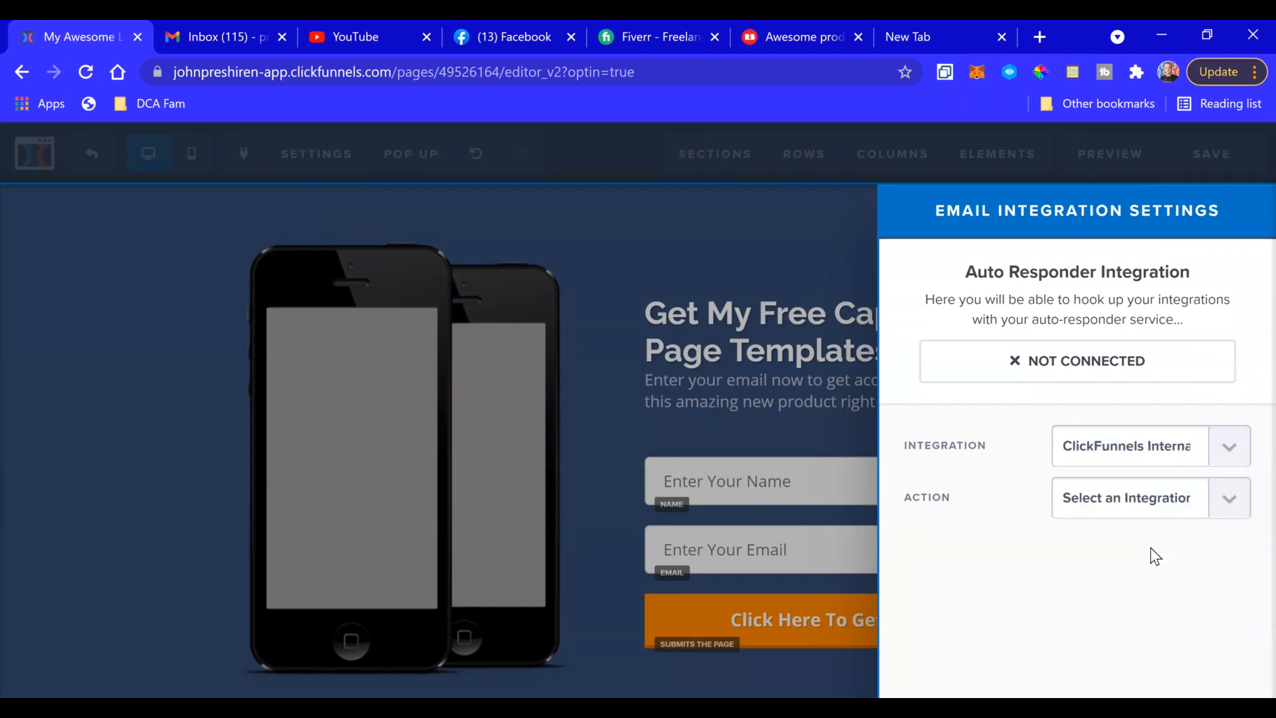
{"action": "left_click", "coordinate": [1148, 498]}
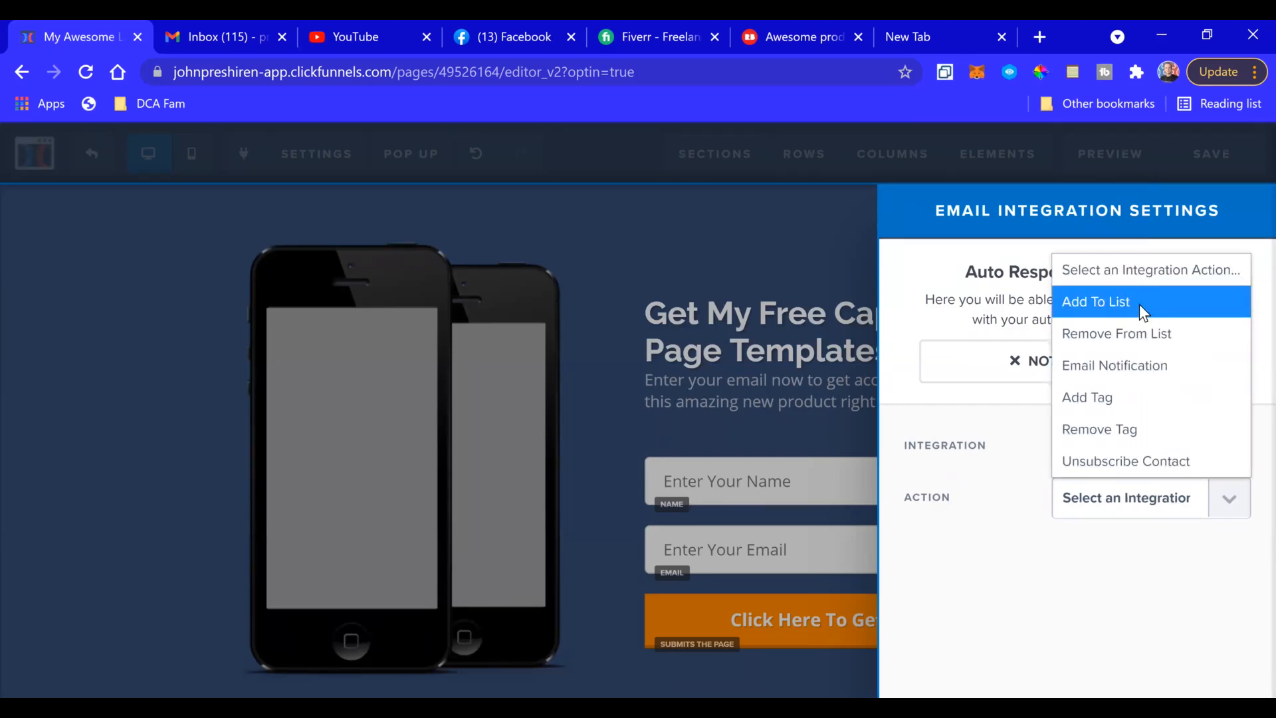
{"action": "left_click", "coordinate": [1096, 301]}
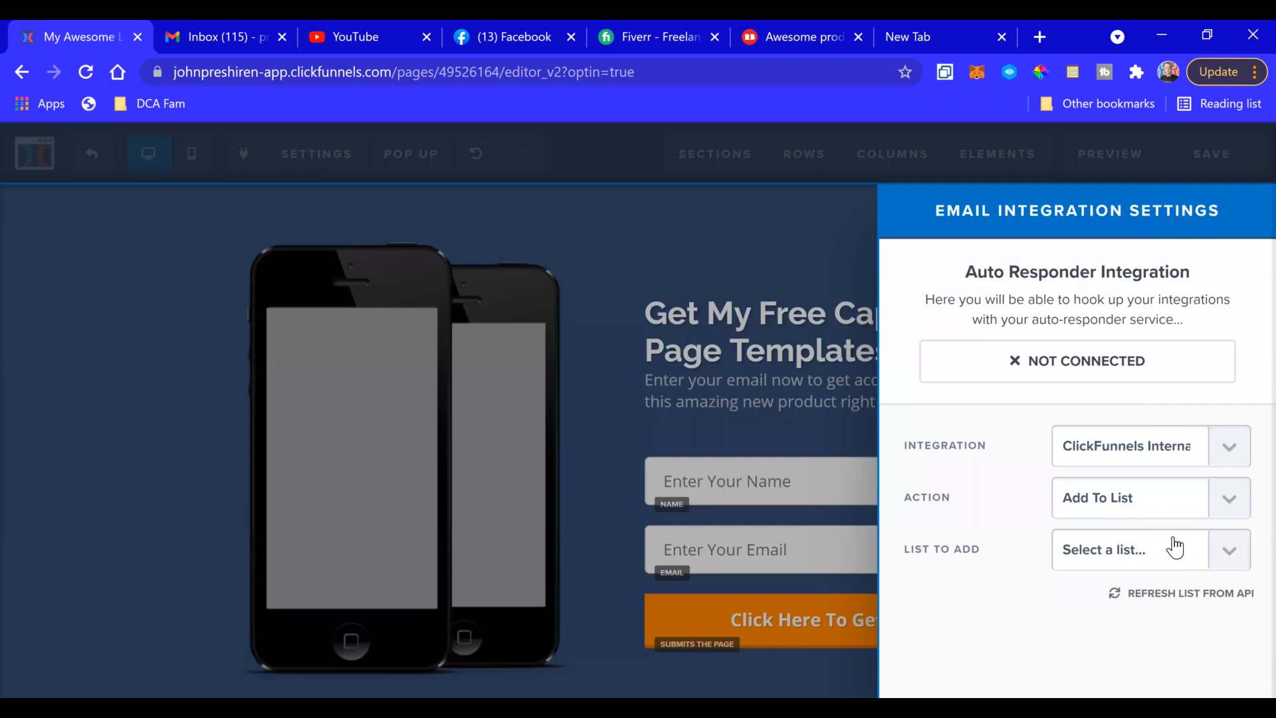
{"action": "left_click", "coordinate": [1139, 549]}
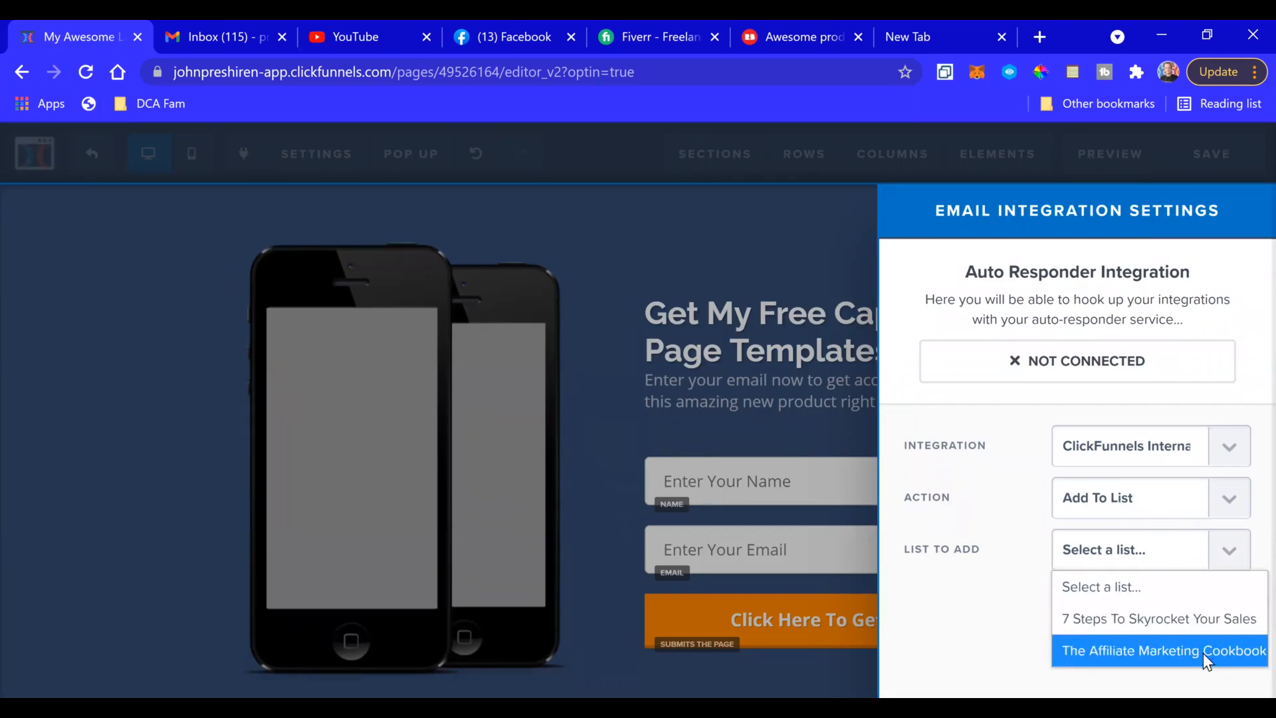
{"action": "left_click", "coordinate": [1161, 650]}
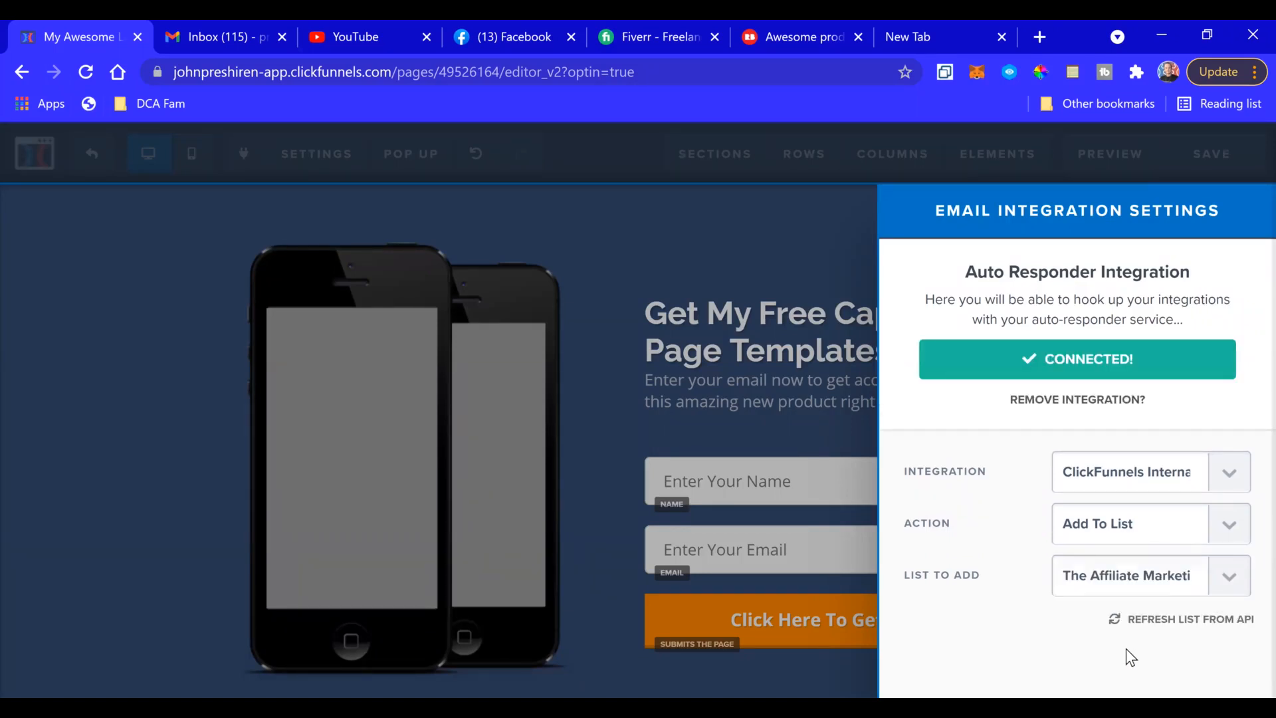
{"action": "mouse_move", "coordinate": [1069, 383]}
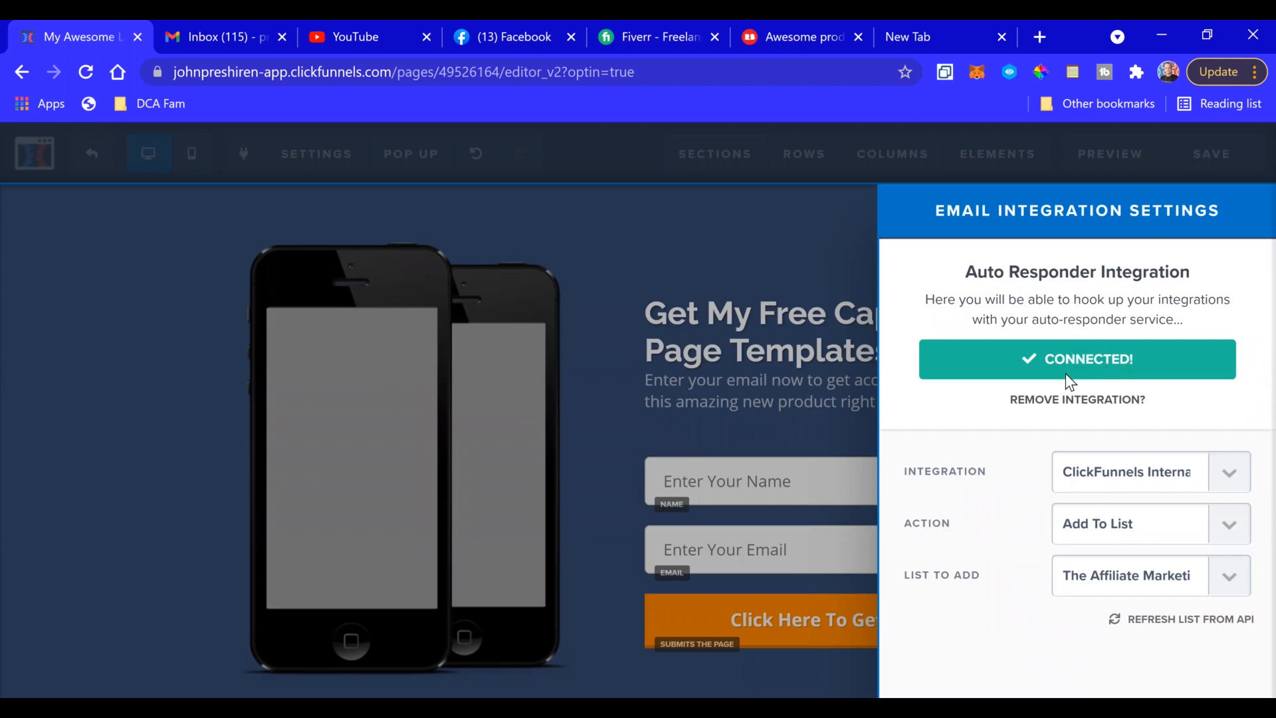
{"action": "mouse_move", "coordinate": [761, 295]}
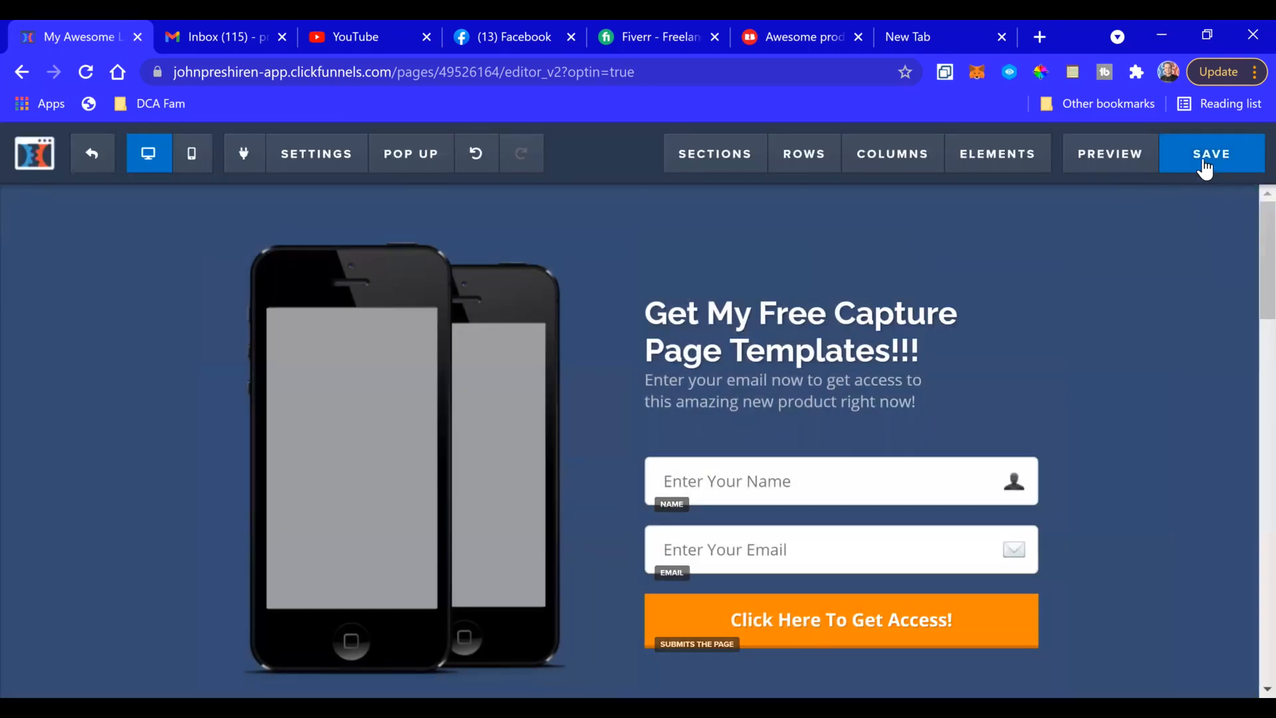
- Save the page, change its SEO title to 'capture page test 1', and save again
{"action": "left_click", "coordinate": [1212, 153]}
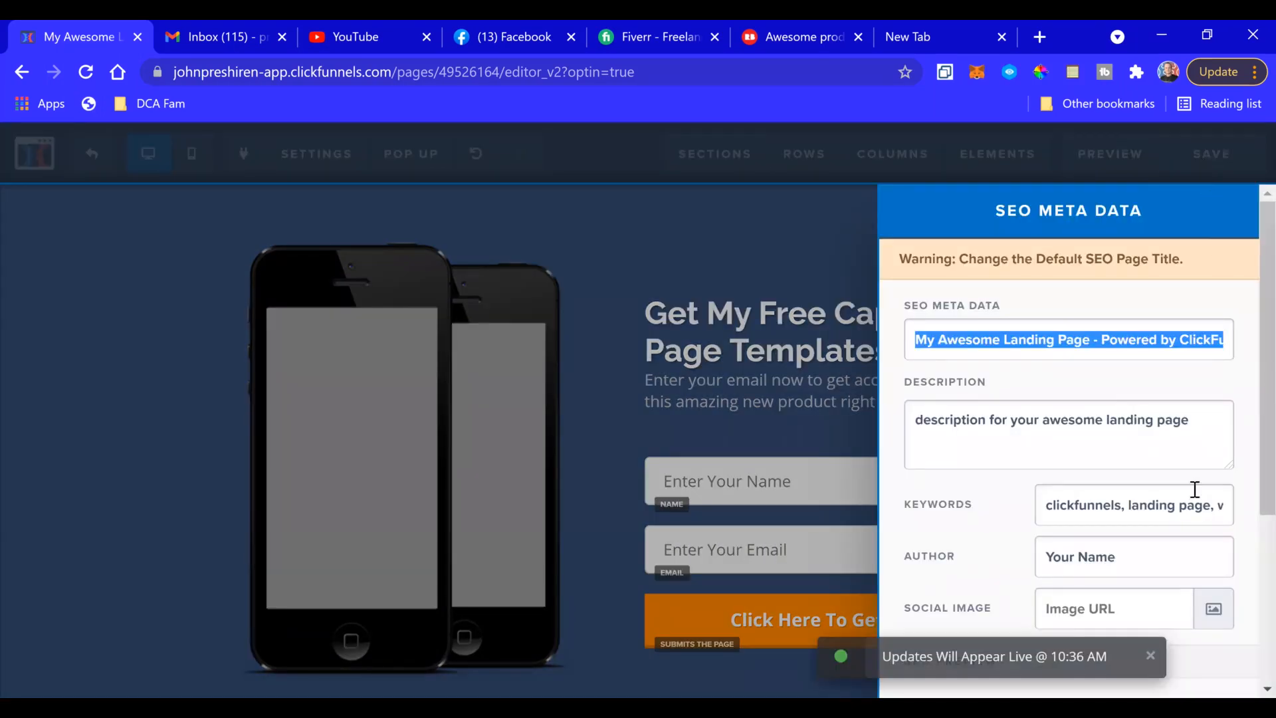
{"action": "left_click", "coordinate": [1075, 339]}
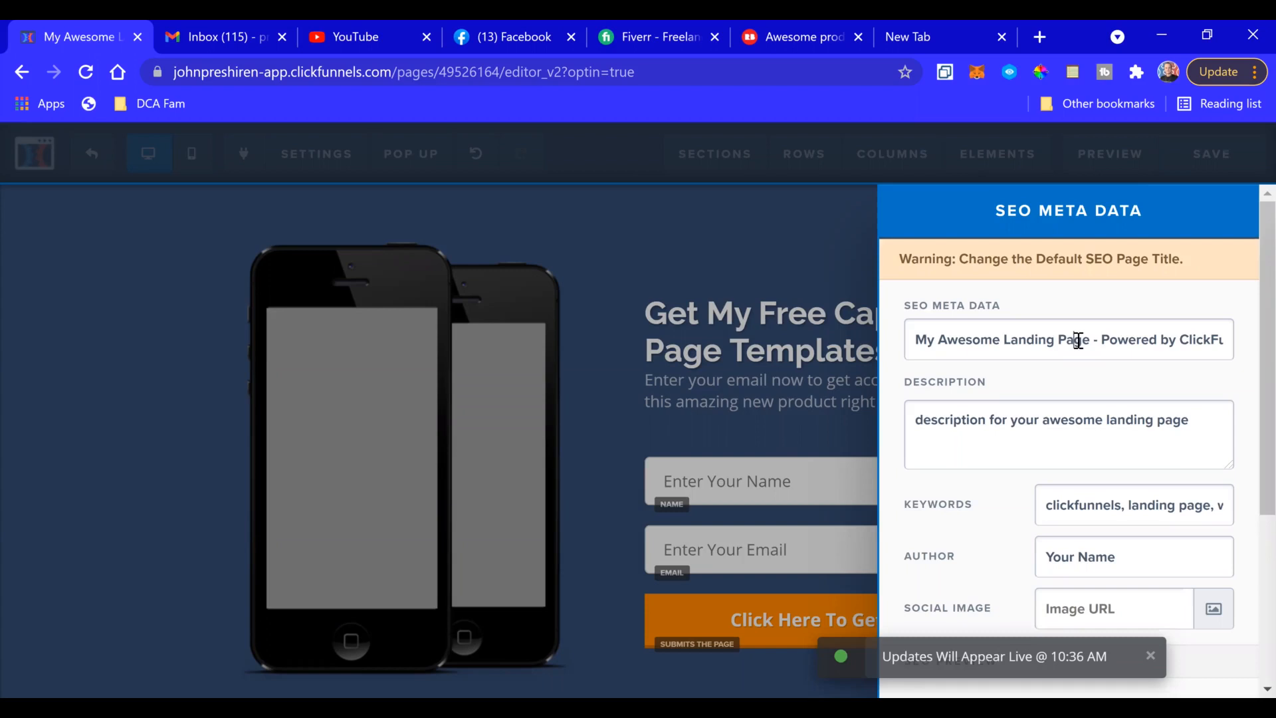
{"action": "type", "text": "capture page"}
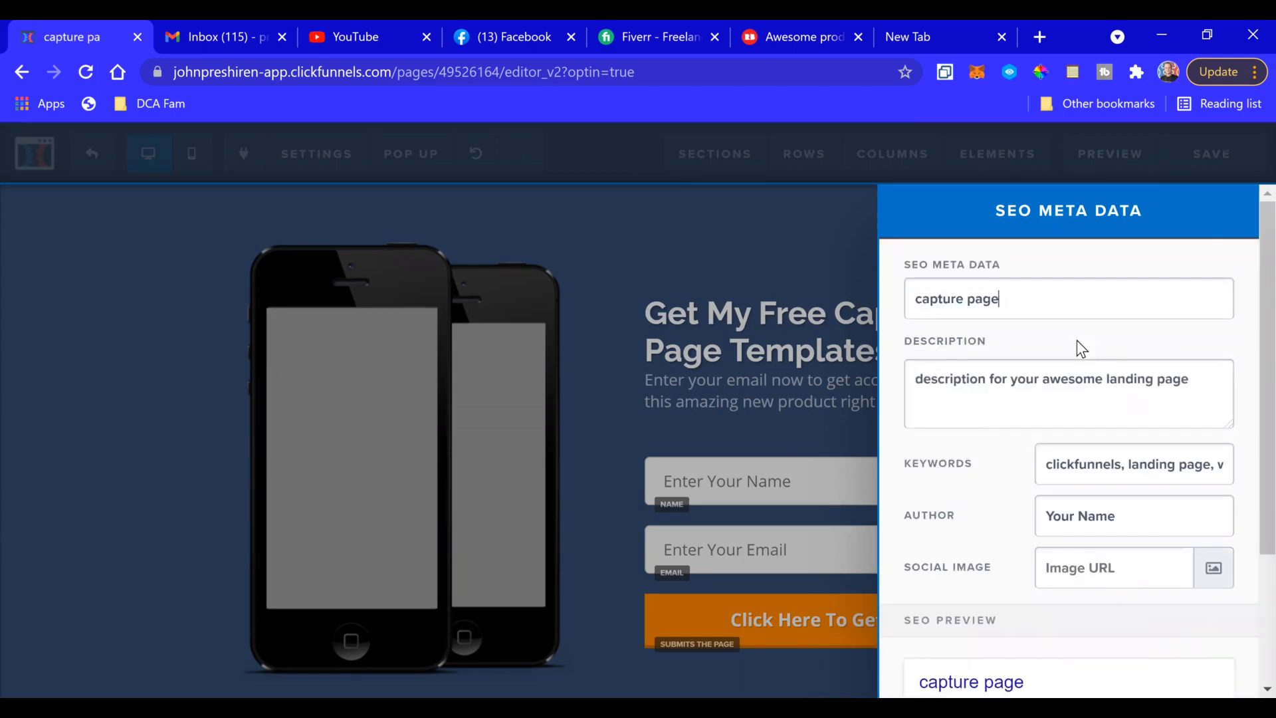
{"action": "type", "text": "test 1"}
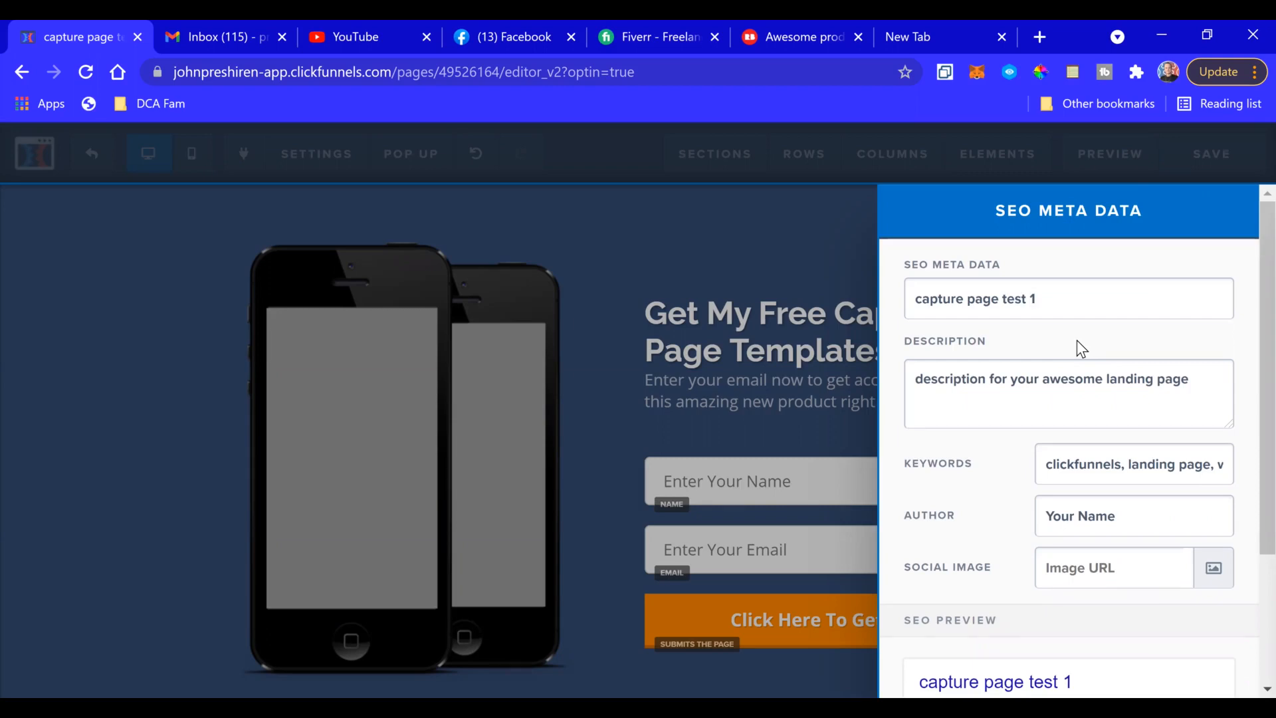
{"action": "left_click", "coordinate": [1067, 298]}
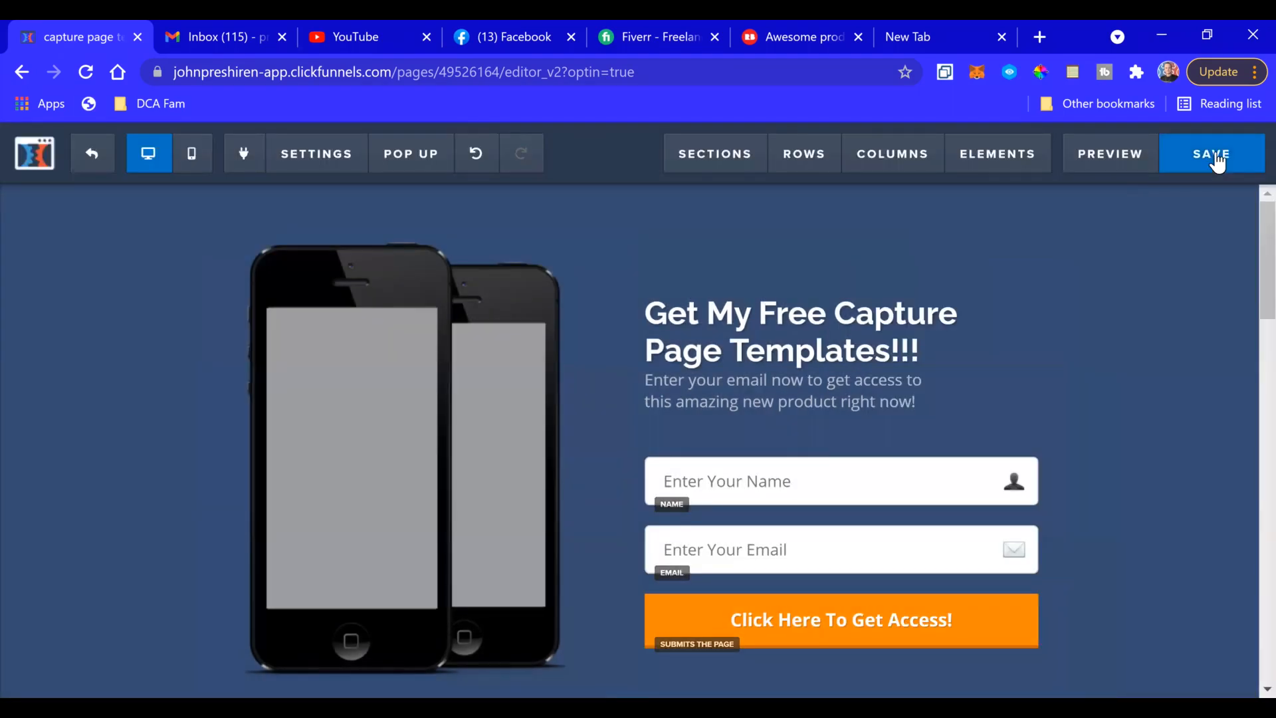
{"action": "left_click", "coordinate": [1212, 153]}
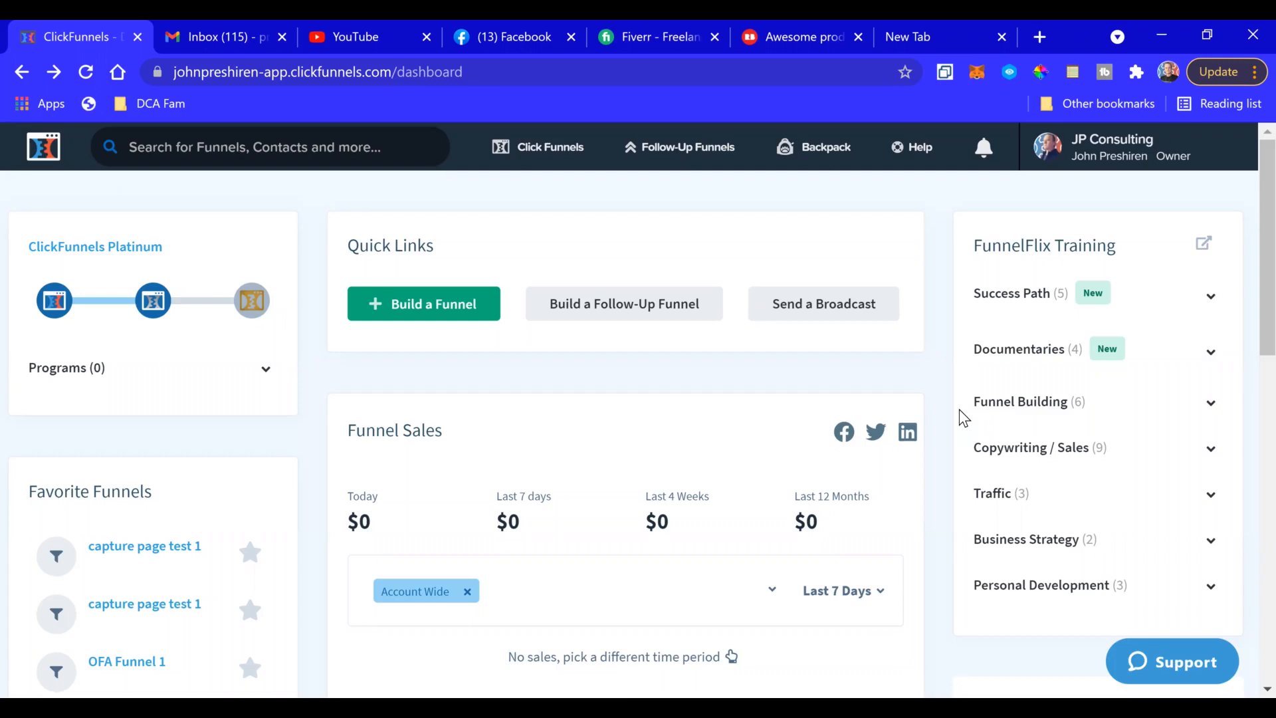
{"action": "mouse_move", "coordinate": [562, 376]}
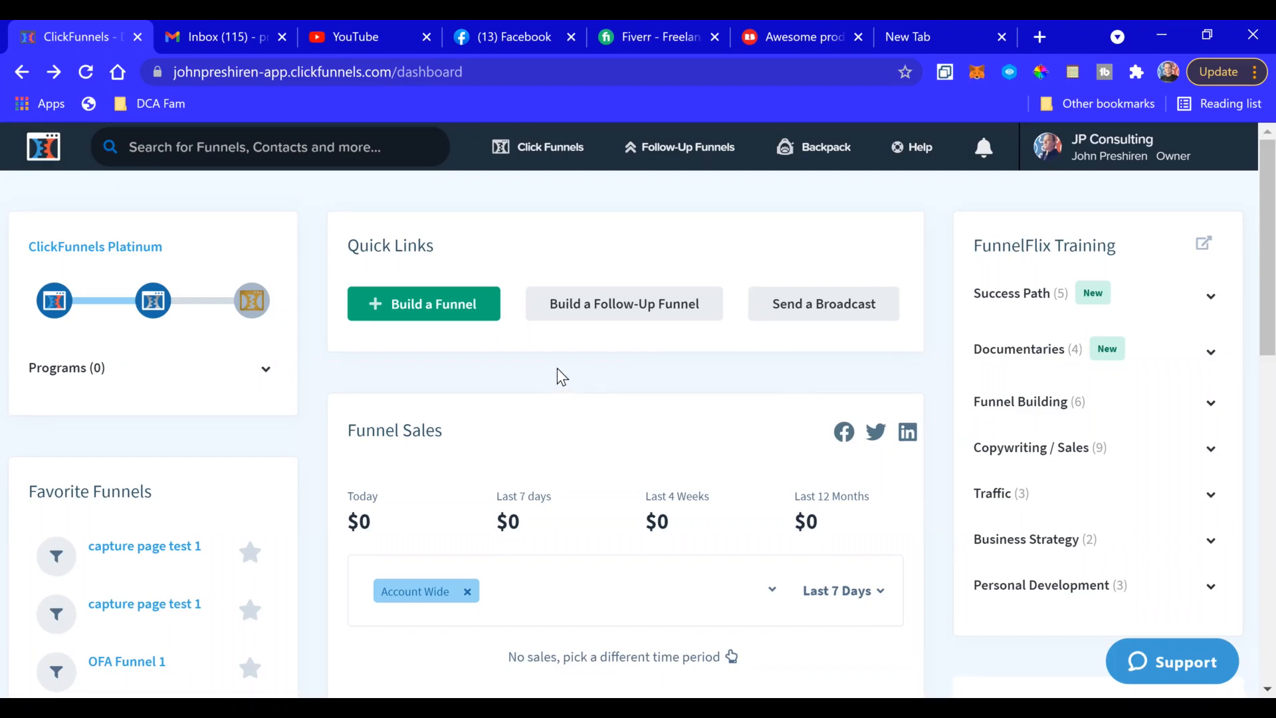
- Build a second Collect Emails funnel named 'capture page test 2'
{"action": "left_click", "coordinate": [423, 304]}
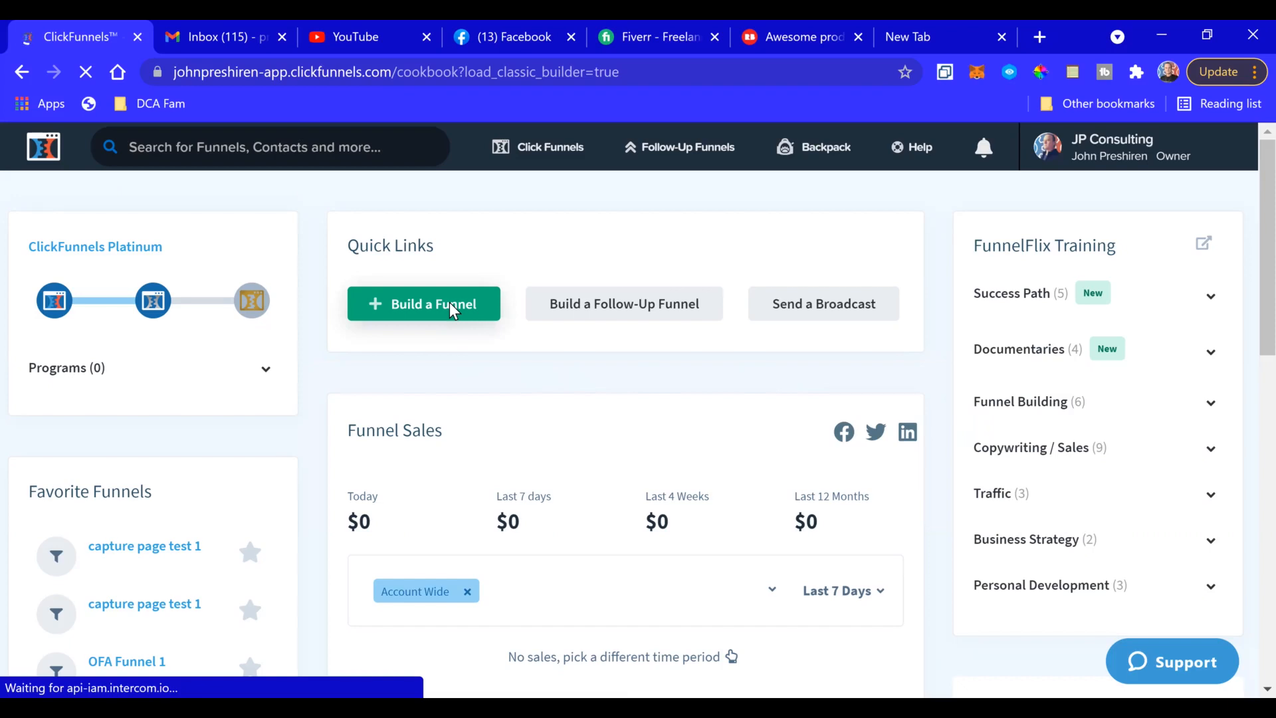
{"action": "left_click", "coordinate": [424, 304]}
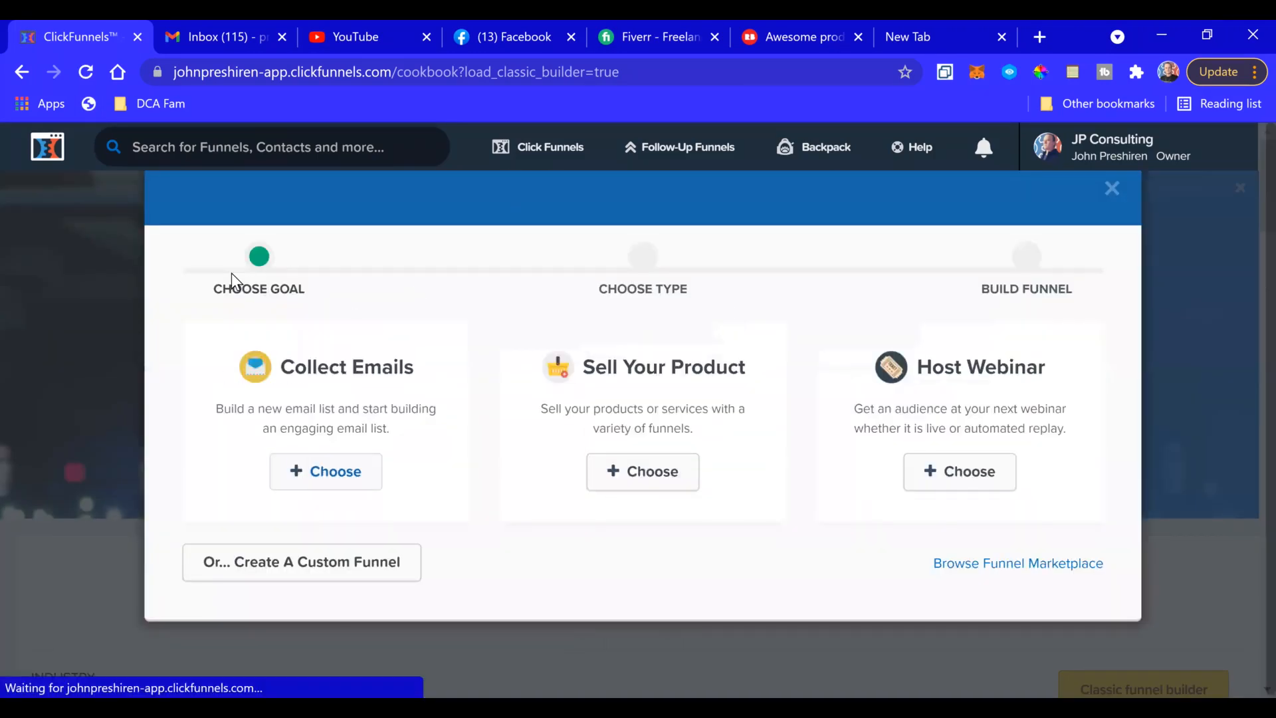
{"action": "left_click", "coordinate": [325, 471]}
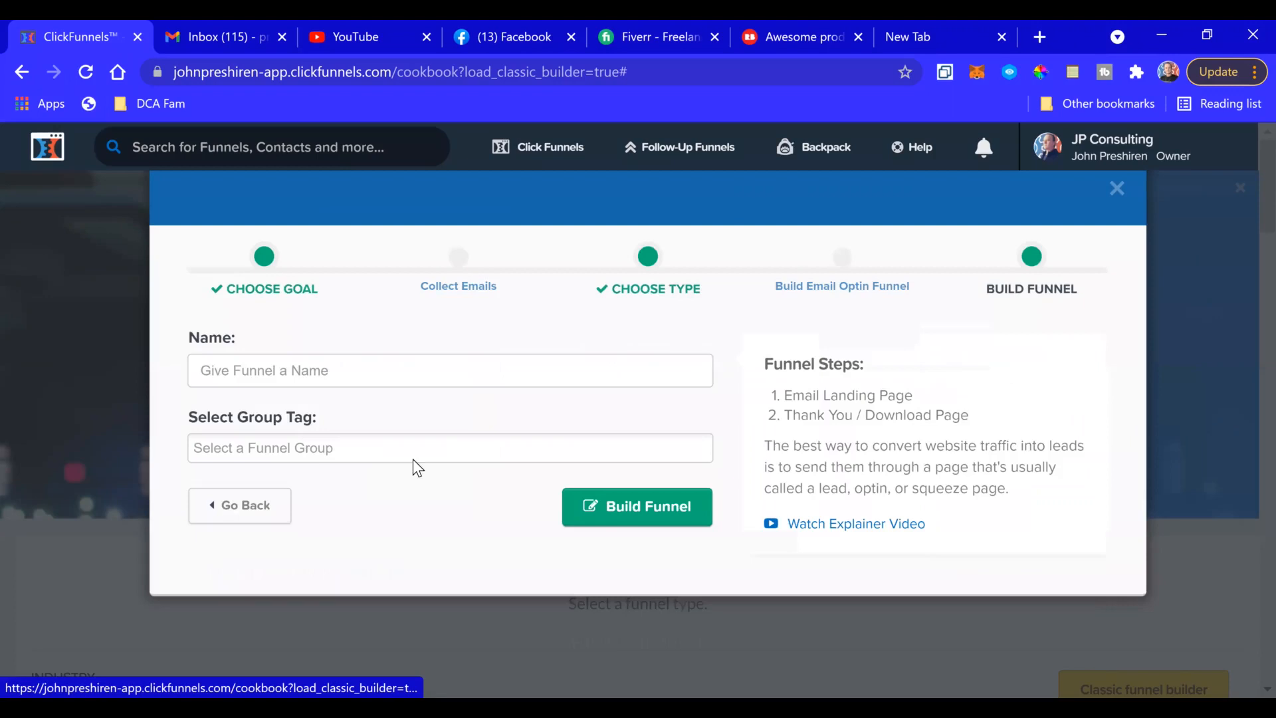
{"action": "left_click", "coordinate": [450, 370]}
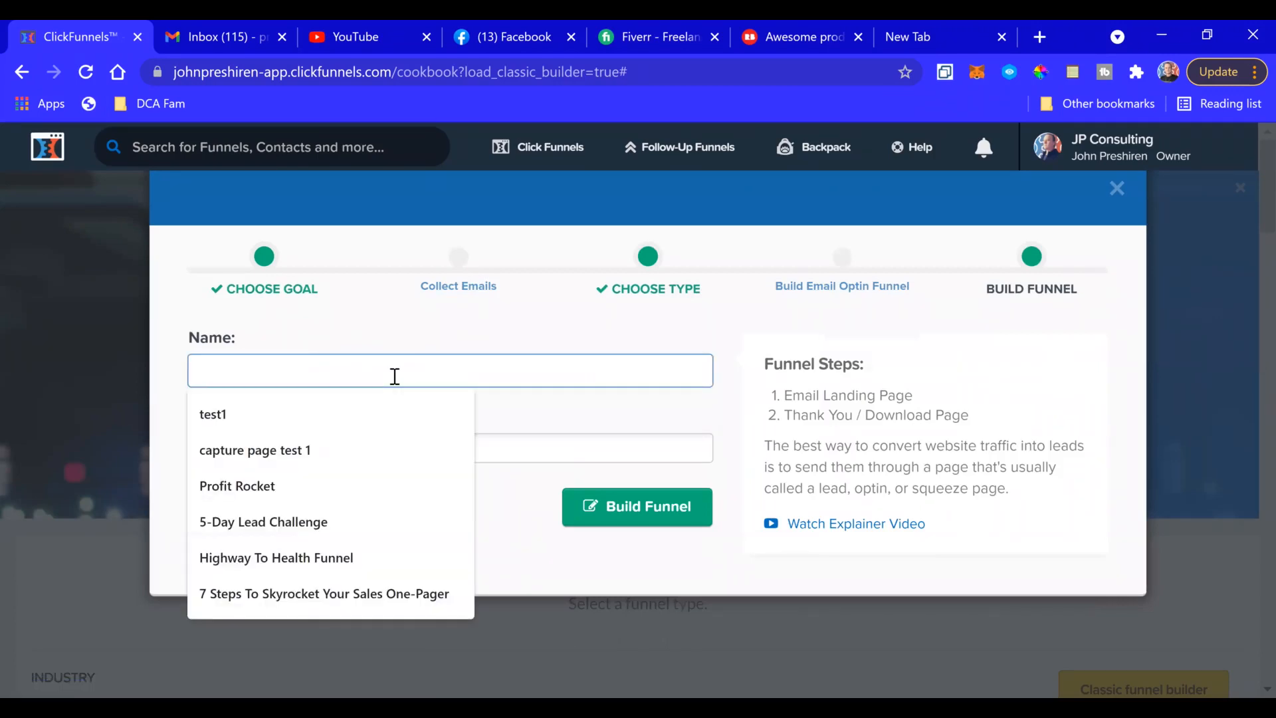
{"action": "type", "text": "cpa"}
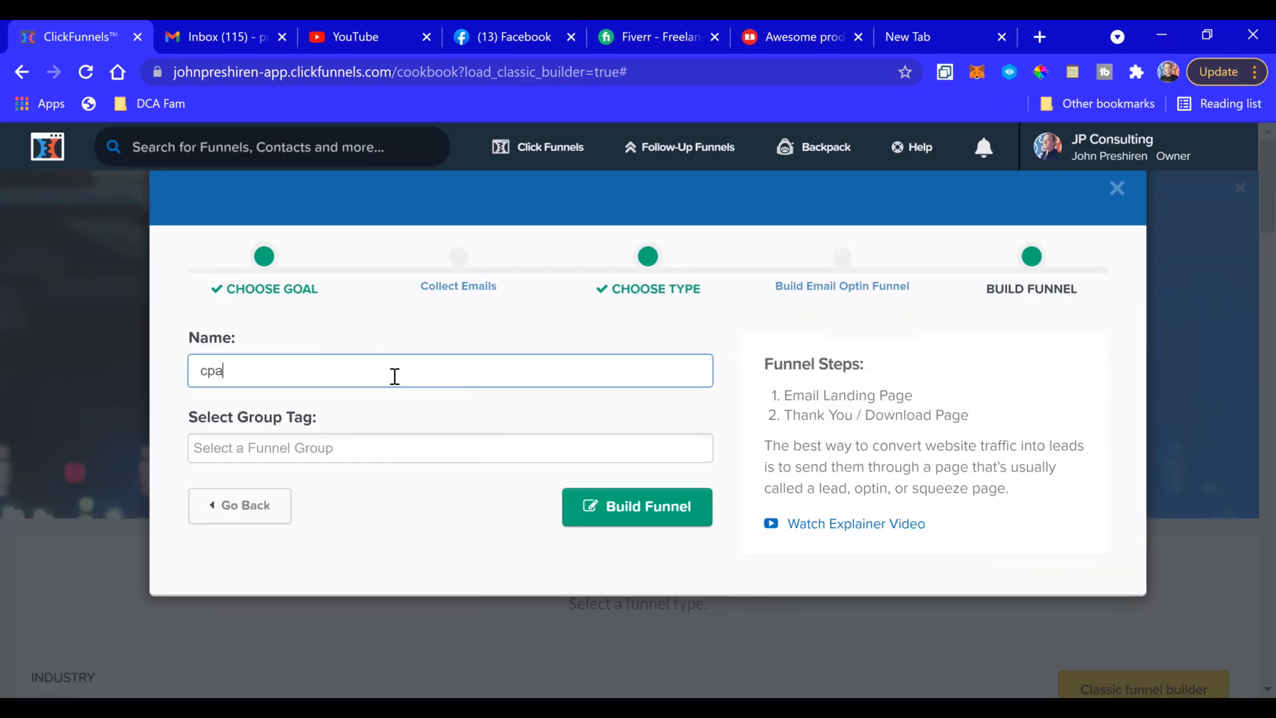
{"action": "type", "text": "capture page test 2"}
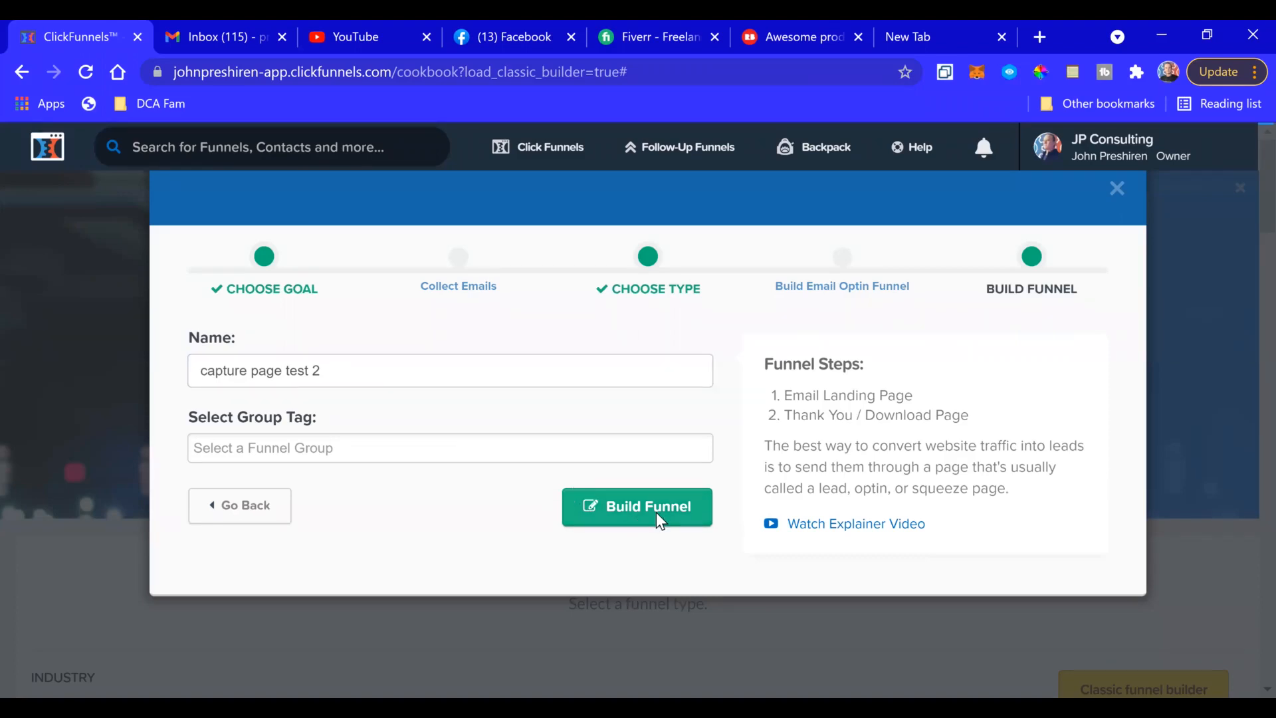
{"action": "left_click", "coordinate": [637, 505]}
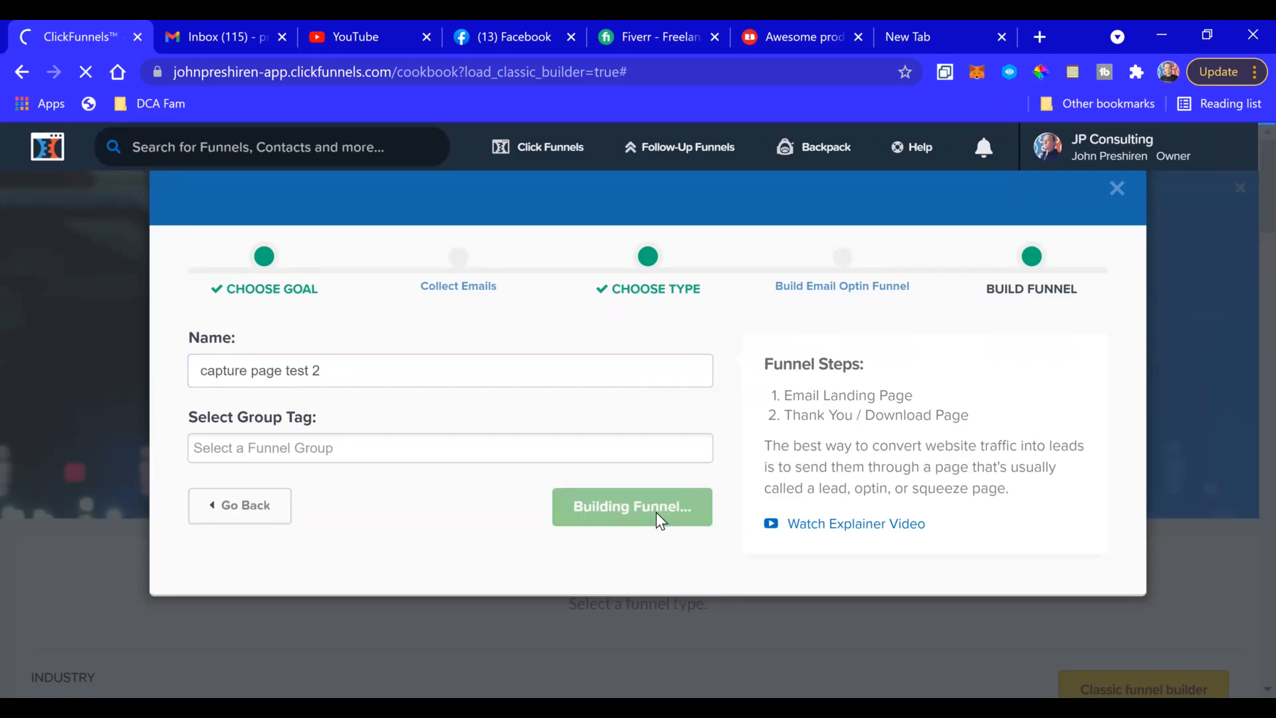
{"action": "left_click", "coordinate": [632, 507]}
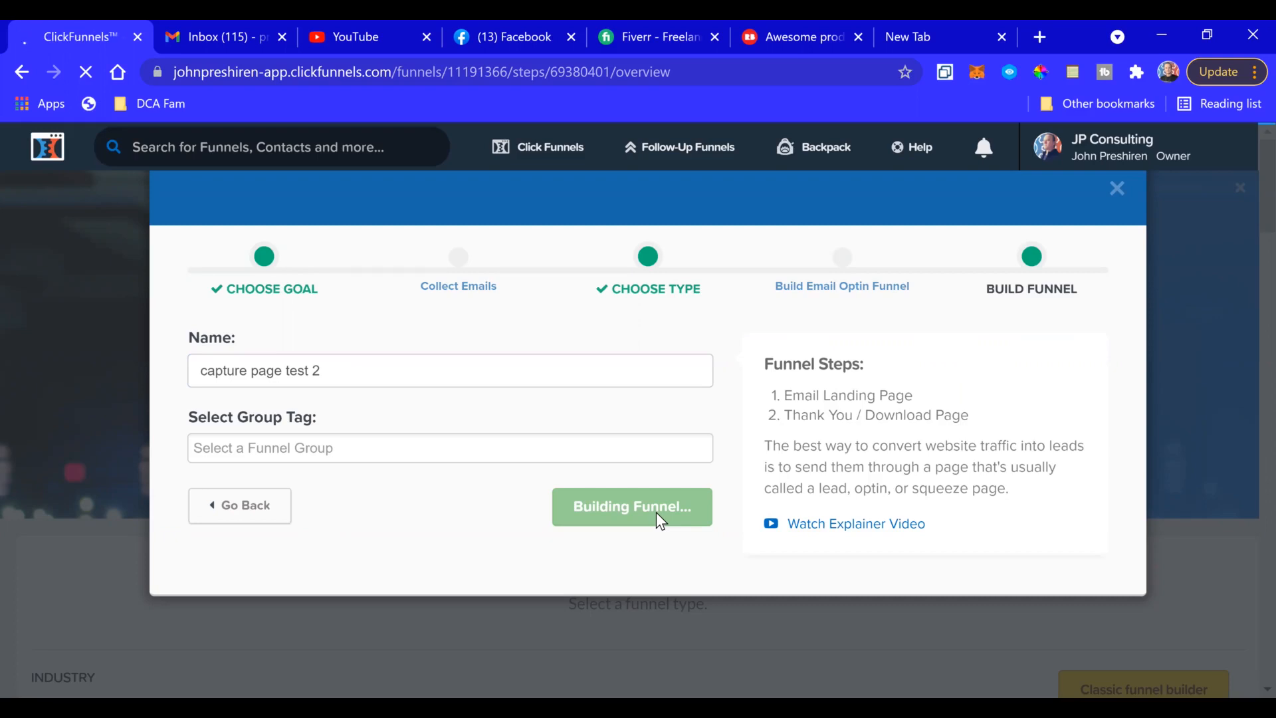
{"action": "left_click", "coordinate": [631, 507]}
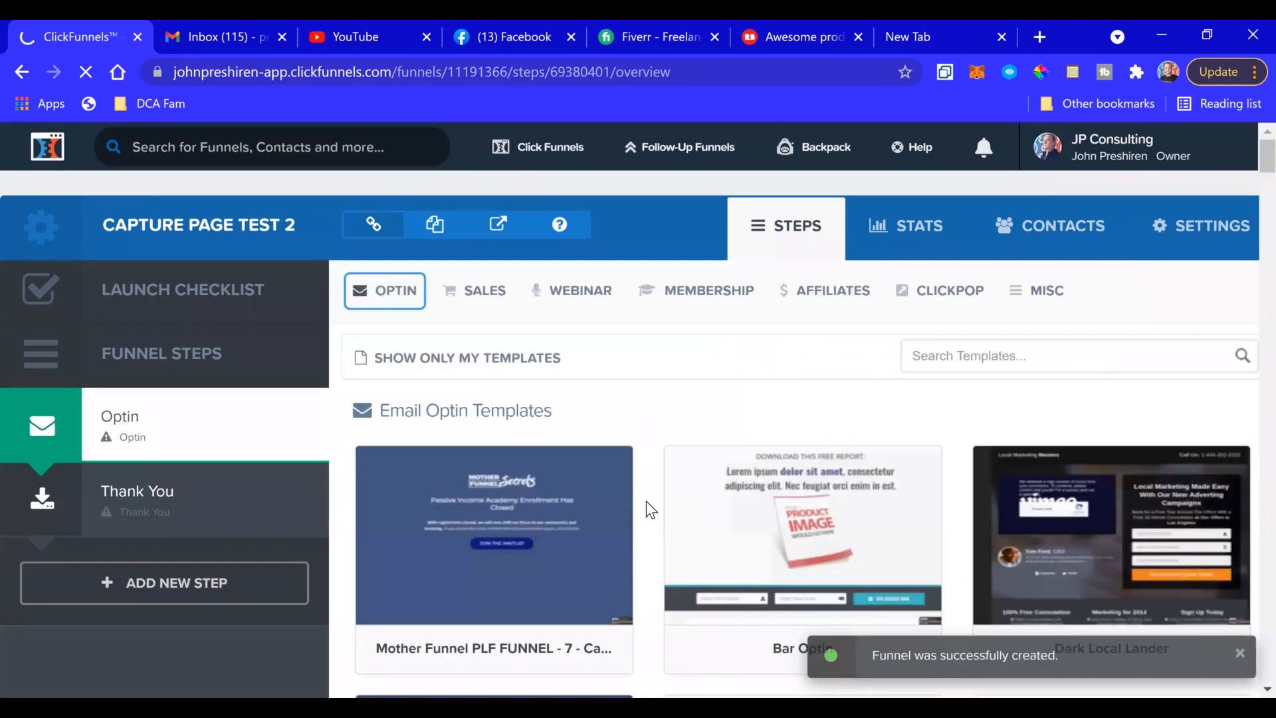
- Choose the Optin Blank Start template for the new funnel's Optin step
{"action": "scroll", "scroll_direction": "down", "scroll_amount": 3}
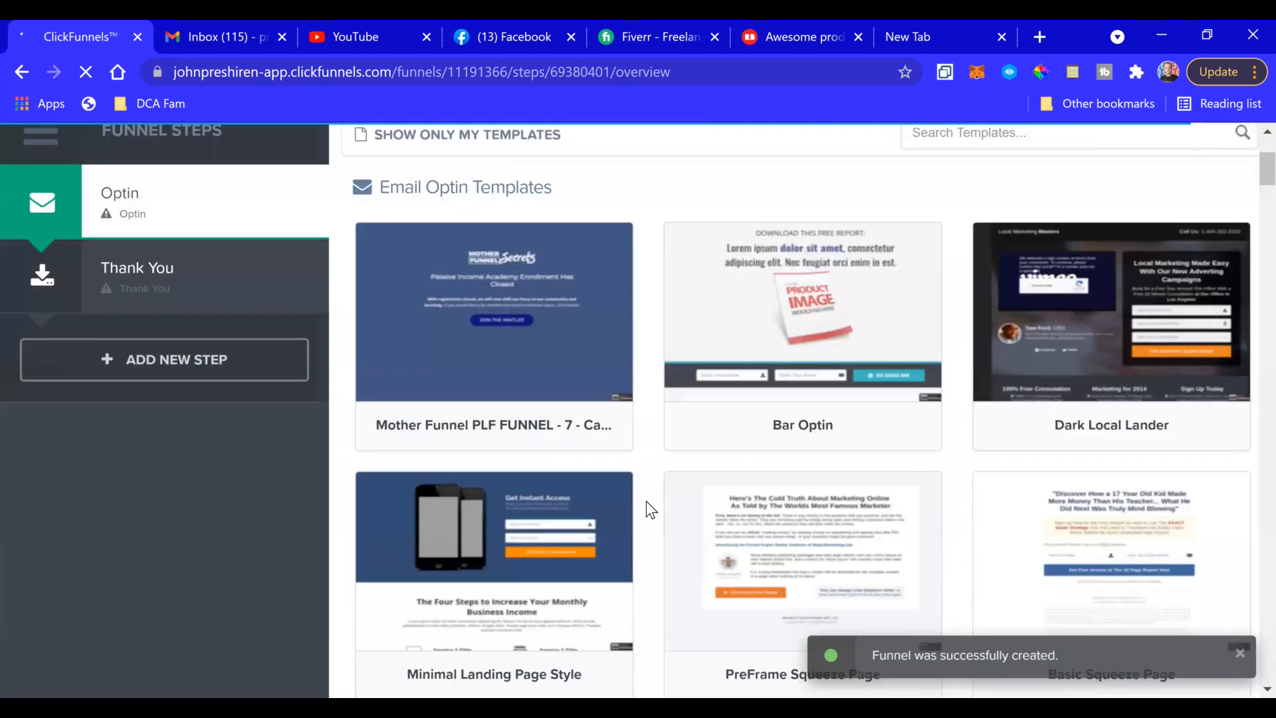
{"action": "scroll", "scroll_direction": "down", "scroll_amount": 3}
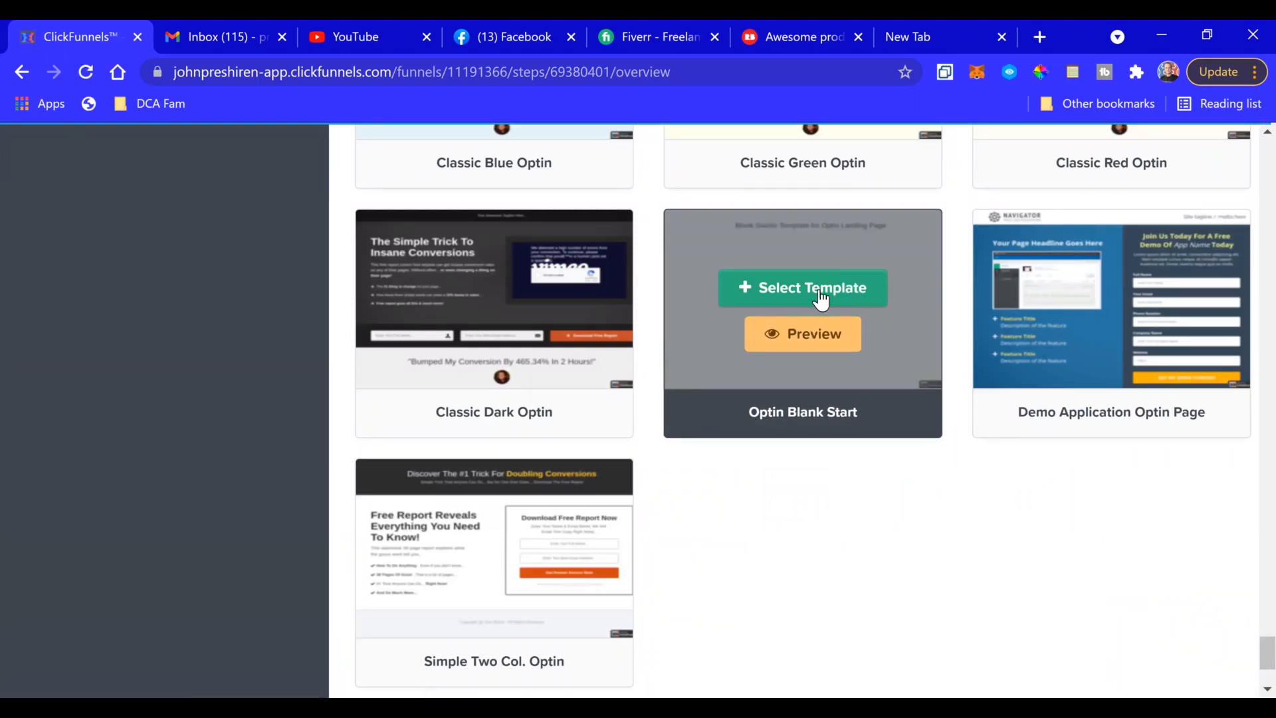
{"action": "left_click", "coordinate": [802, 287]}
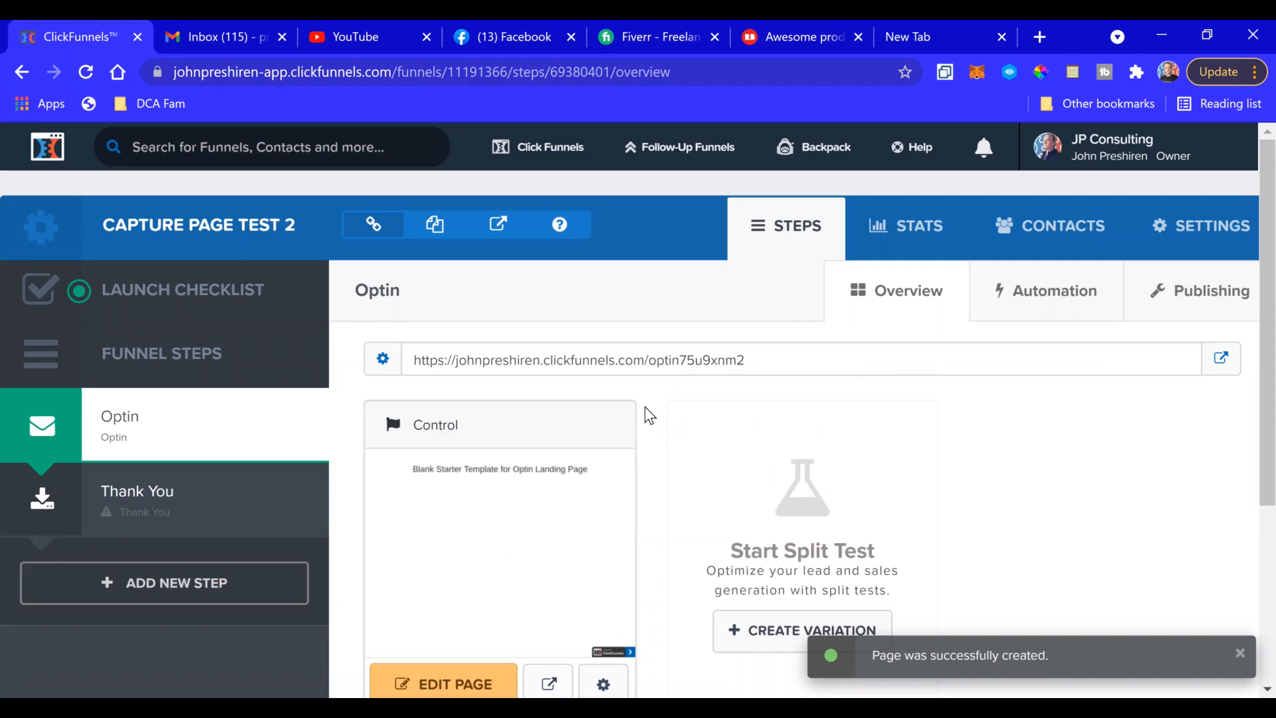
{"action": "scroll", "scroll_direction": "down", "scroll_amount": 3}
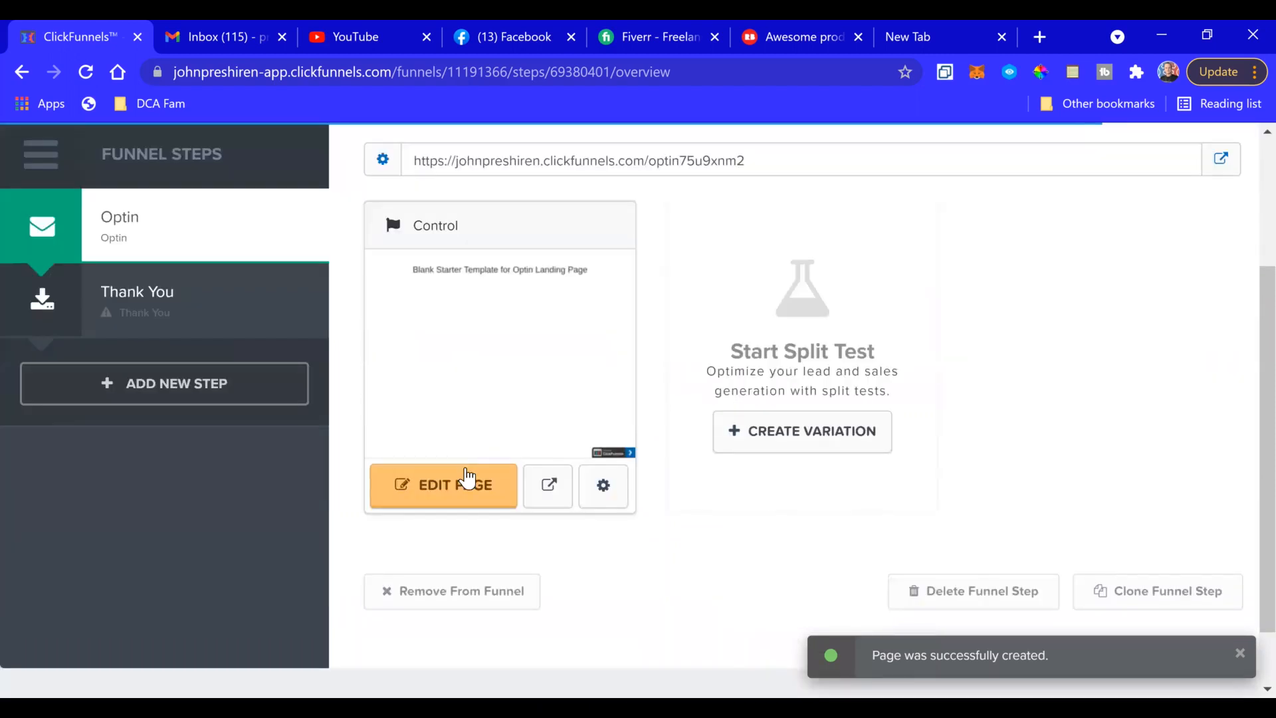
- Open the blank optin page in the editor and delete its starter heading section
{"action": "left_click", "coordinate": [443, 485]}
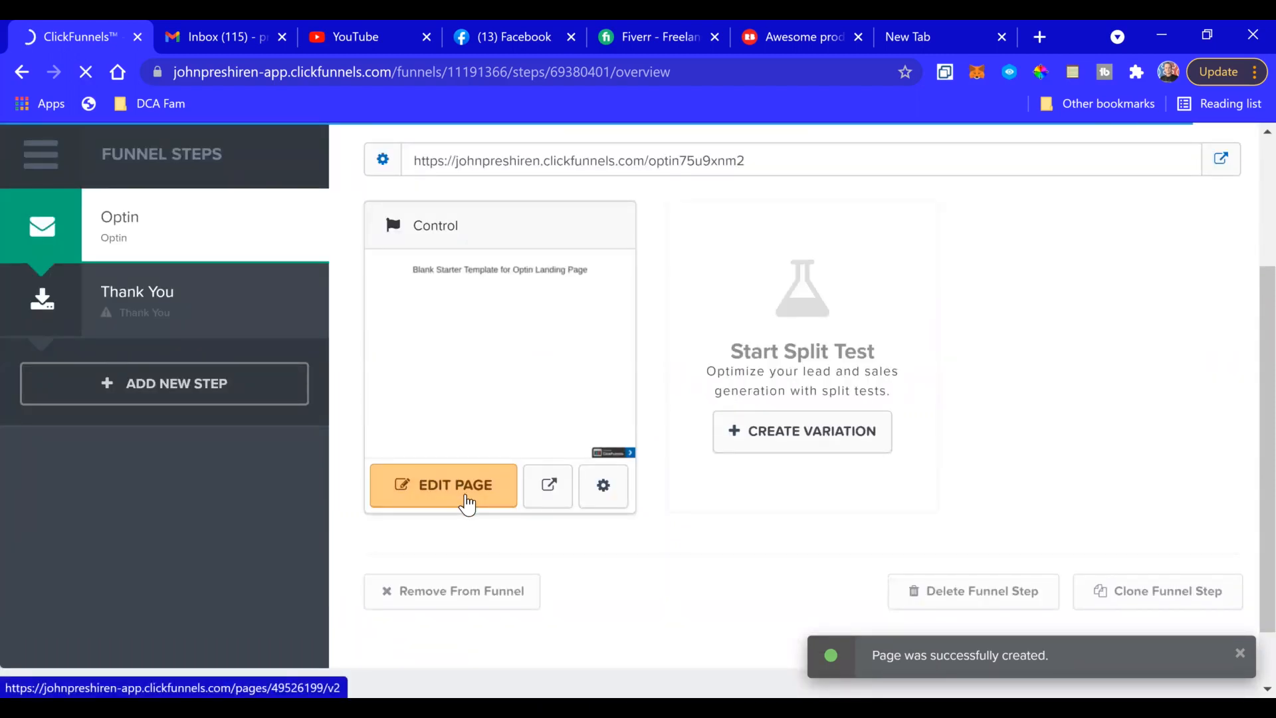
{"action": "left_click", "coordinate": [443, 486]}
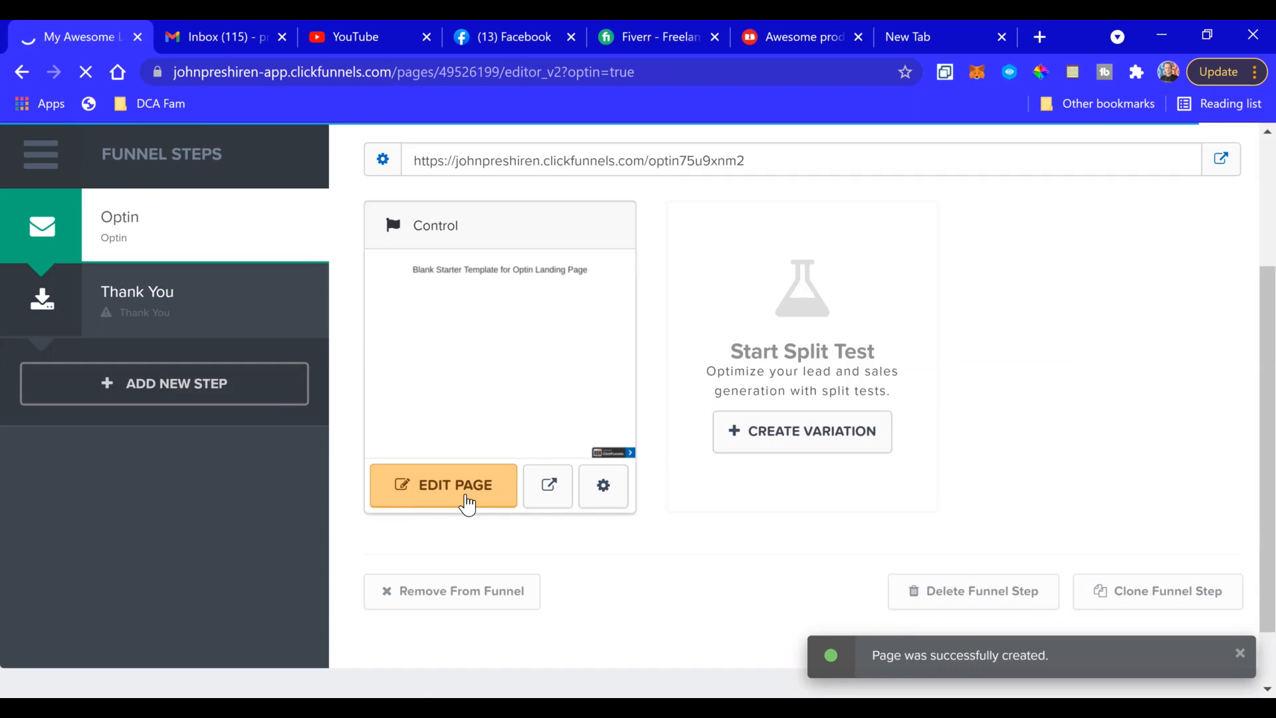
{"action": "left_click", "coordinate": [443, 486]}
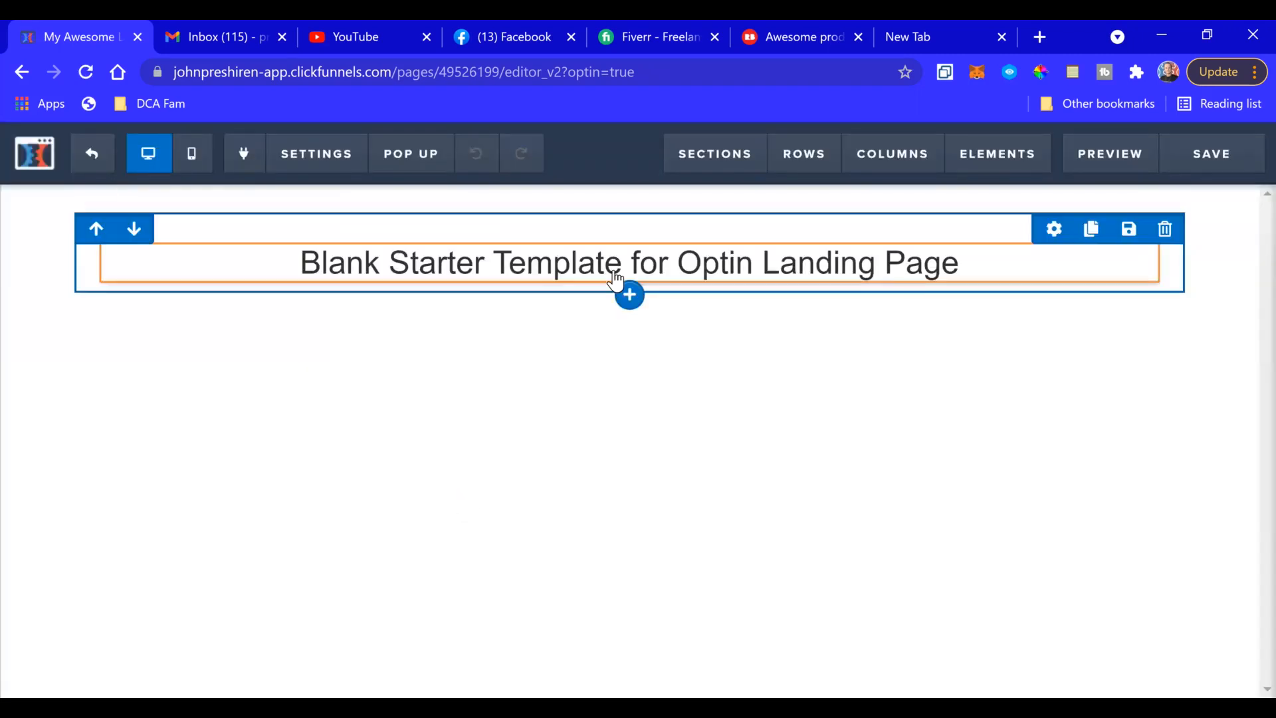
{"action": "mouse_move", "coordinate": [1168, 265]}
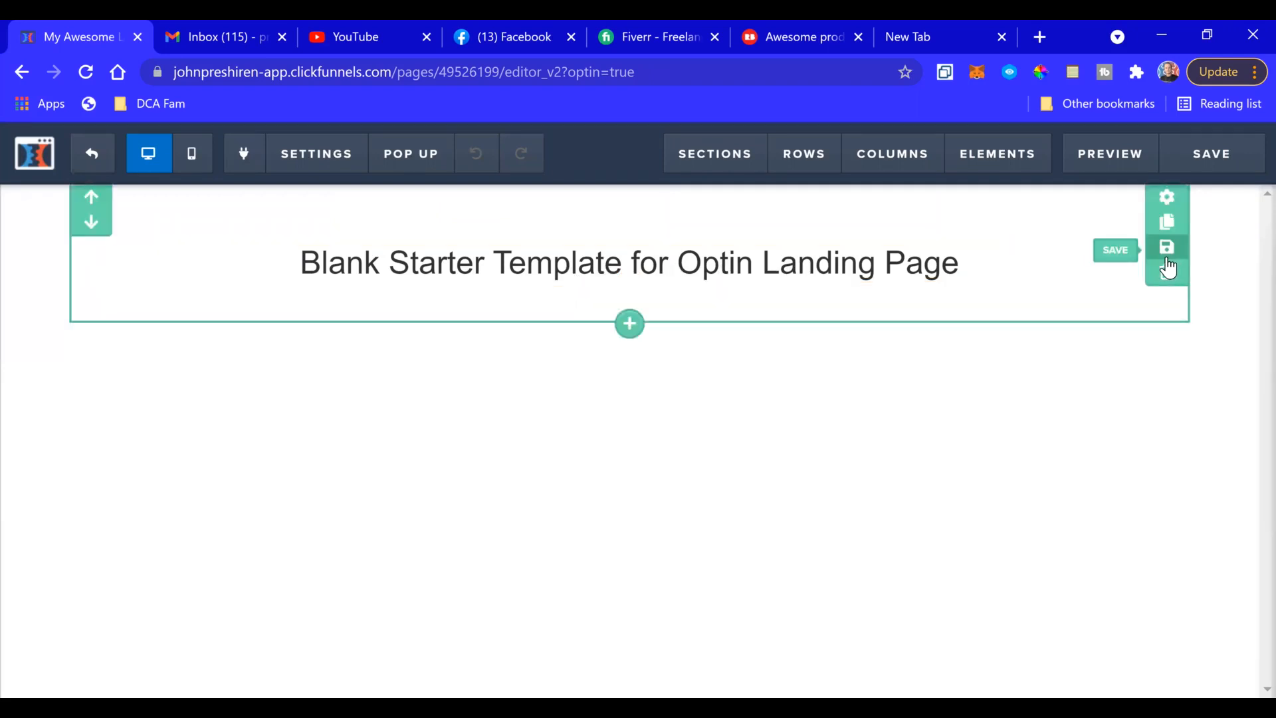
{"action": "mouse_move", "coordinate": [1167, 275]}
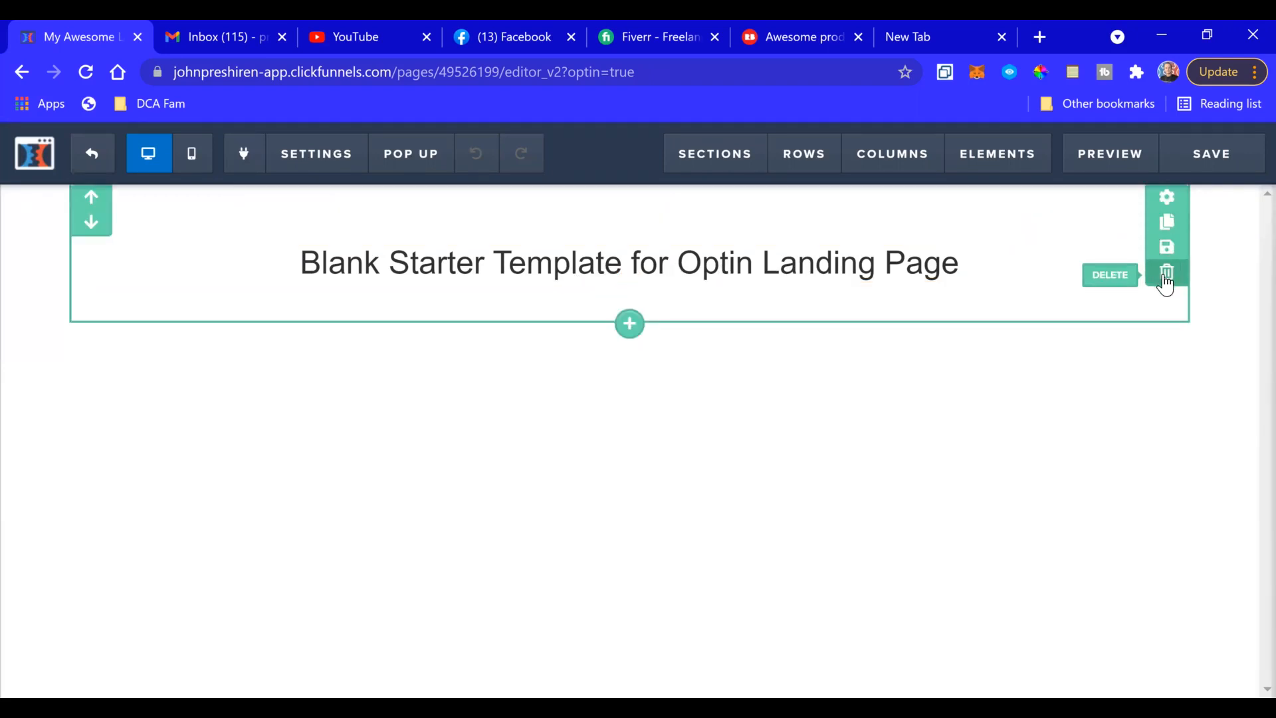
{"action": "left_click", "coordinate": [1166, 275]}
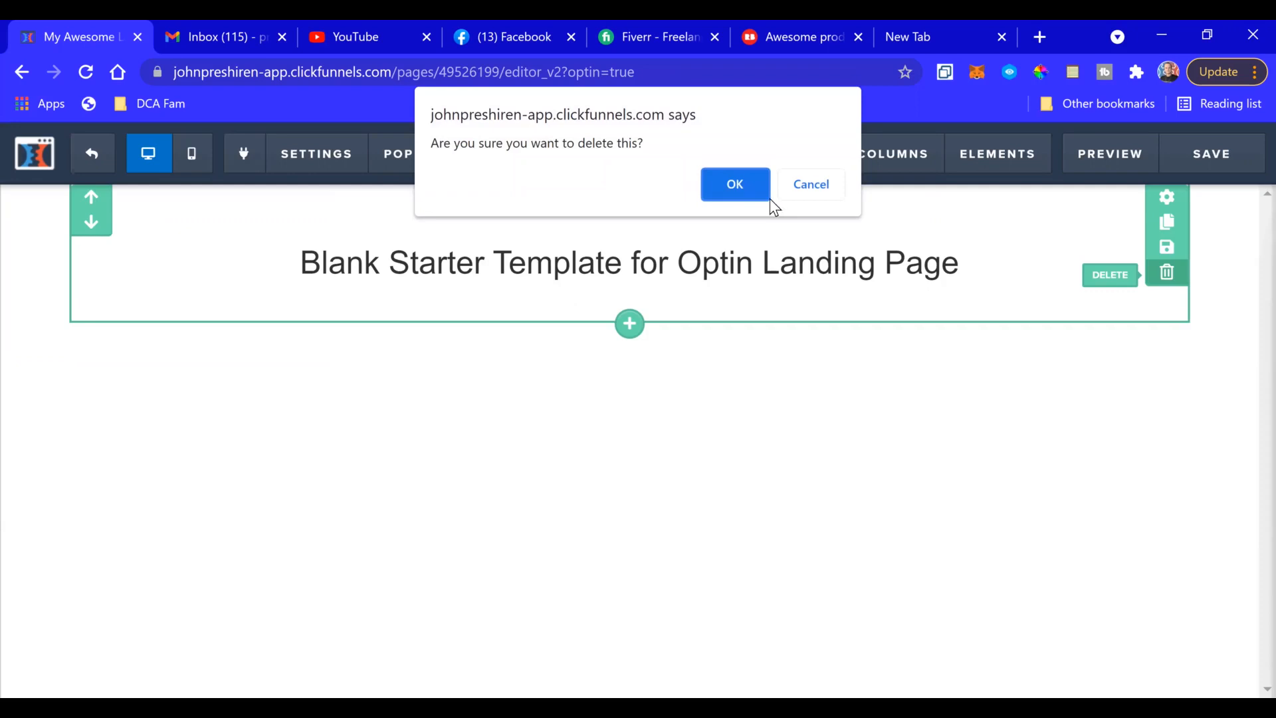
{"action": "left_click", "coordinate": [733, 184]}
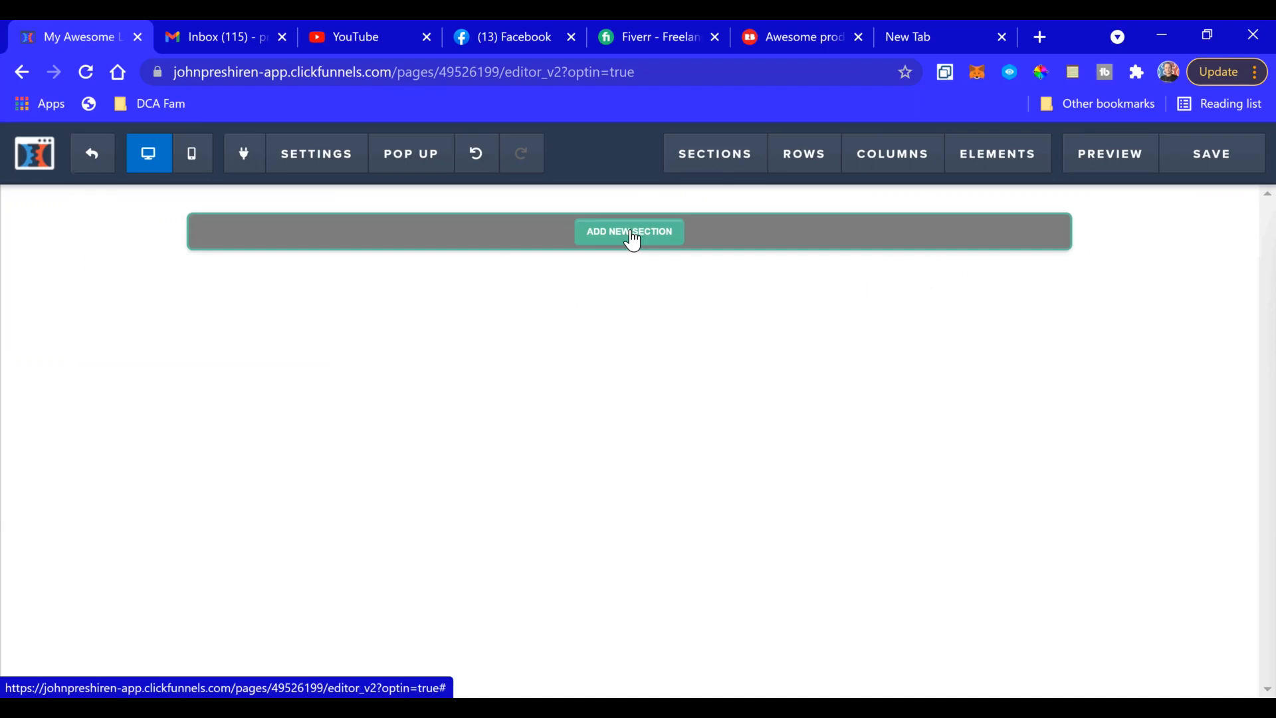
- Add a wide section with a Headline element above a two-column row
{"action": "left_click", "coordinate": [628, 232]}
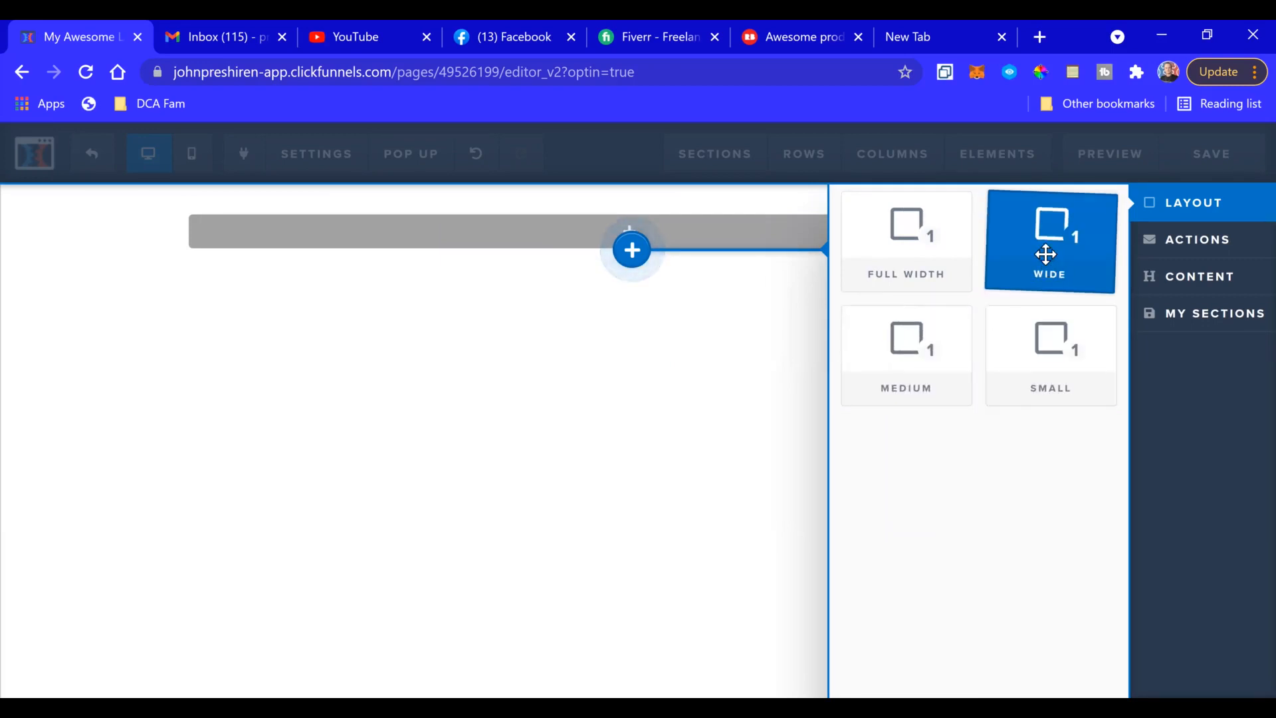
{"action": "left_click", "coordinate": [1050, 240]}
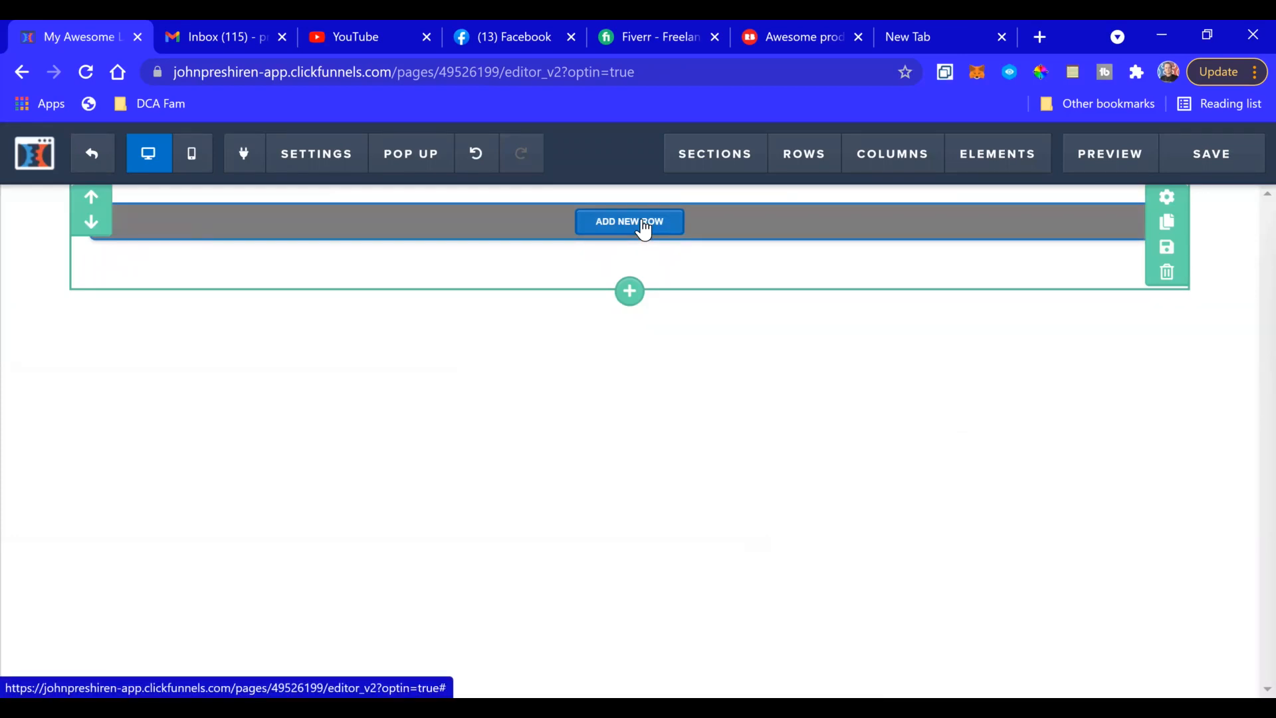
{"action": "left_click", "coordinate": [629, 221]}
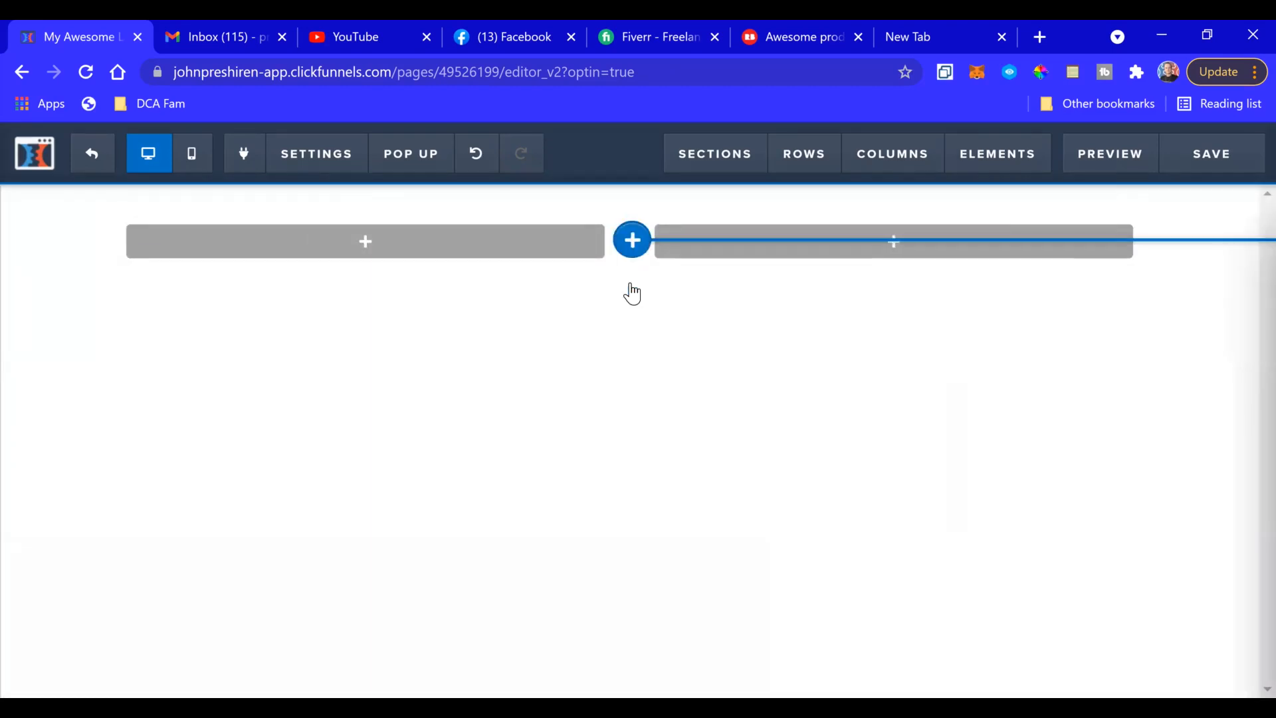
{"action": "left_click", "coordinate": [632, 240]}
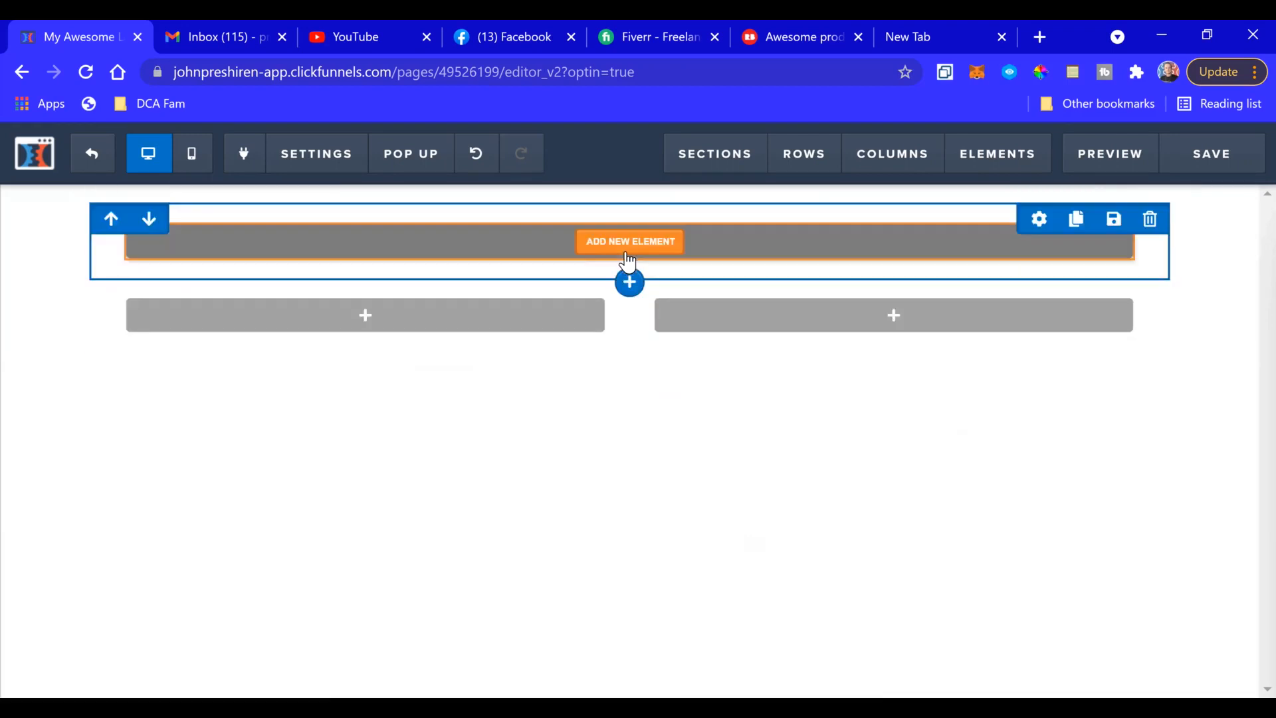
{"action": "left_click", "coordinate": [630, 241]}
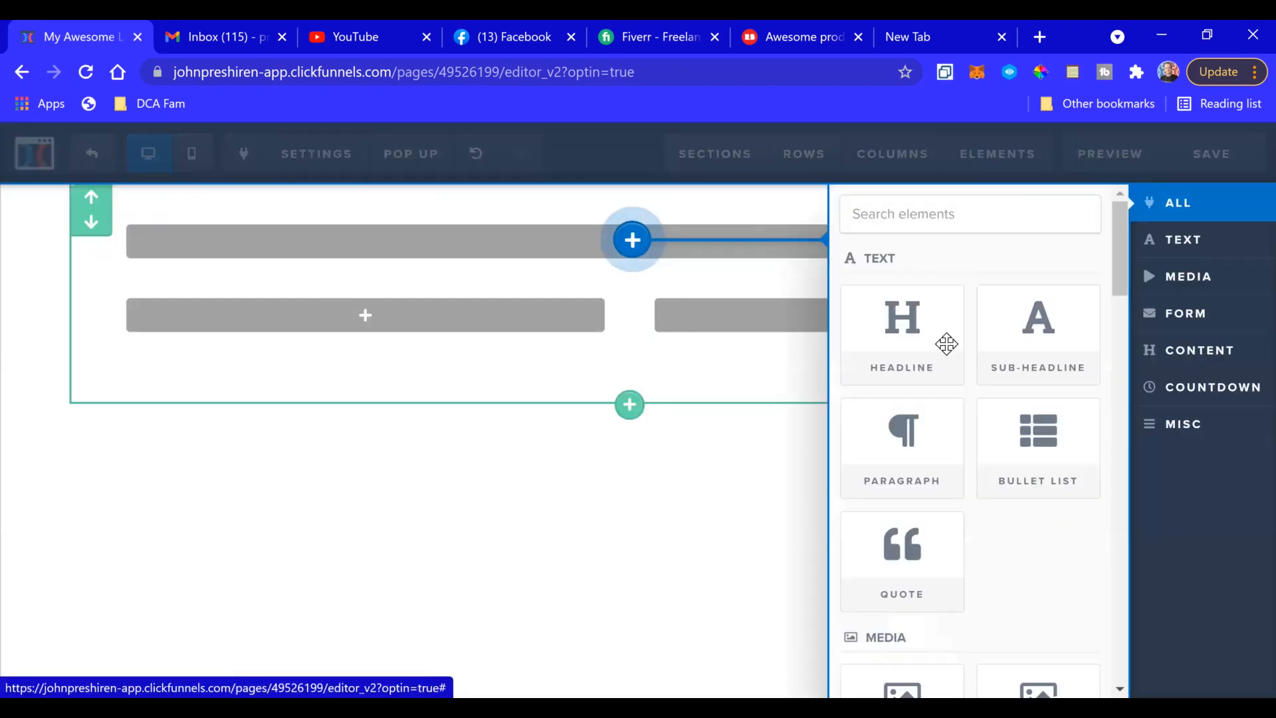
{"action": "left_click", "coordinate": [893, 323]}
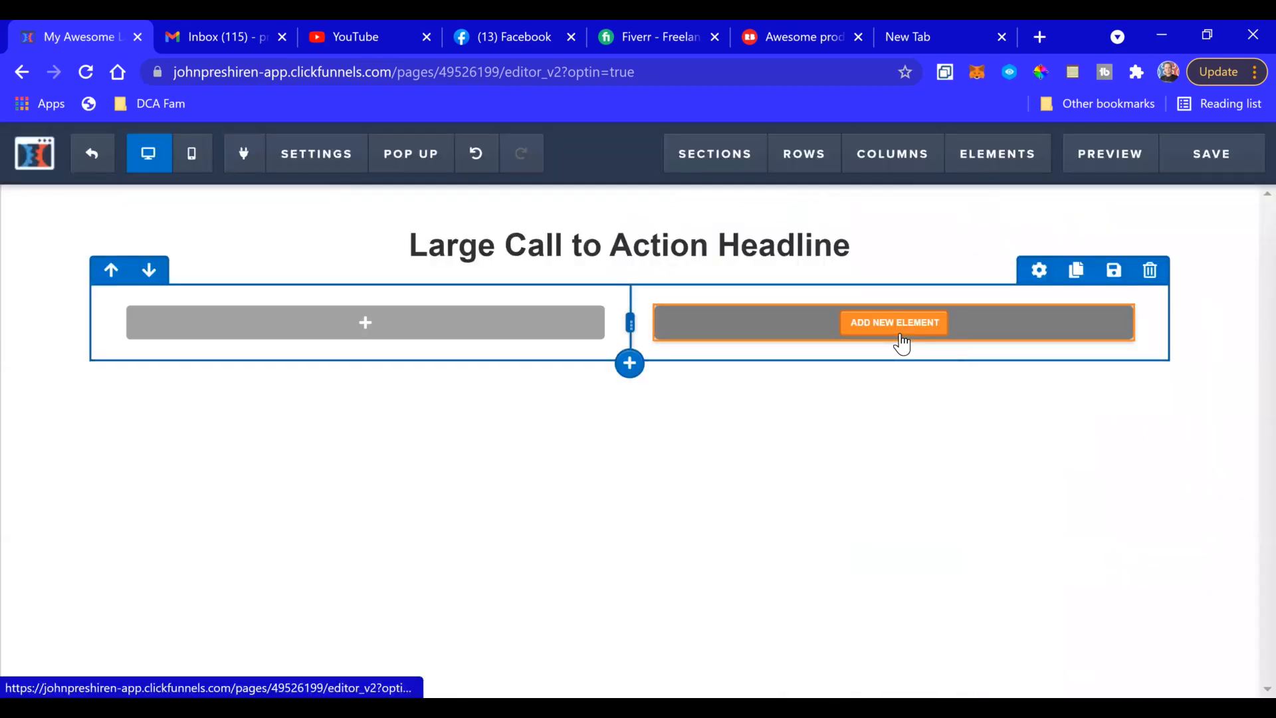
- Replace the placeholder headline with 'Get My Free Capture Page Templates!!!'
{"action": "double_click", "coordinate": [629, 246]}
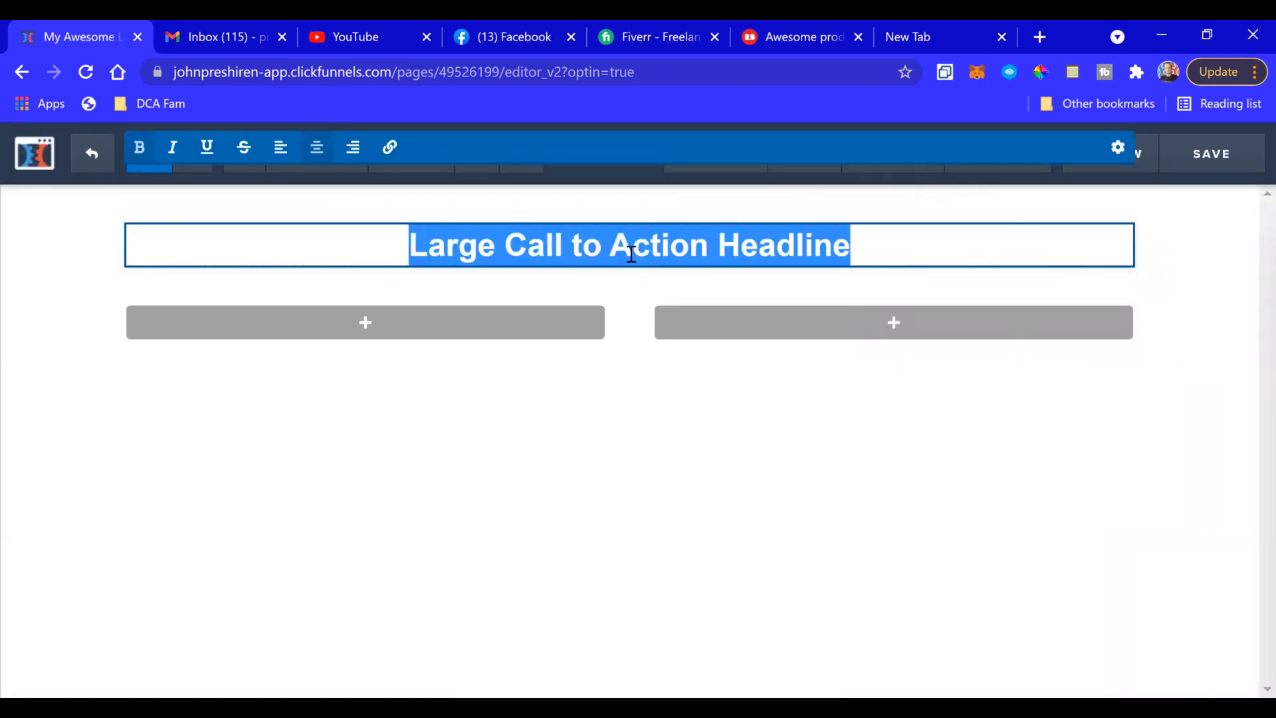
{"action": "type", "text": "Getm"}
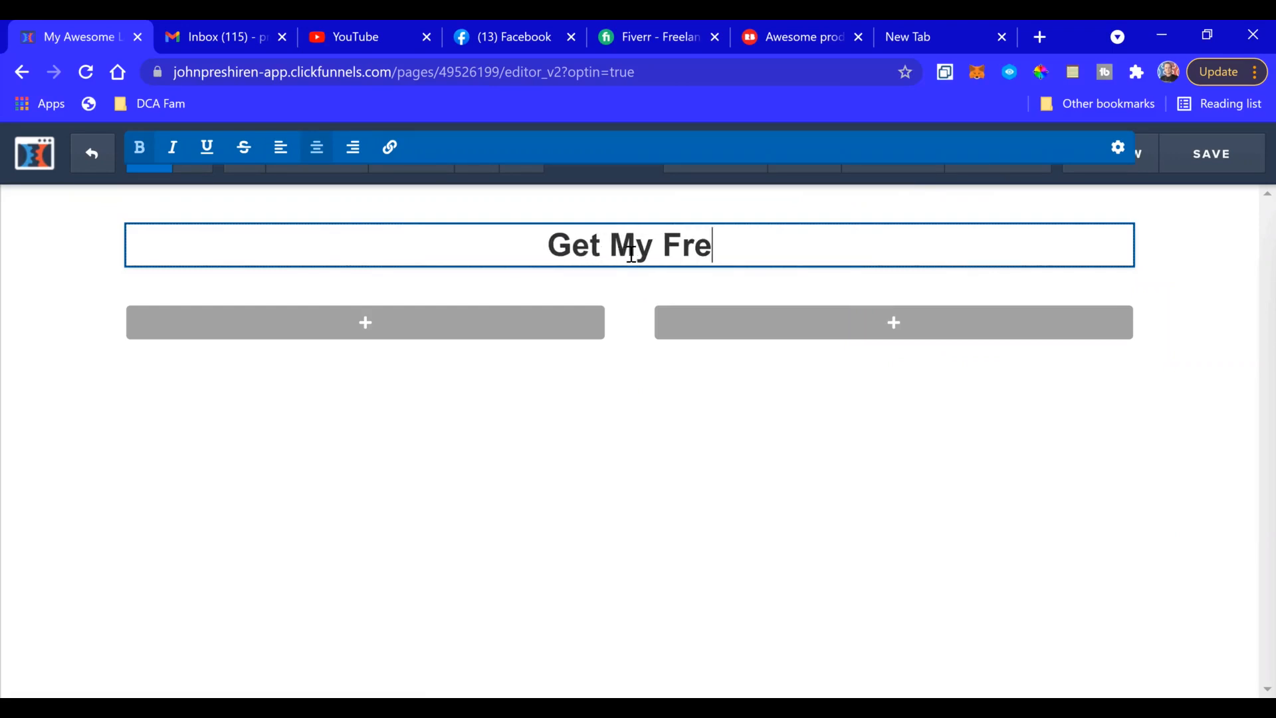
{"action": "type", "text": "e"}
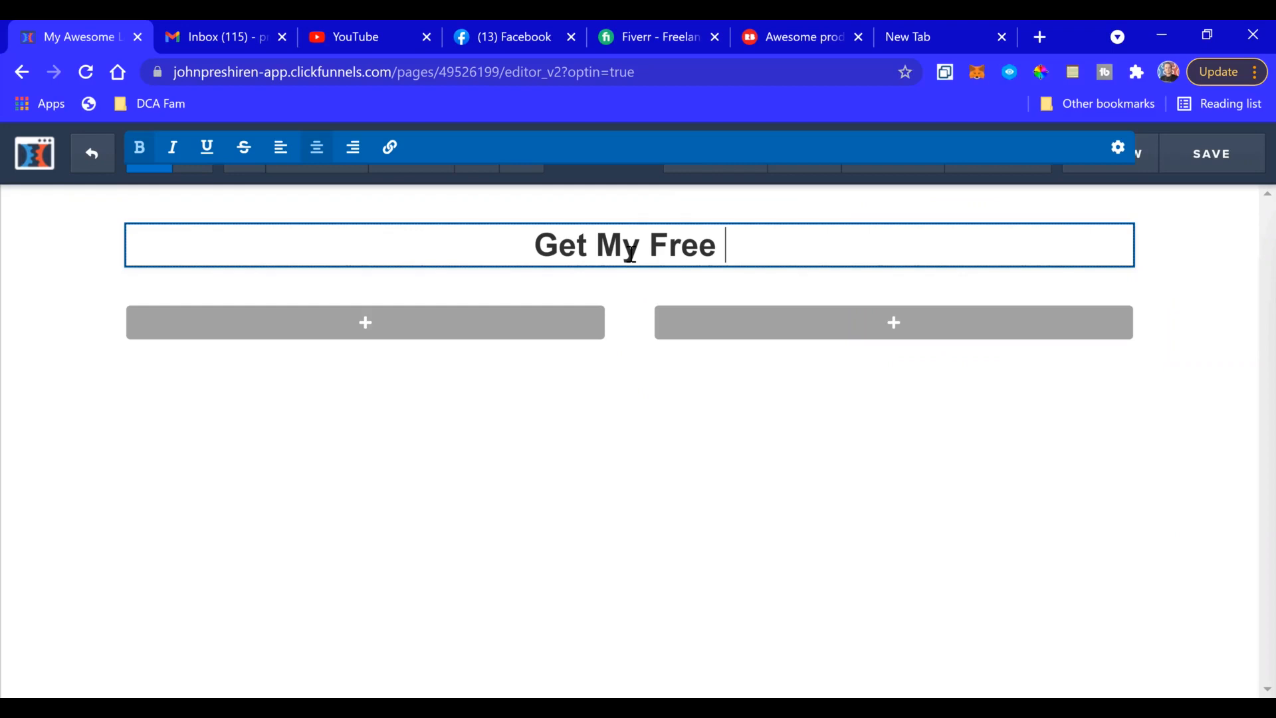
{"action": "type", "text": "Ca"}
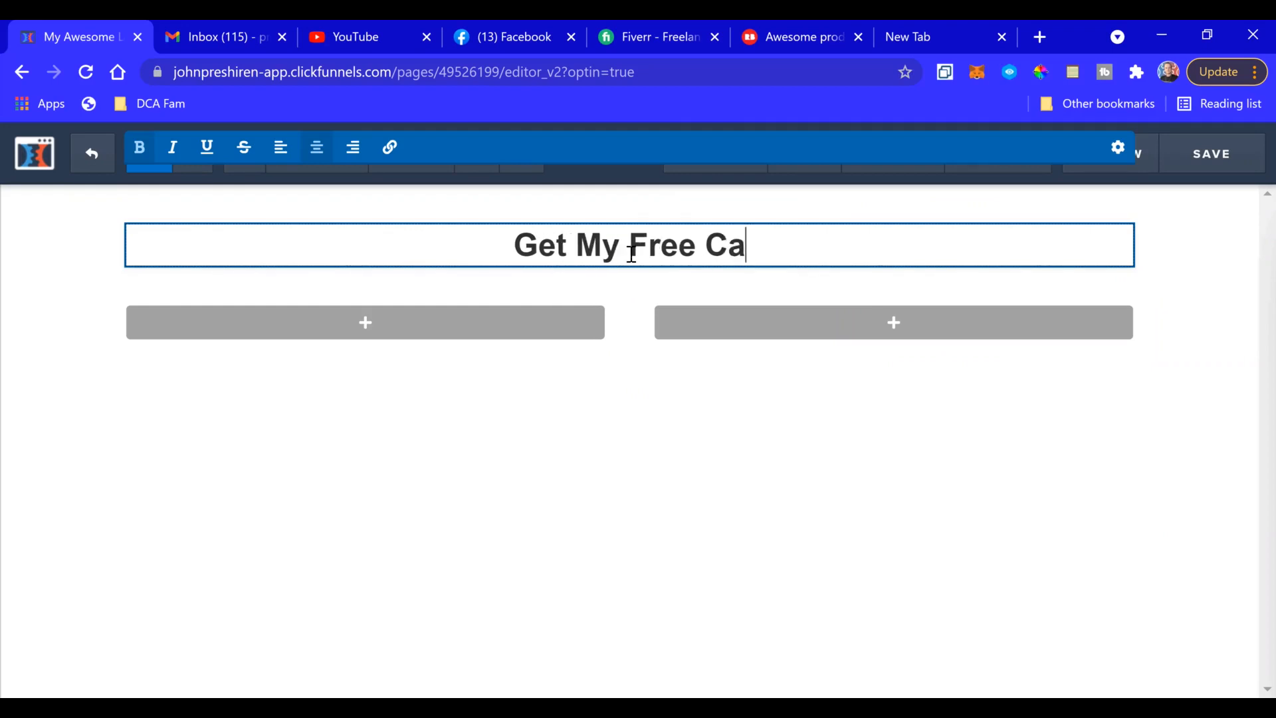
{"action": "type", "text": "pture Page"}
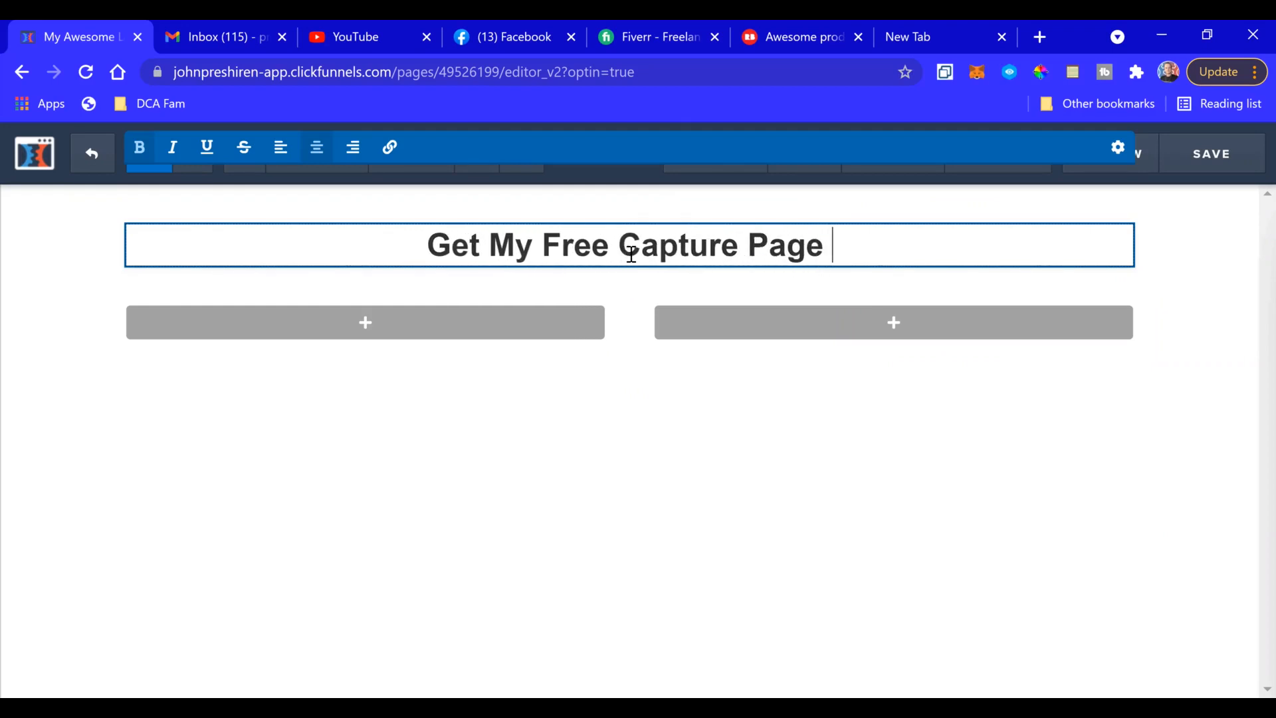
{"action": "type", "text": "Templates"}
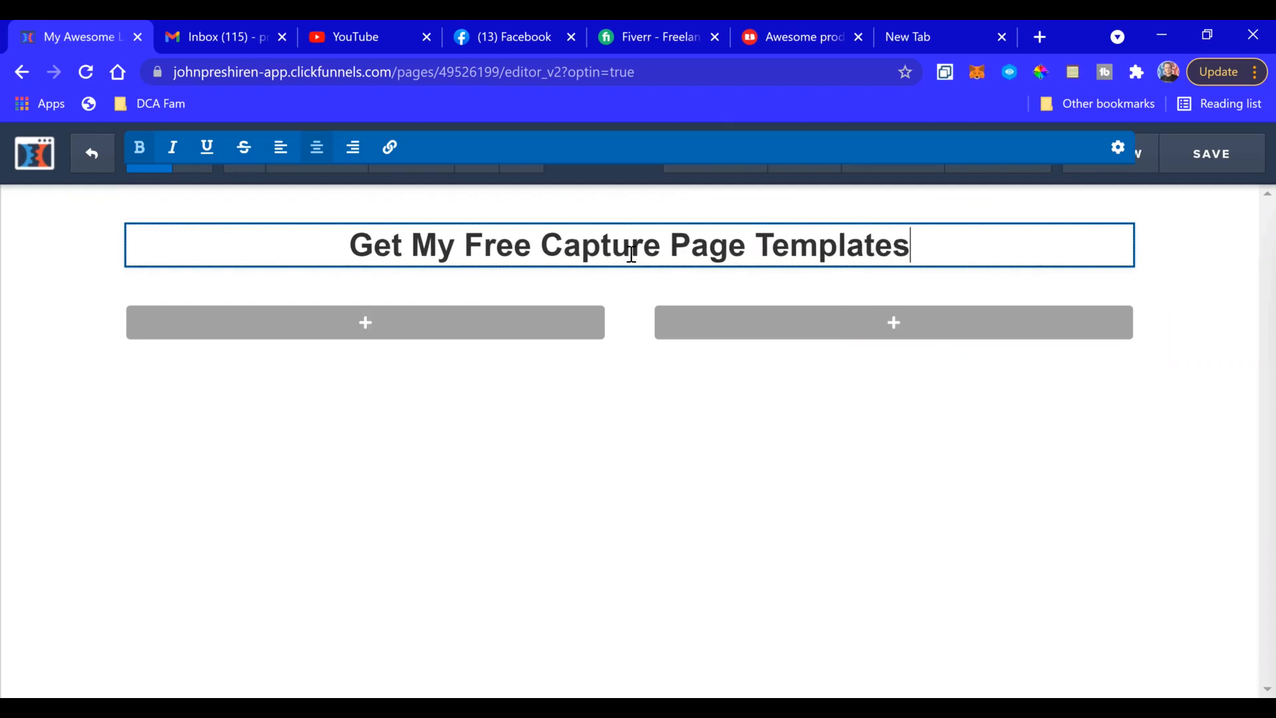
{"action": "type", "text": "!!!"}
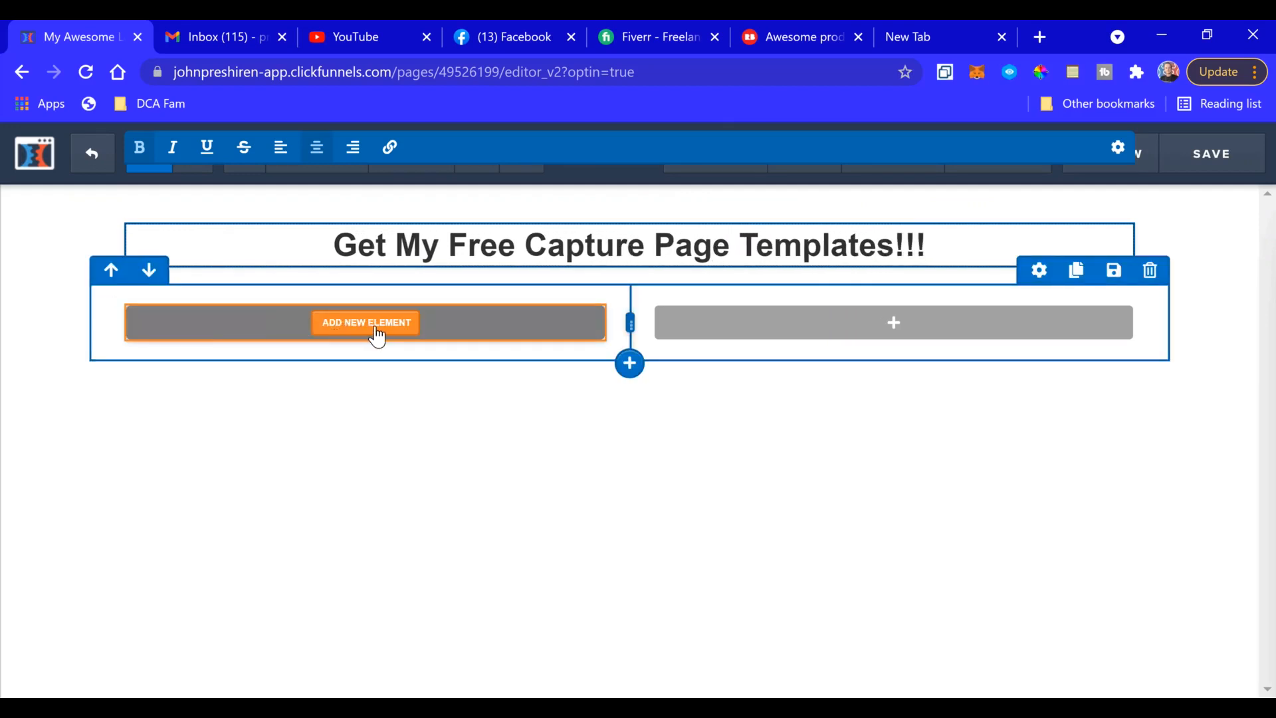
- Add an Image element to the left column showing the circular portrait from Uploaded Images
{"action": "left_click", "coordinate": [365, 322]}
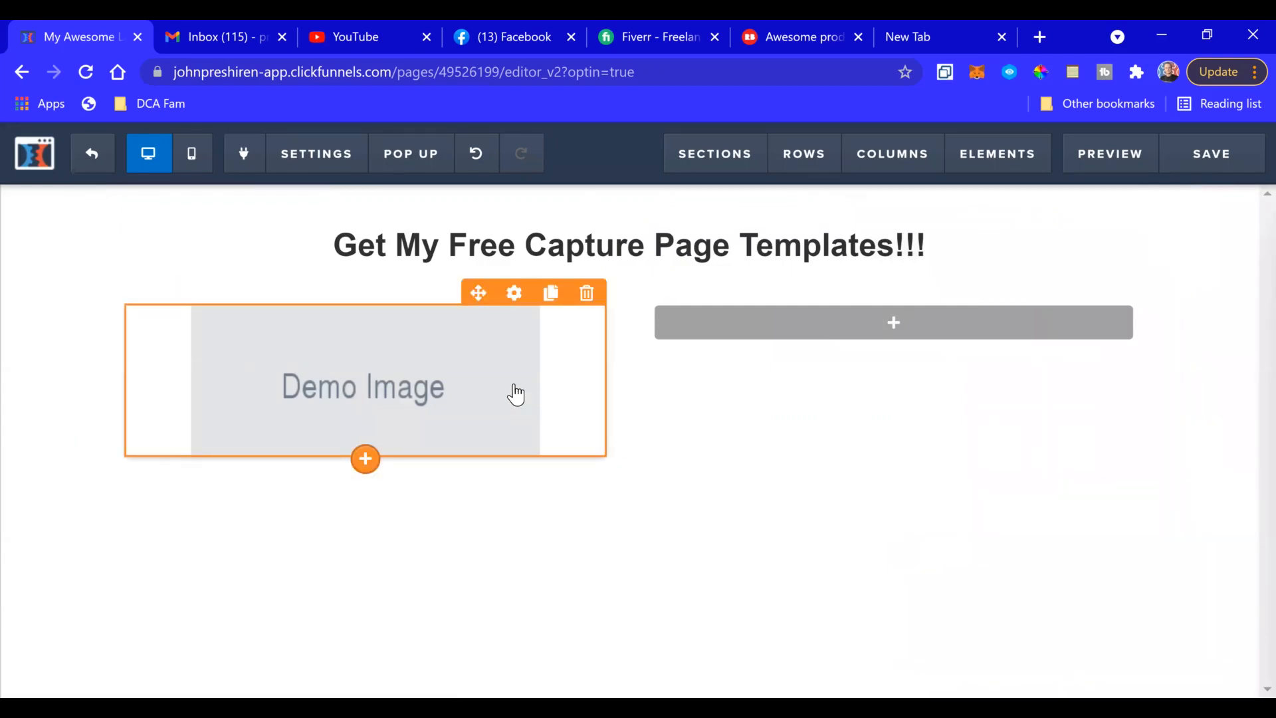
{"action": "mouse_move", "coordinate": [503, 384]}
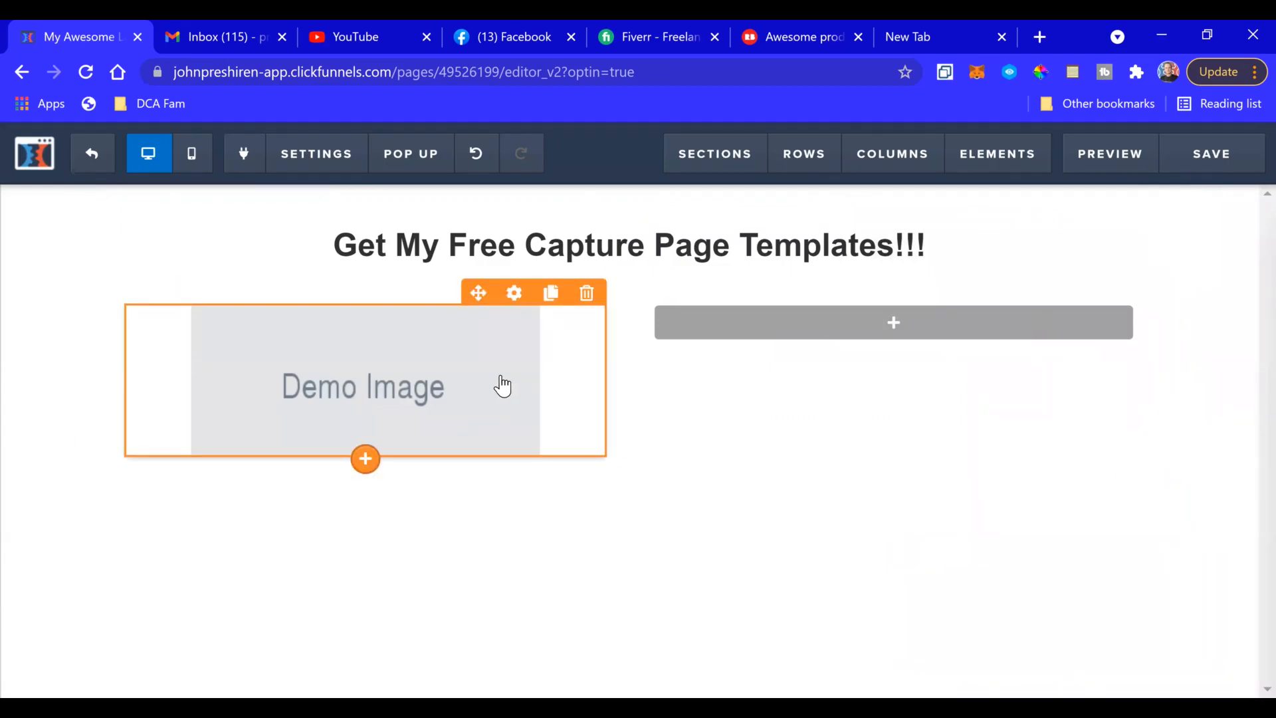
{"action": "left_click", "coordinate": [514, 293]}
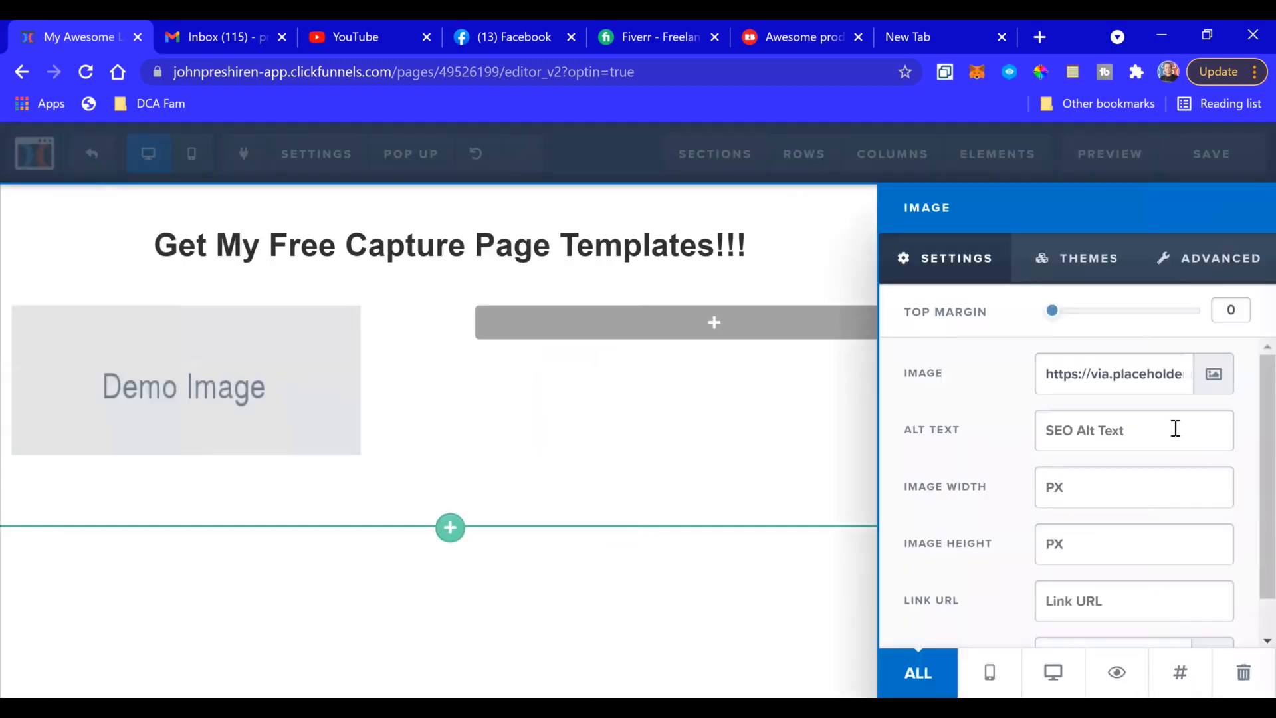
{"action": "left_click", "coordinate": [1213, 373]}
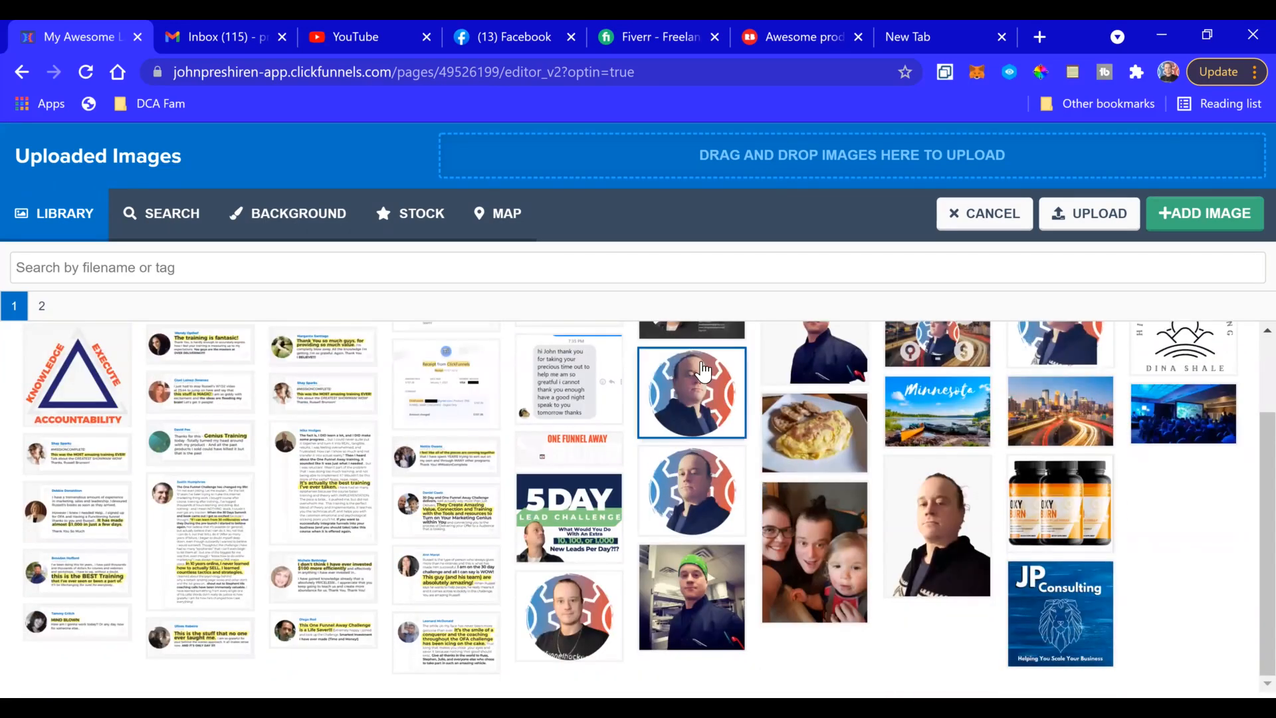
{"action": "left_click", "coordinate": [569, 614]}
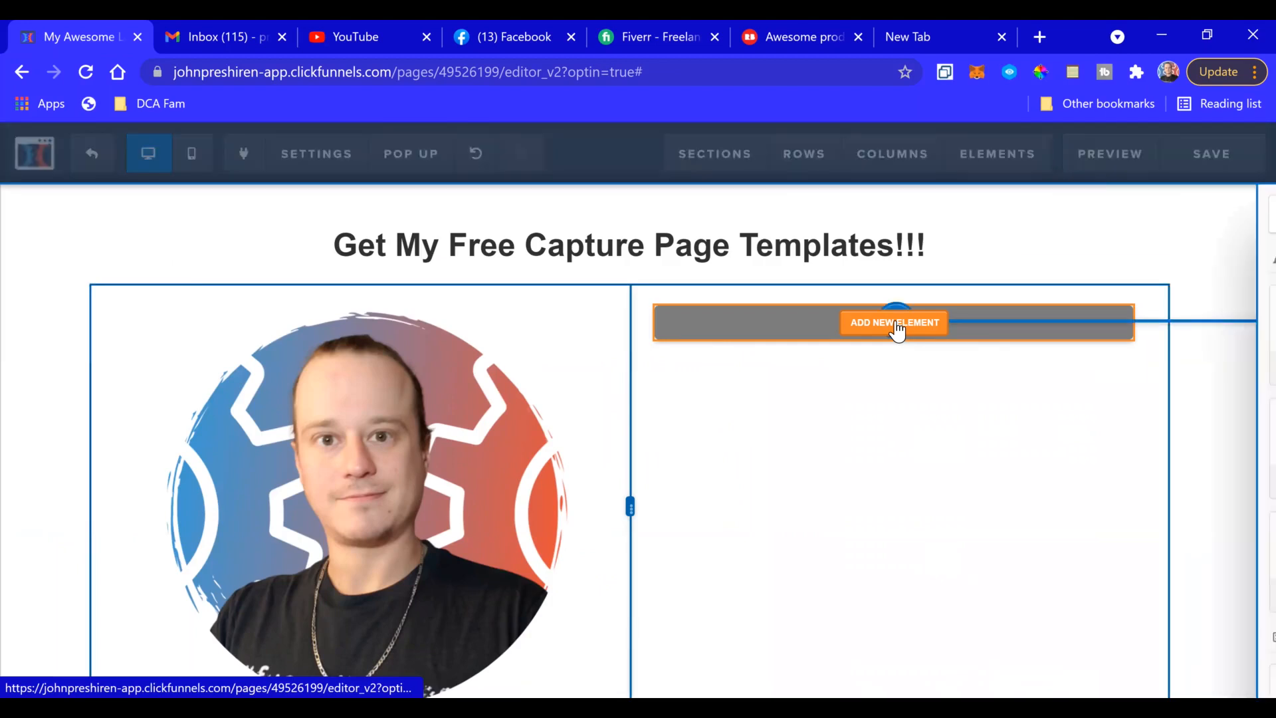
- Insert a Headline and a three-item Bullet List into the right column
{"action": "left_click", "coordinate": [894, 322]}
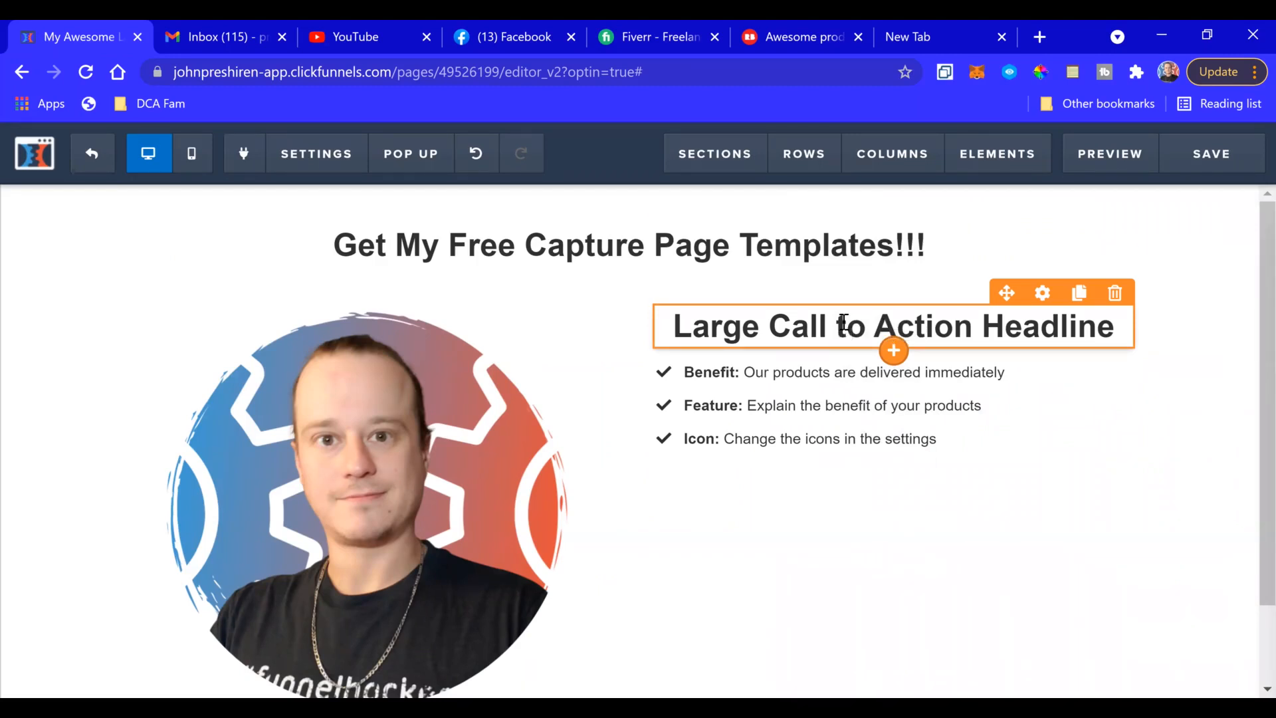
- Retype the right-column headline as 'What You Get With My Capture Page Templates:'
{"action": "double_click", "coordinate": [893, 325]}
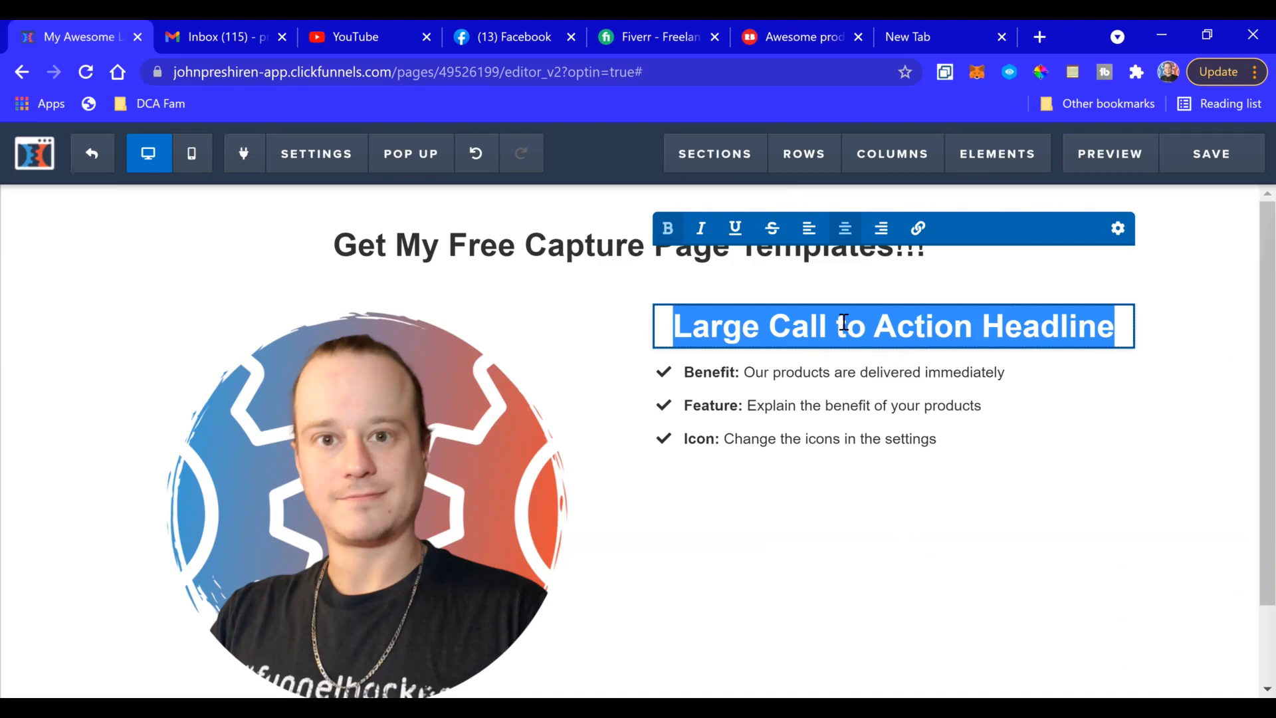
{"action": "type", "text": "What You G"}
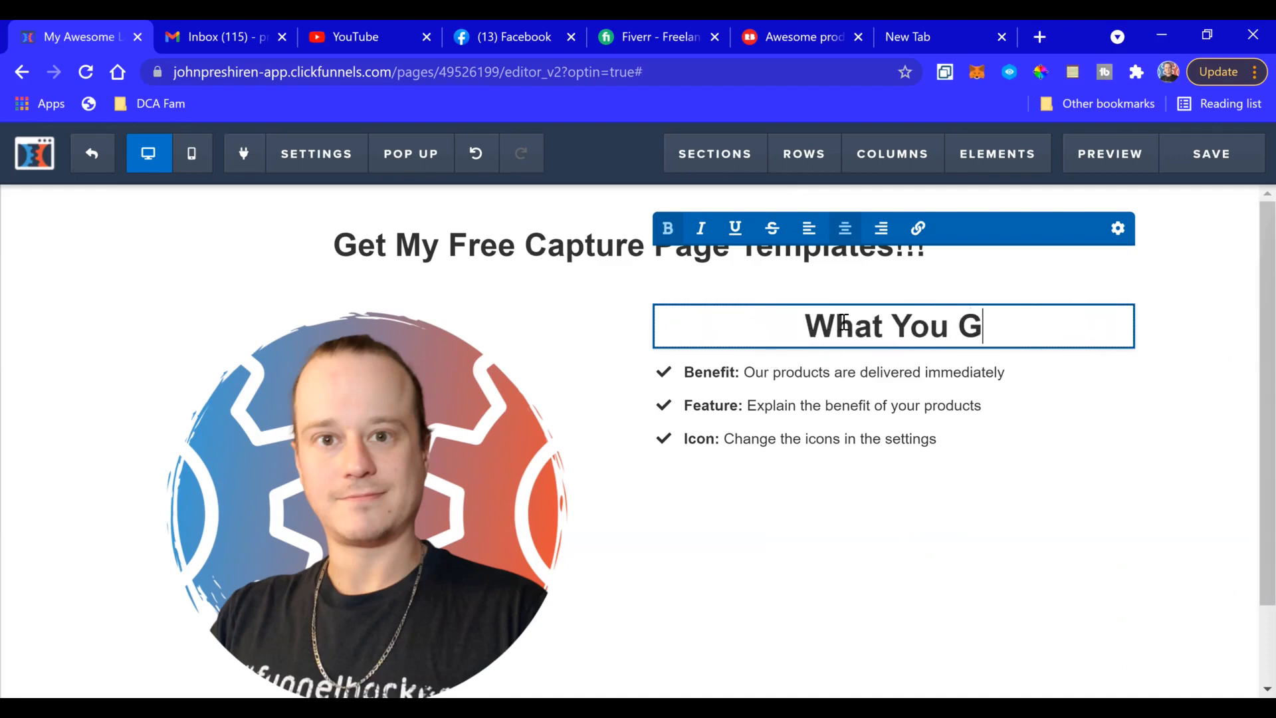
{"action": "type", "text": "et With"}
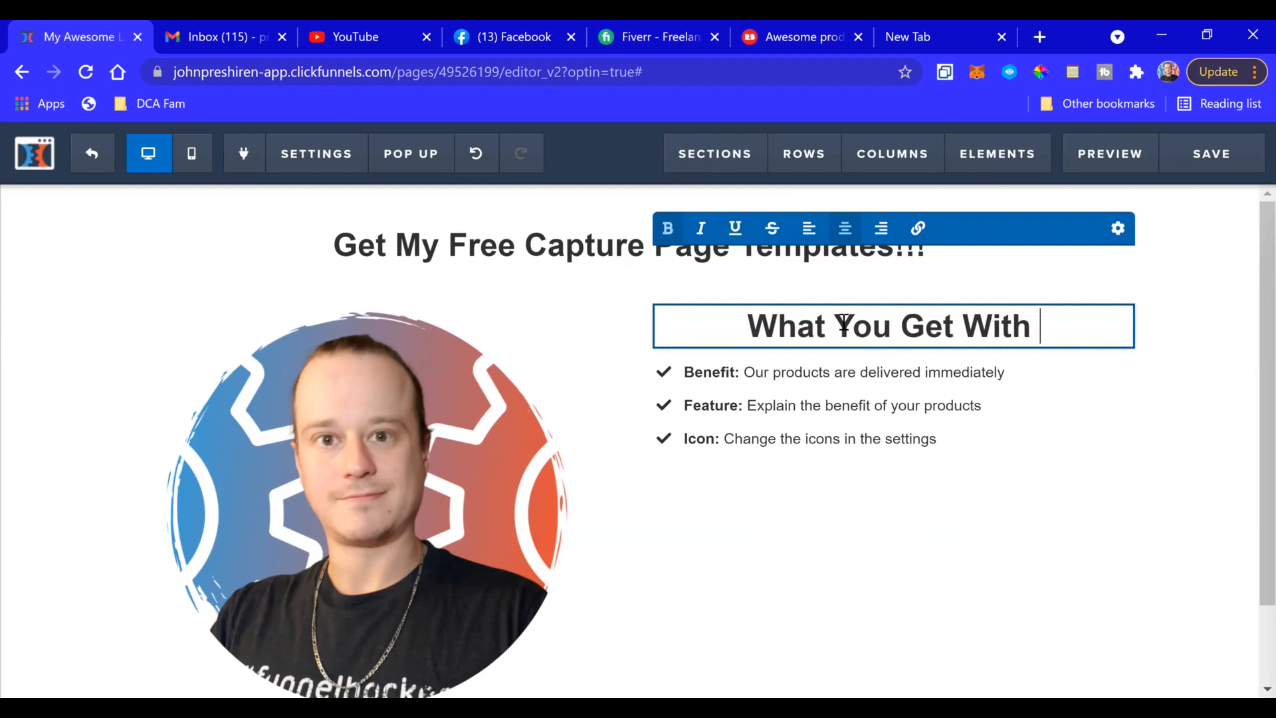
{"action": "type", "text": "My"}
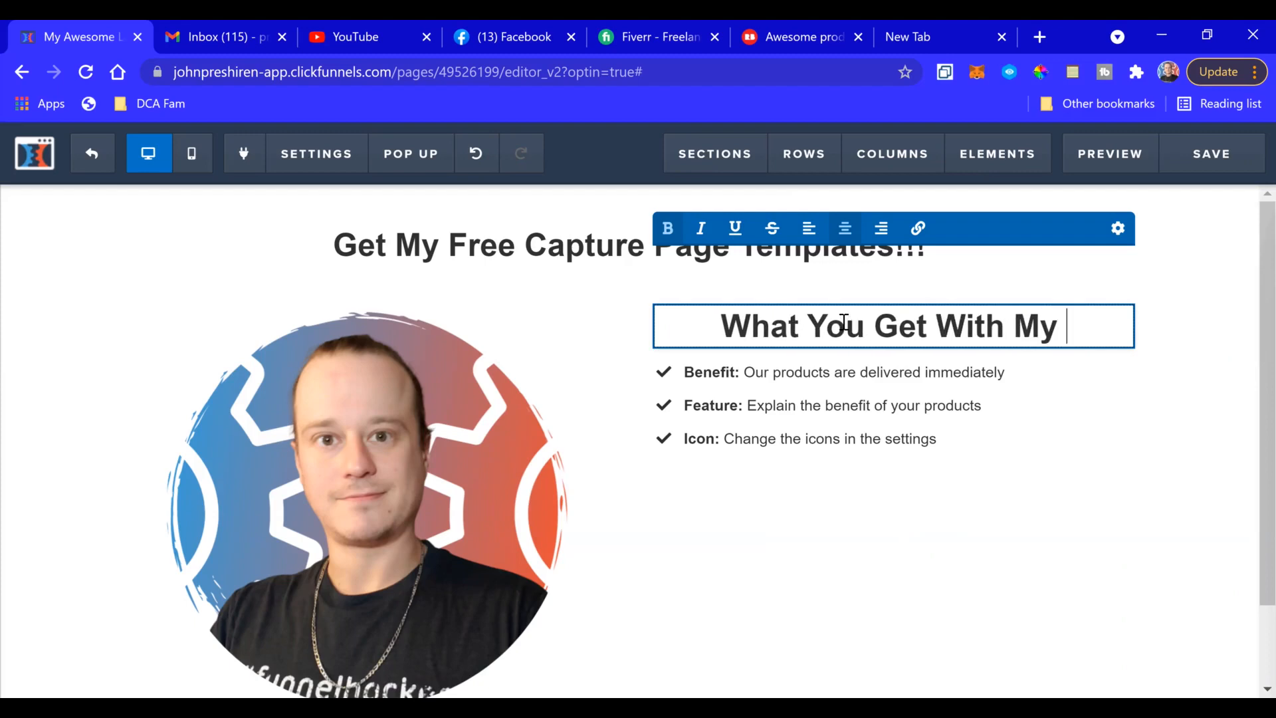
{"action": "type", "text": "Capture Page Te"}
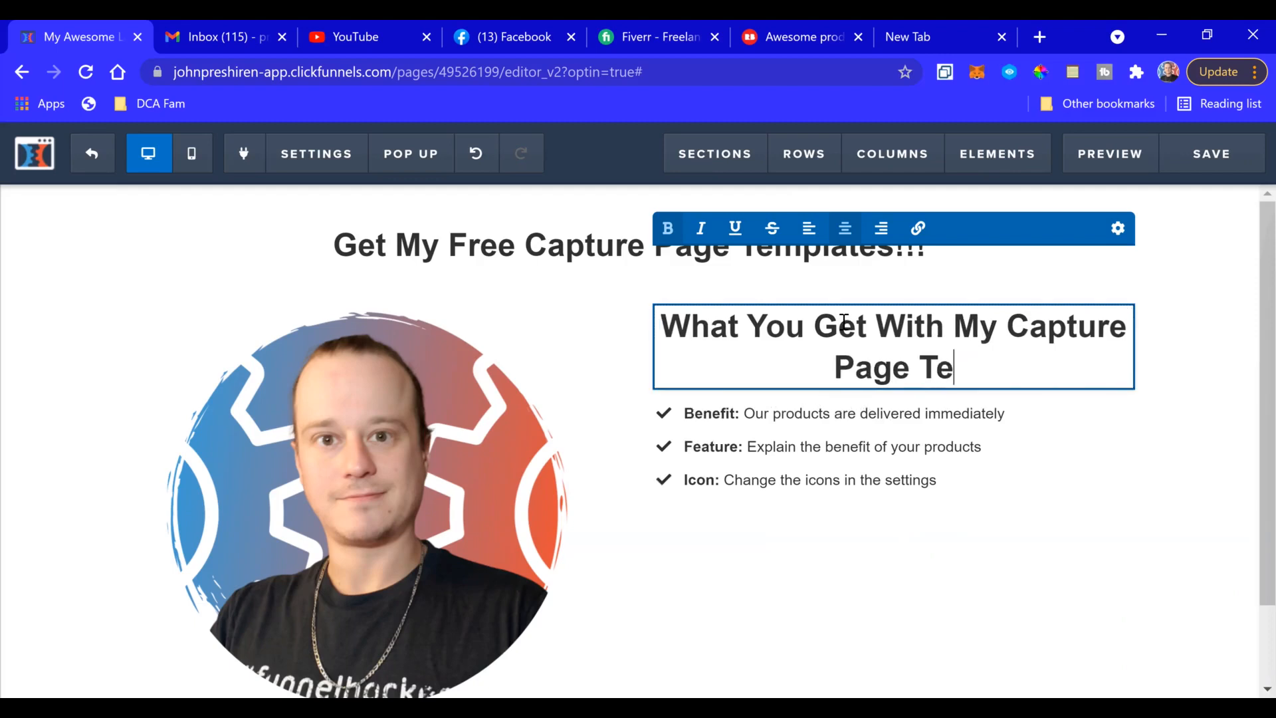
{"action": "type", "text": "mplates:"}
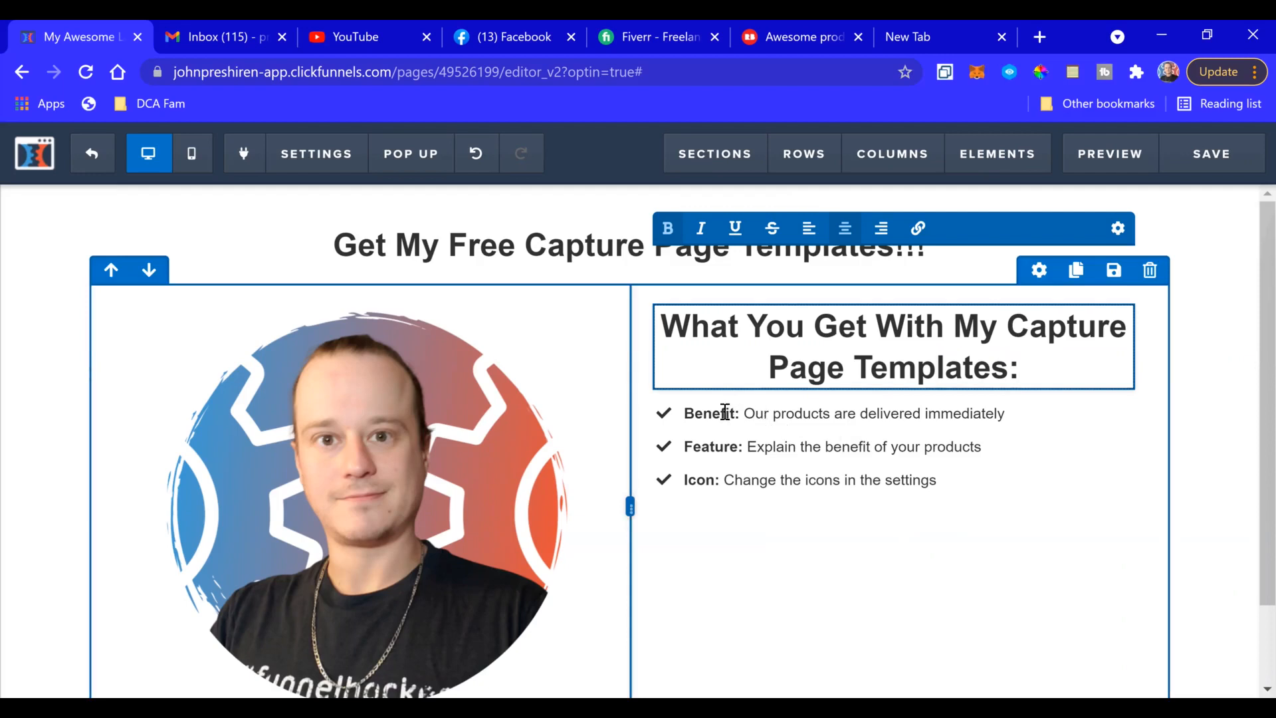
{"action": "left_click", "coordinate": [712, 420]}
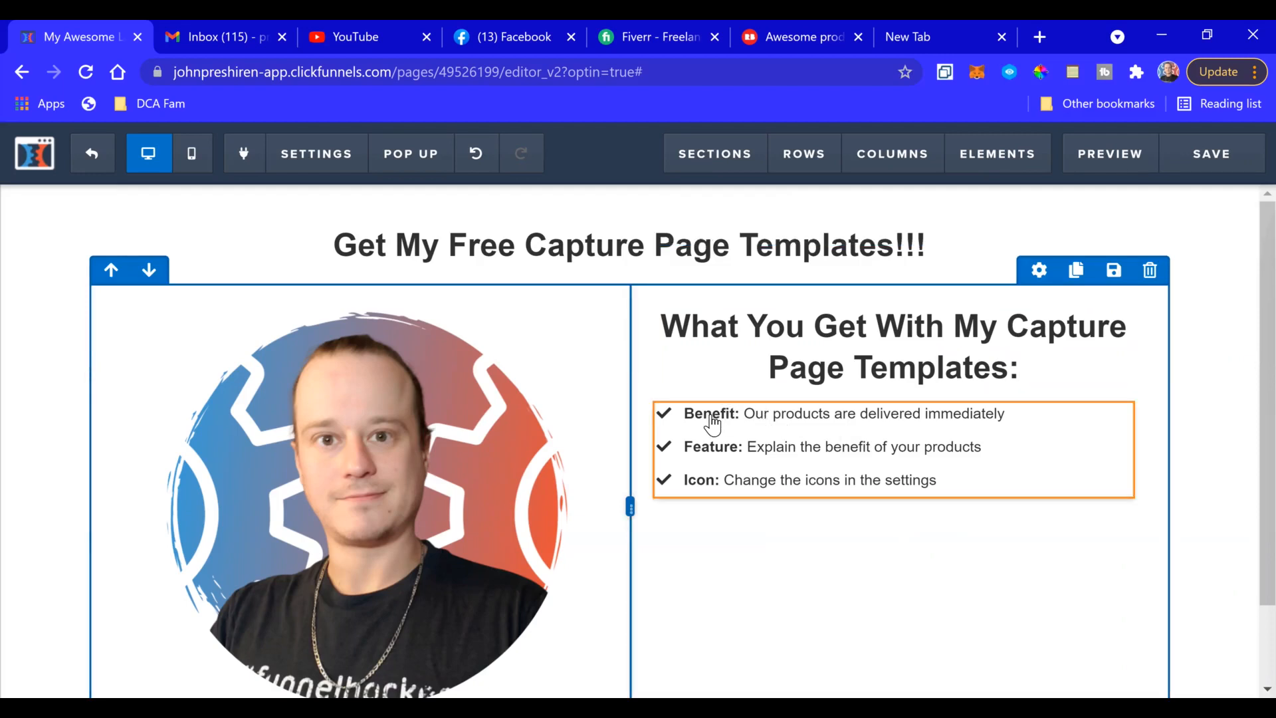
- Rename the first bullet's title to '2 Premade Templates'
{"action": "double_click", "coordinate": [710, 413]}
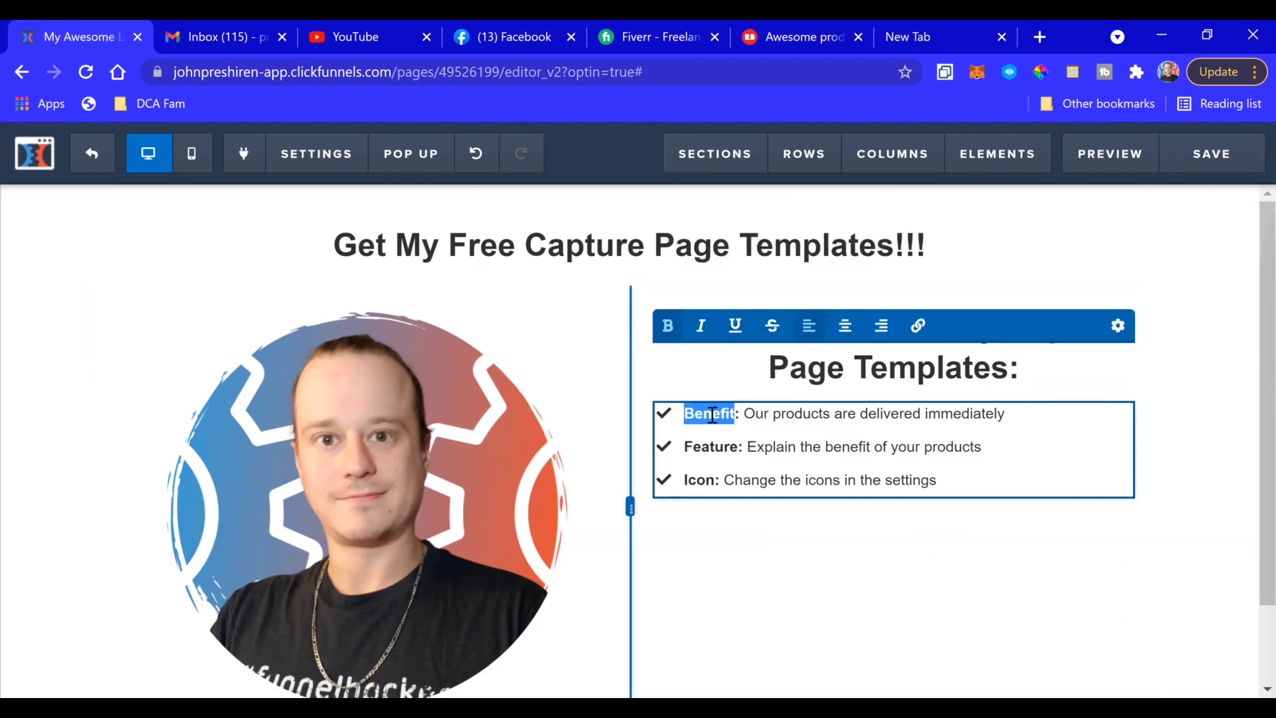
{"action": "type", "text": "2 Premade Templ"}
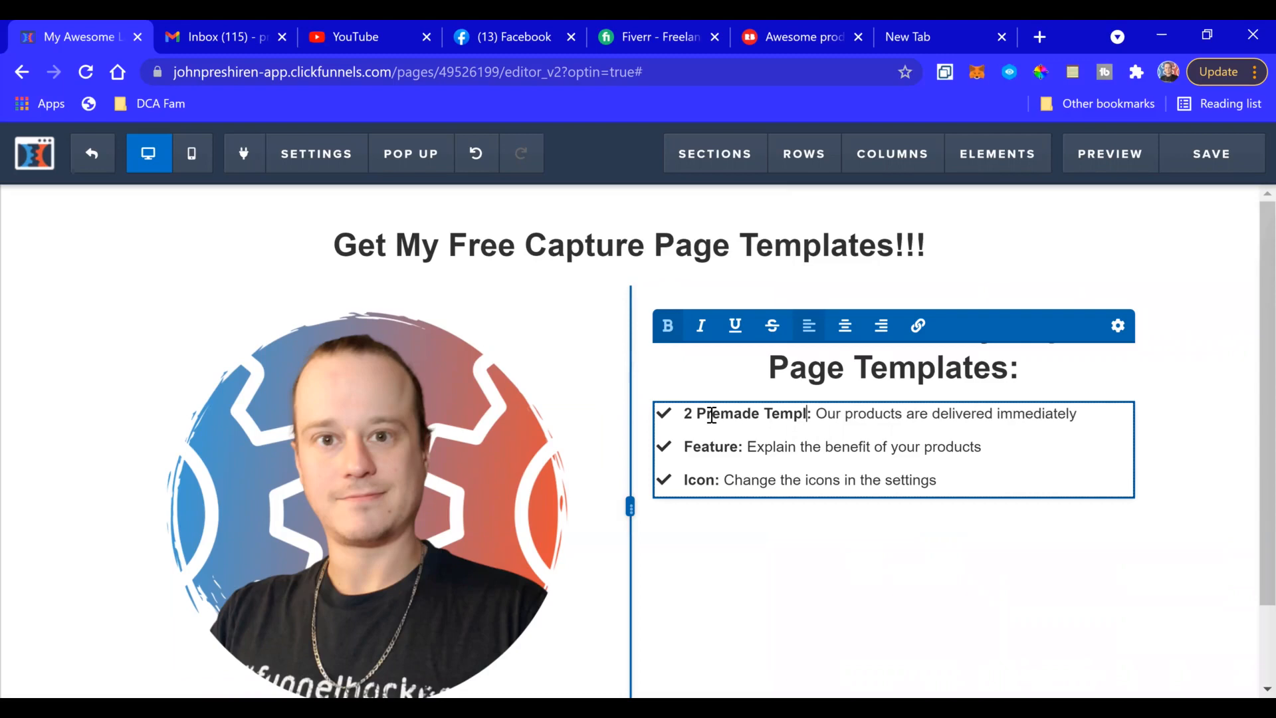
{"action": "type", "text": "ates"}
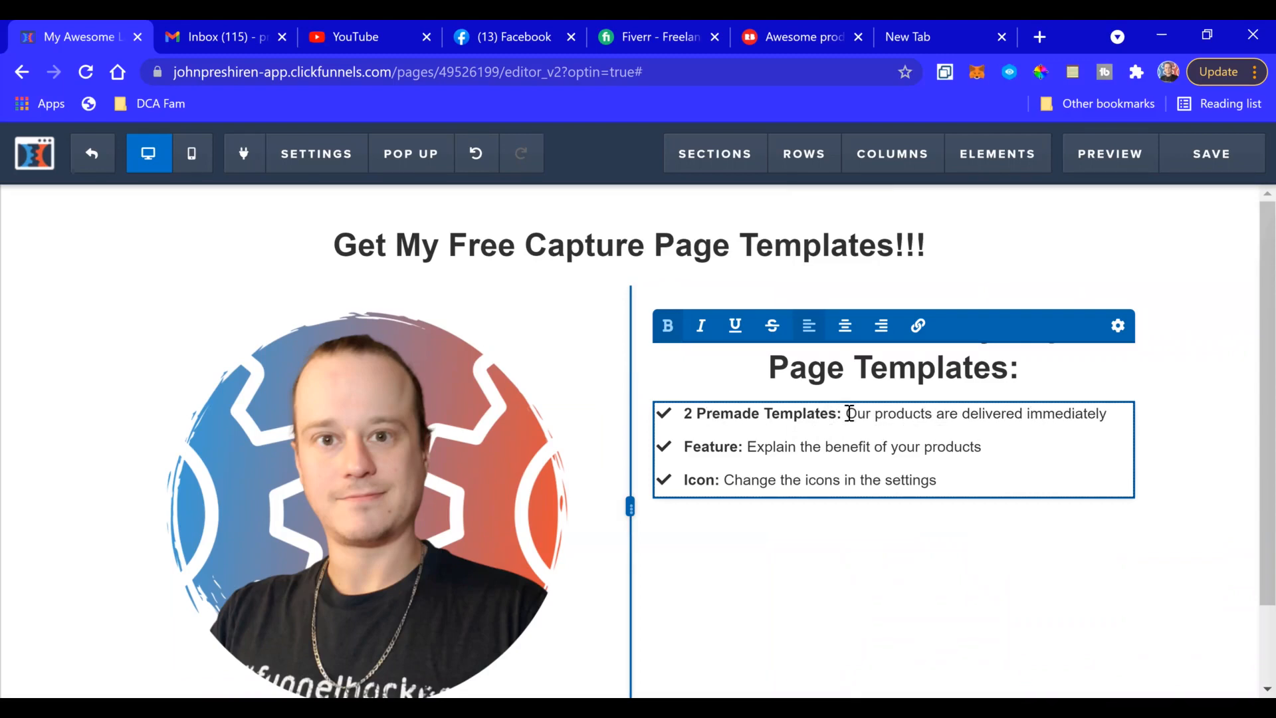
- Replace the first bullet's placeholder description with '2 premade templates'
{"action": "left_click_drag", "start_coordinate": [845, 413], "coordinate": [1105, 414]}
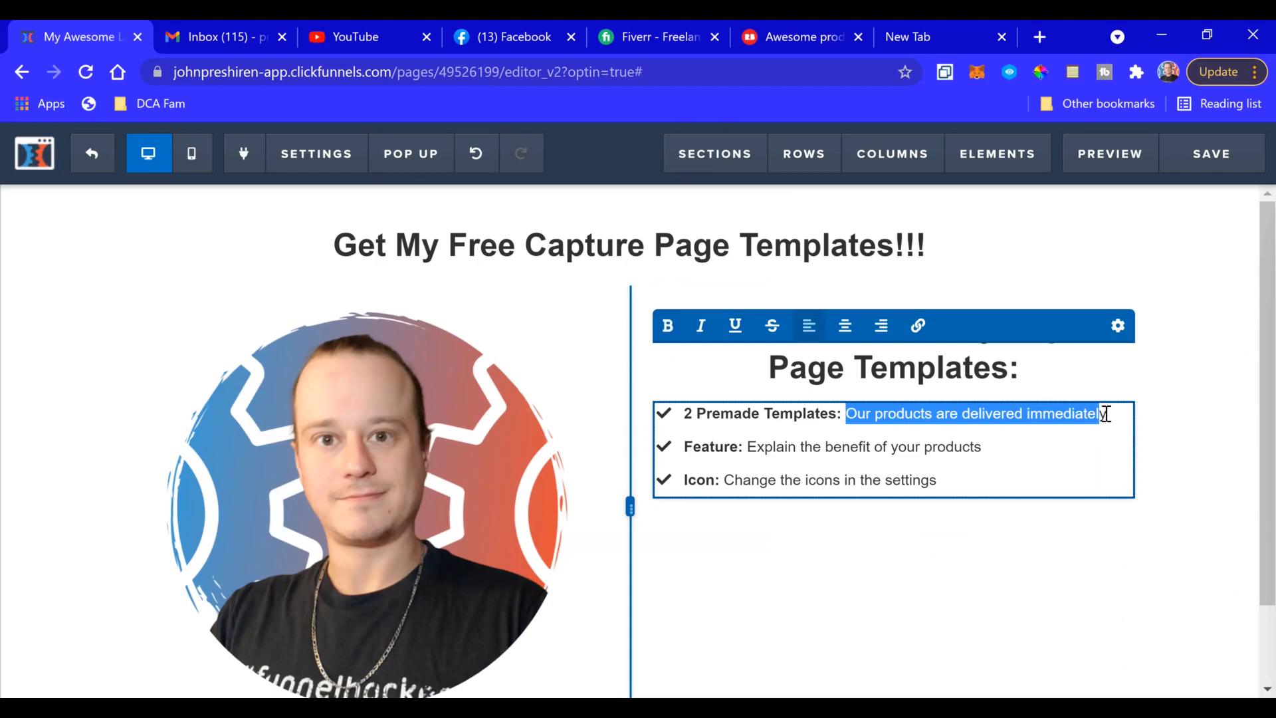
{"action": "type", "text": "2 Premade Templates: 2"}
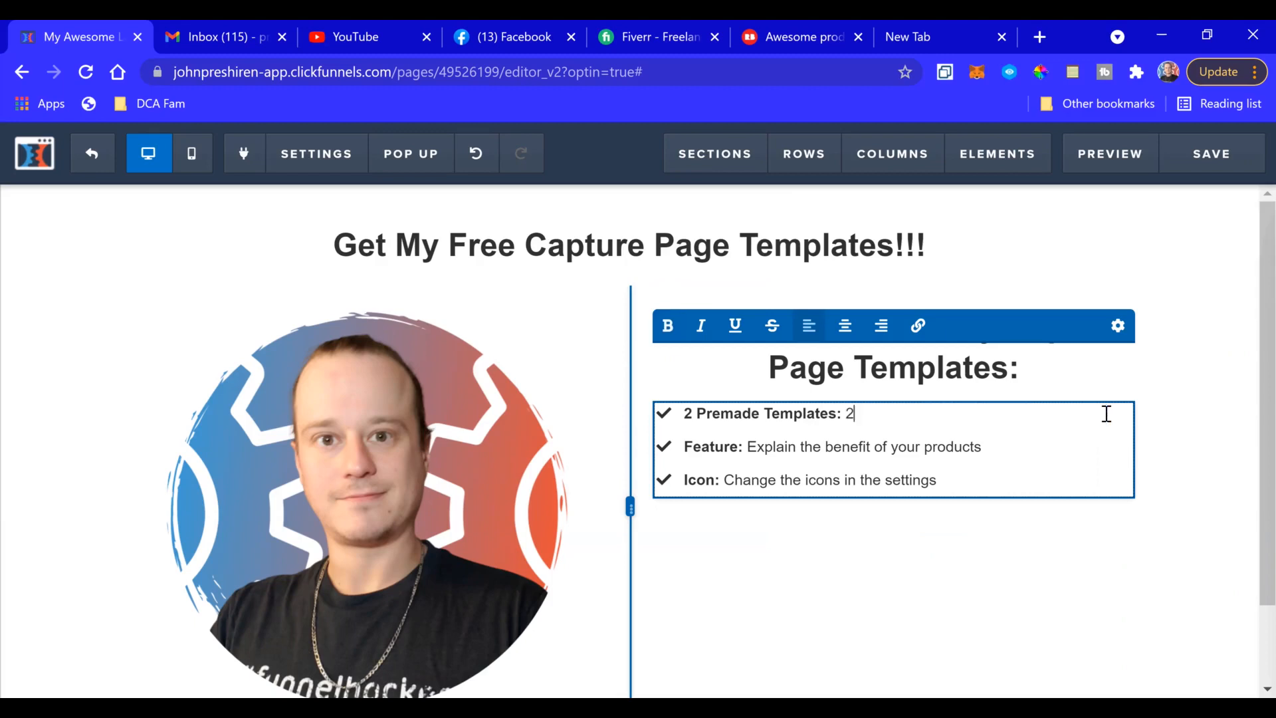
{"action": "type", "text": "prema"}
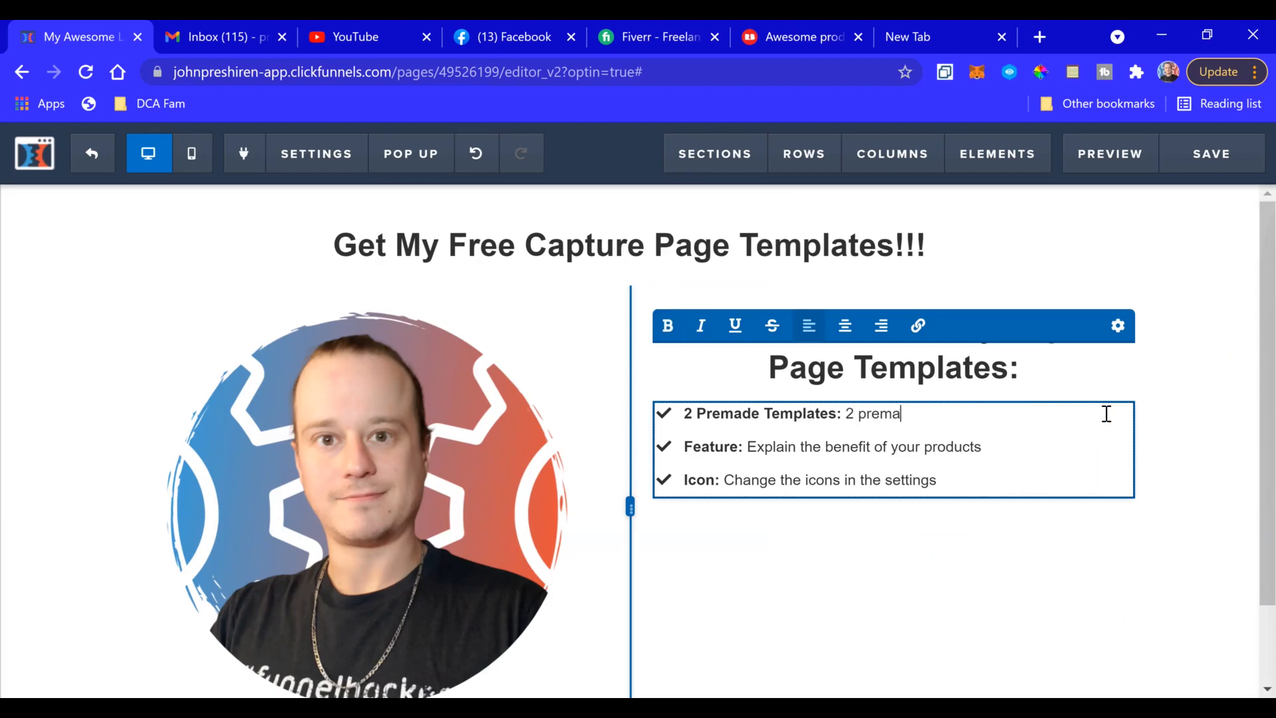
{"action": "type", "text": "de temp"}
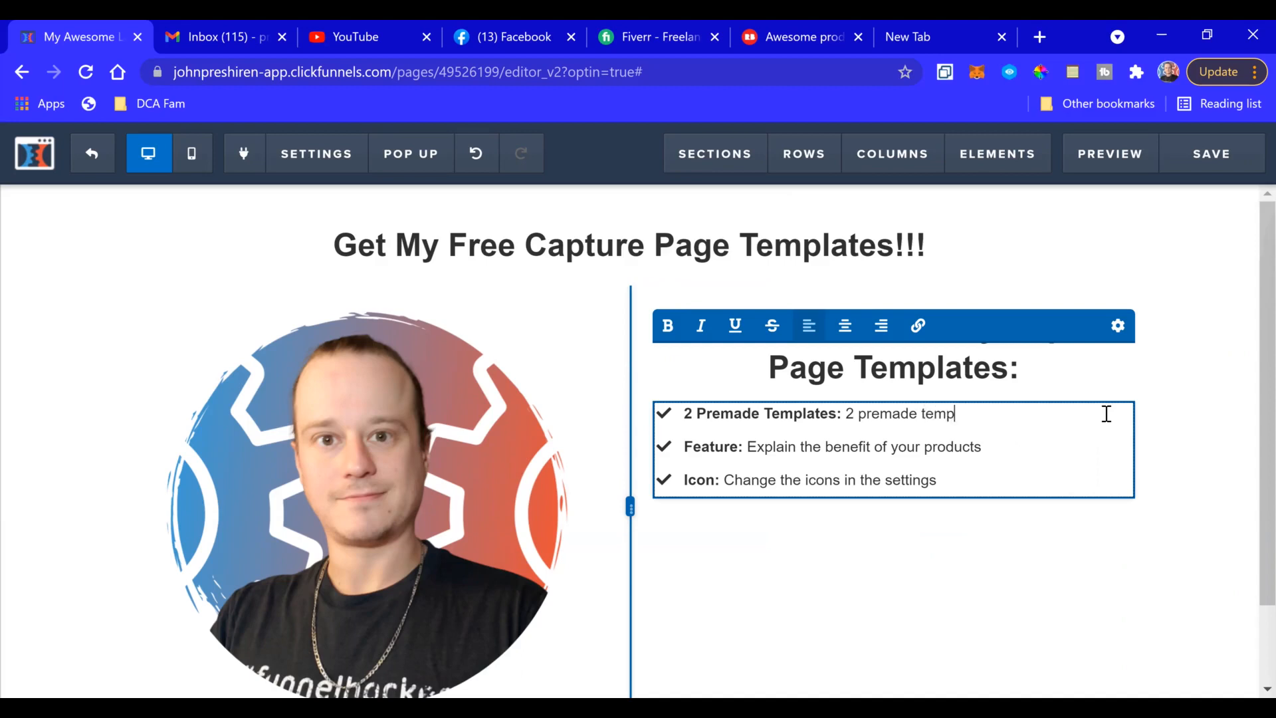
{"action": "type", "text": "lates"}
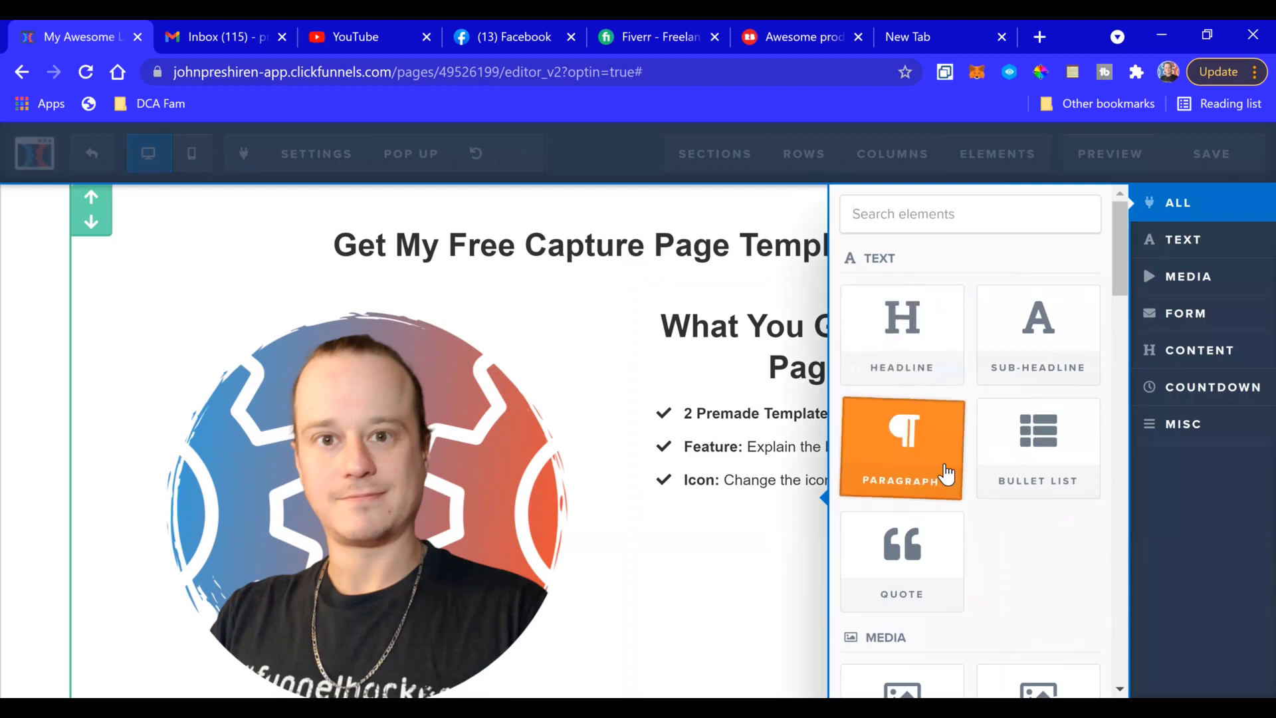
- Insert an email Input field from the Form elements below the bullet list
{"action": "scroll", "scroll_direction": "down", "scroll_amount": 3}
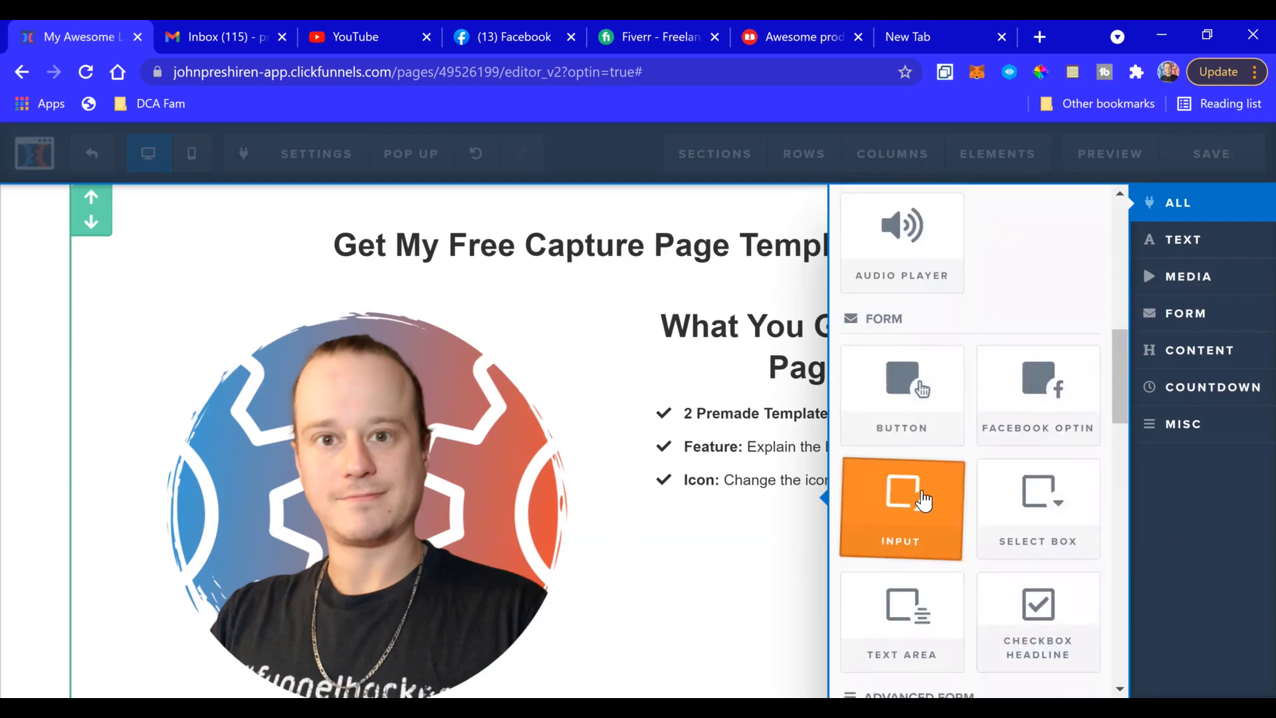
{"action": "left_click", "coordinate": [901, 508]}
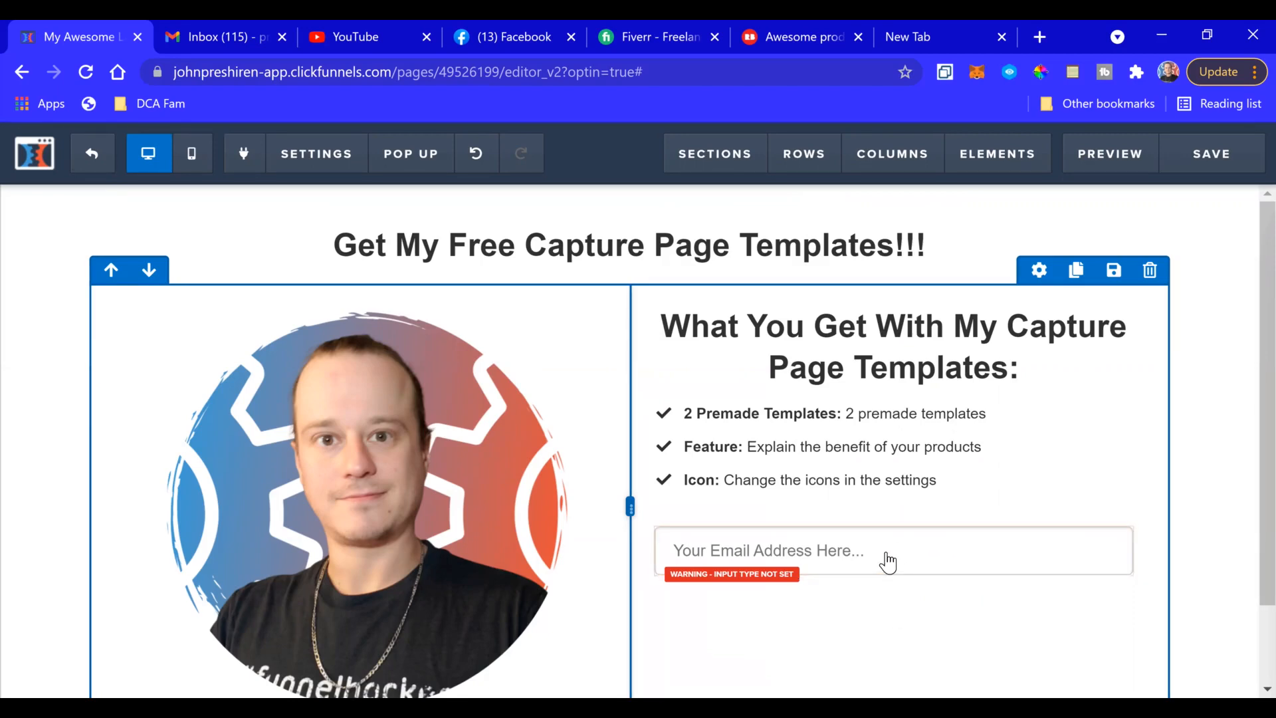
{"action": "scroll", "scroll_direction": "down", "scroll_amount": 3}
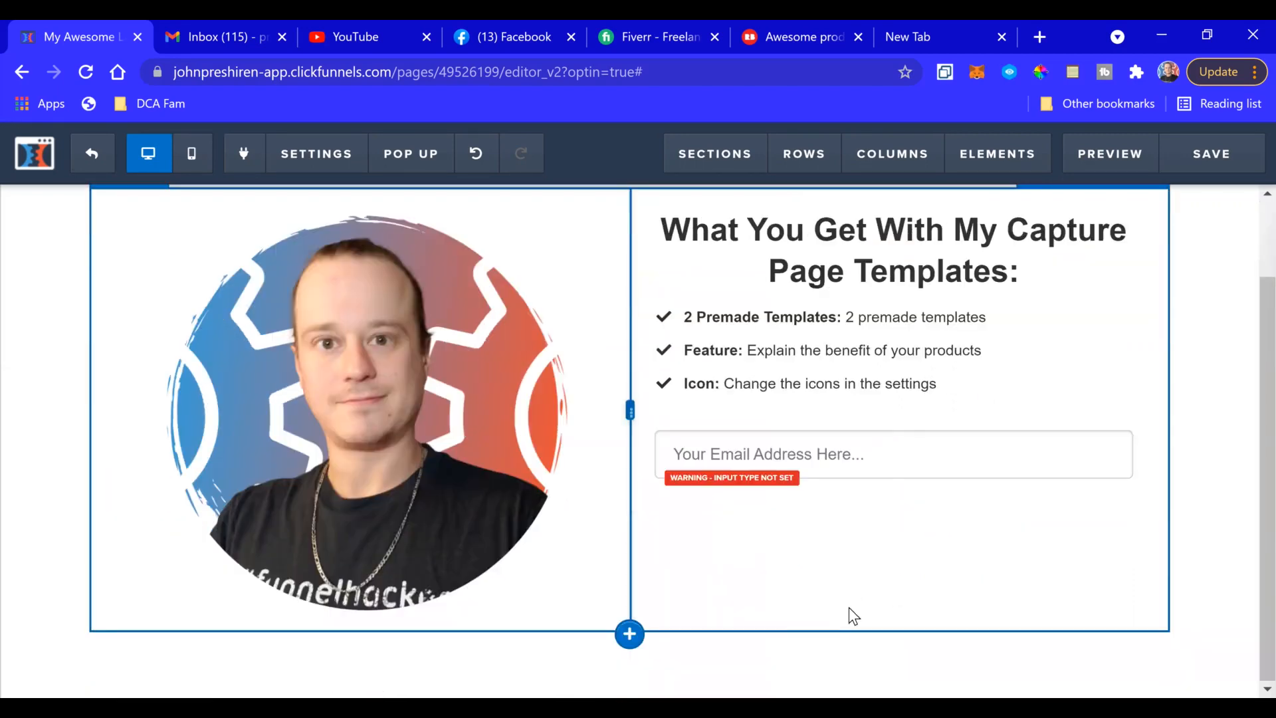
{"action": "mouse_move", "coordinate": [953, 581]}
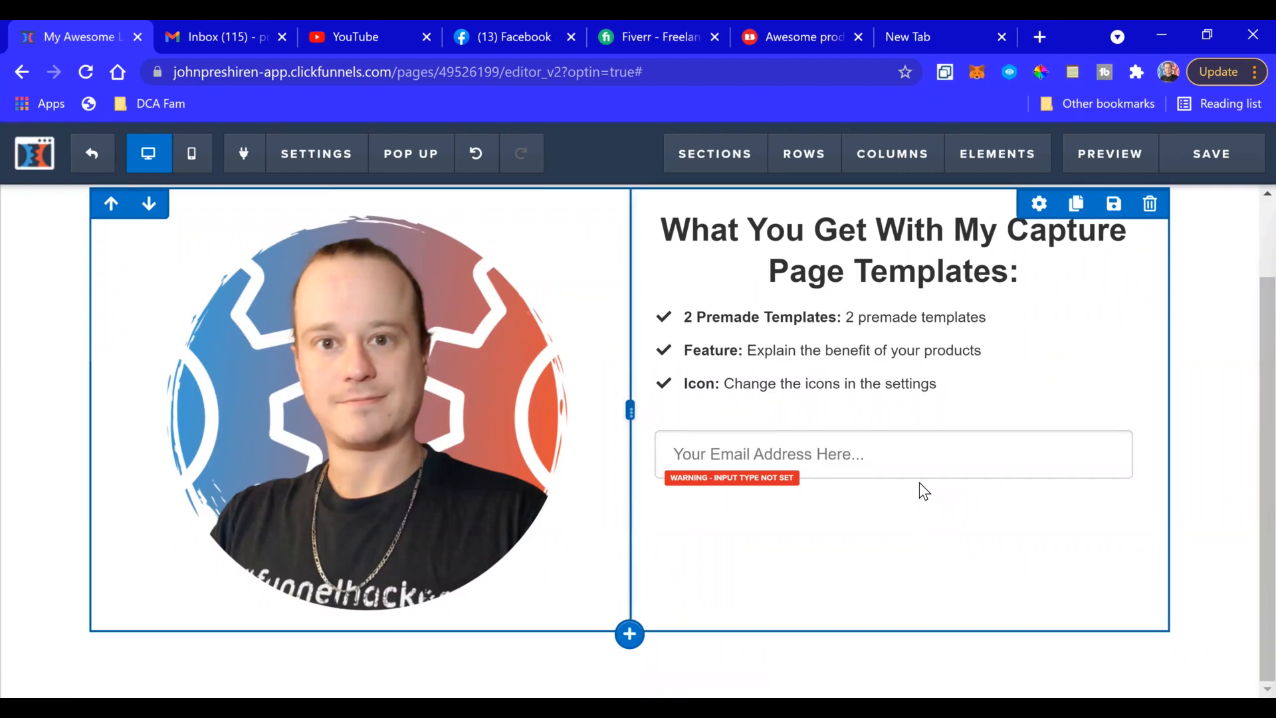
{"action": "mouse_move", "coordinate": [975, 522]}
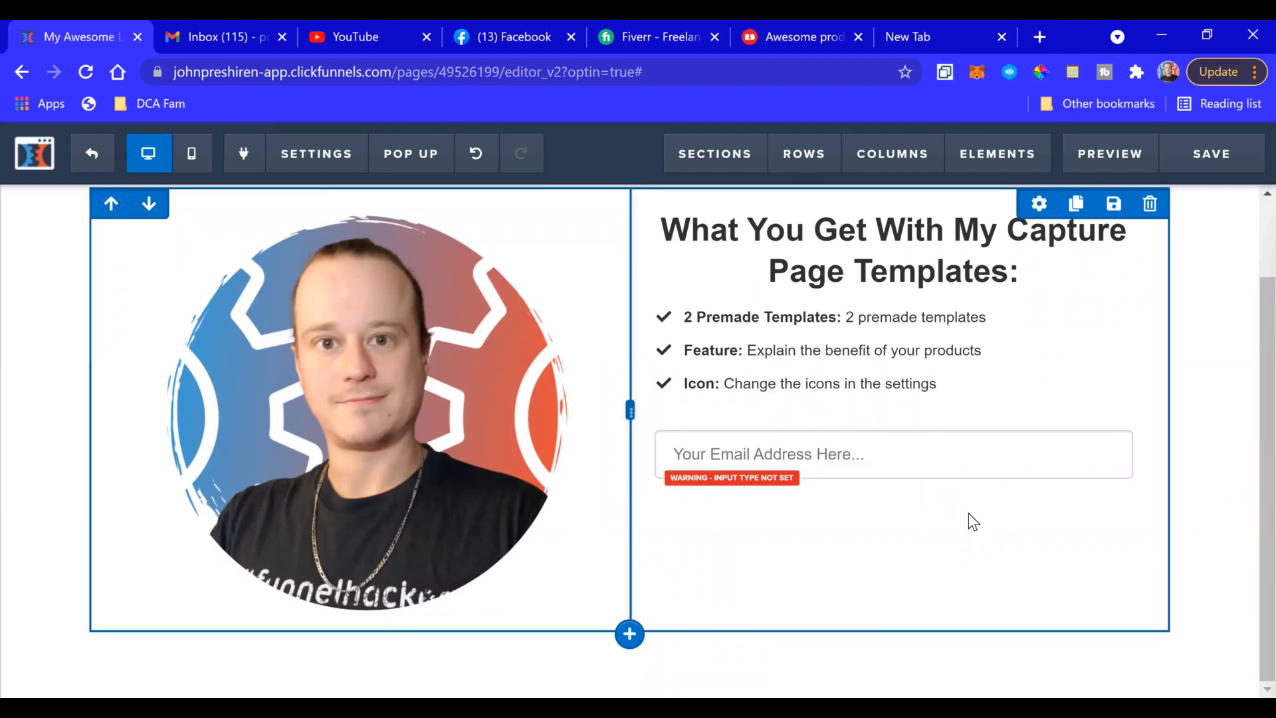
{"action": "left_click", "coordinate": [893, 454]}
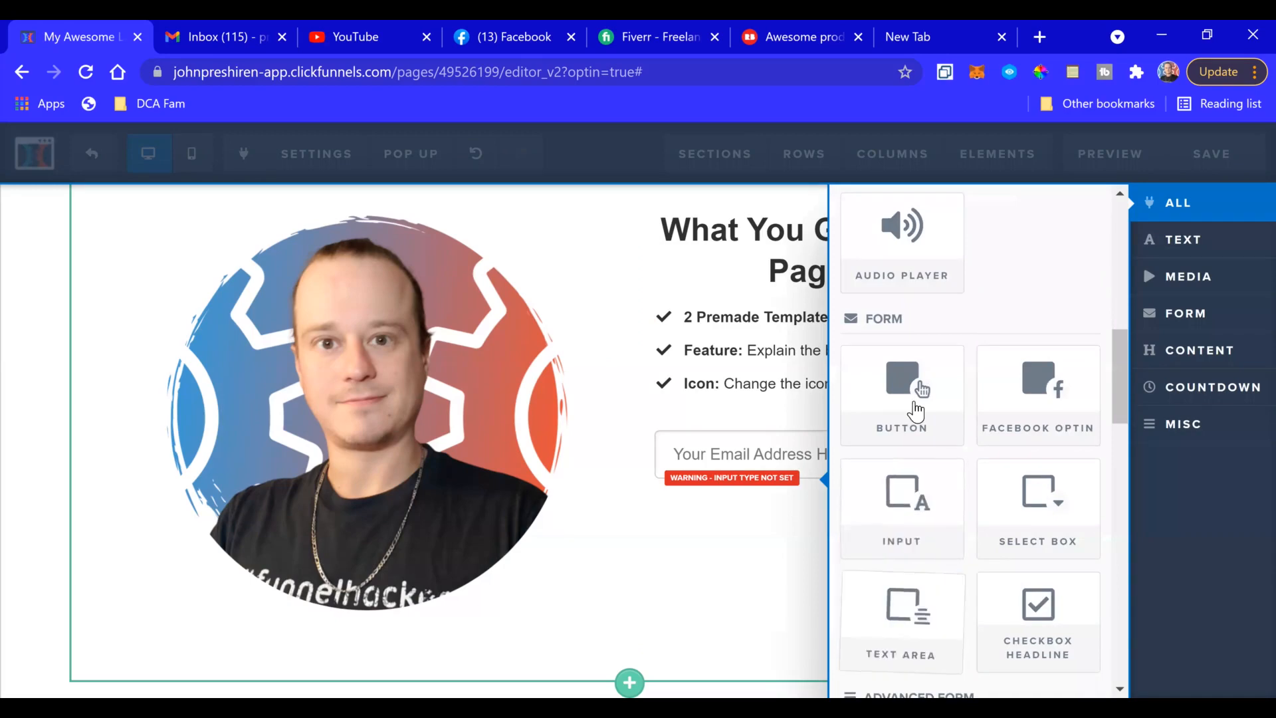
- Insert a 'Click to Sign Up' Button element beneath the email field
{"action": "left_click", "coordinate": [902, 391]}
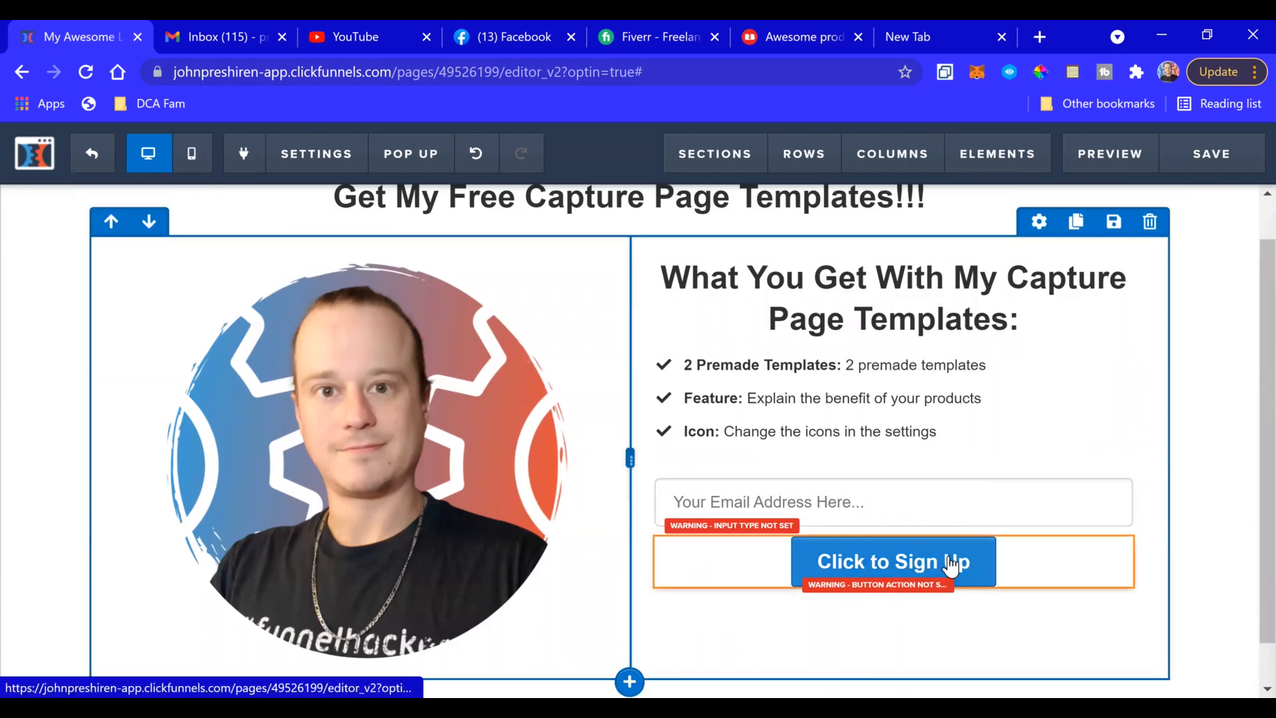
- Set the sign-up button's action to Submit Order / Submit Form
{"action": "left_click", "coordinate": [893, 561]}
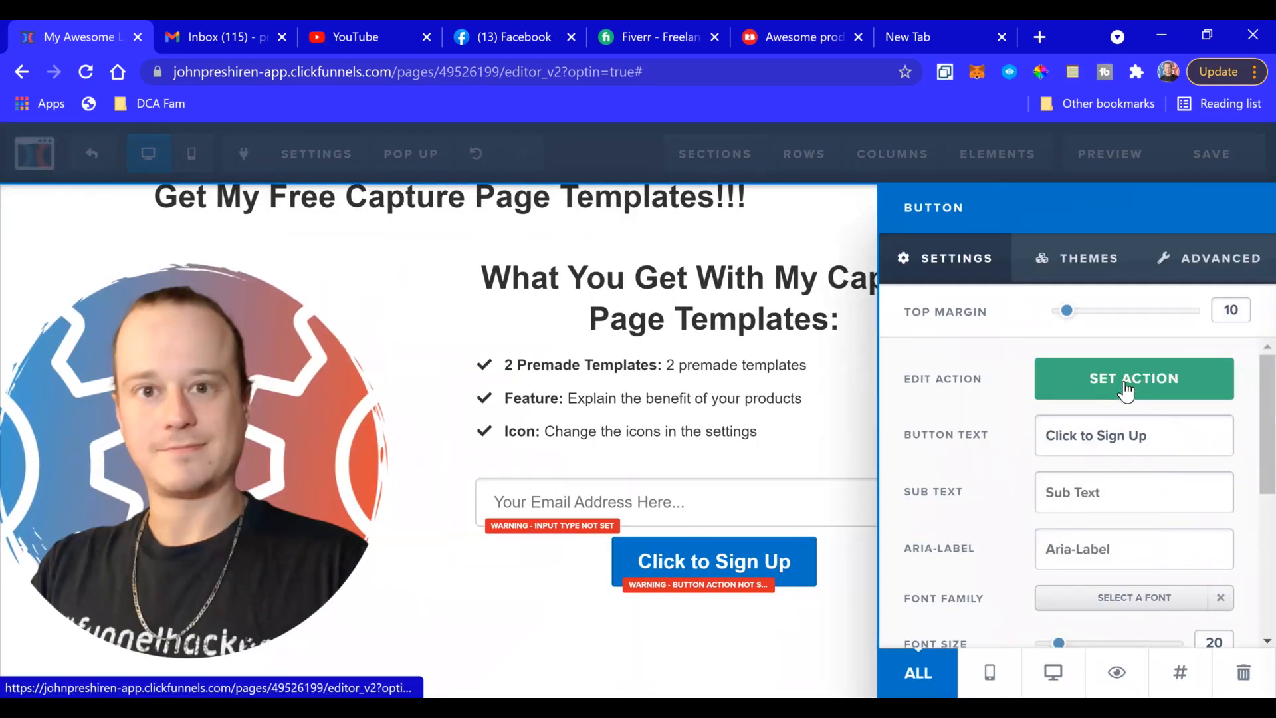
{"action": "left_click", "coordinate": [1133, 378]}
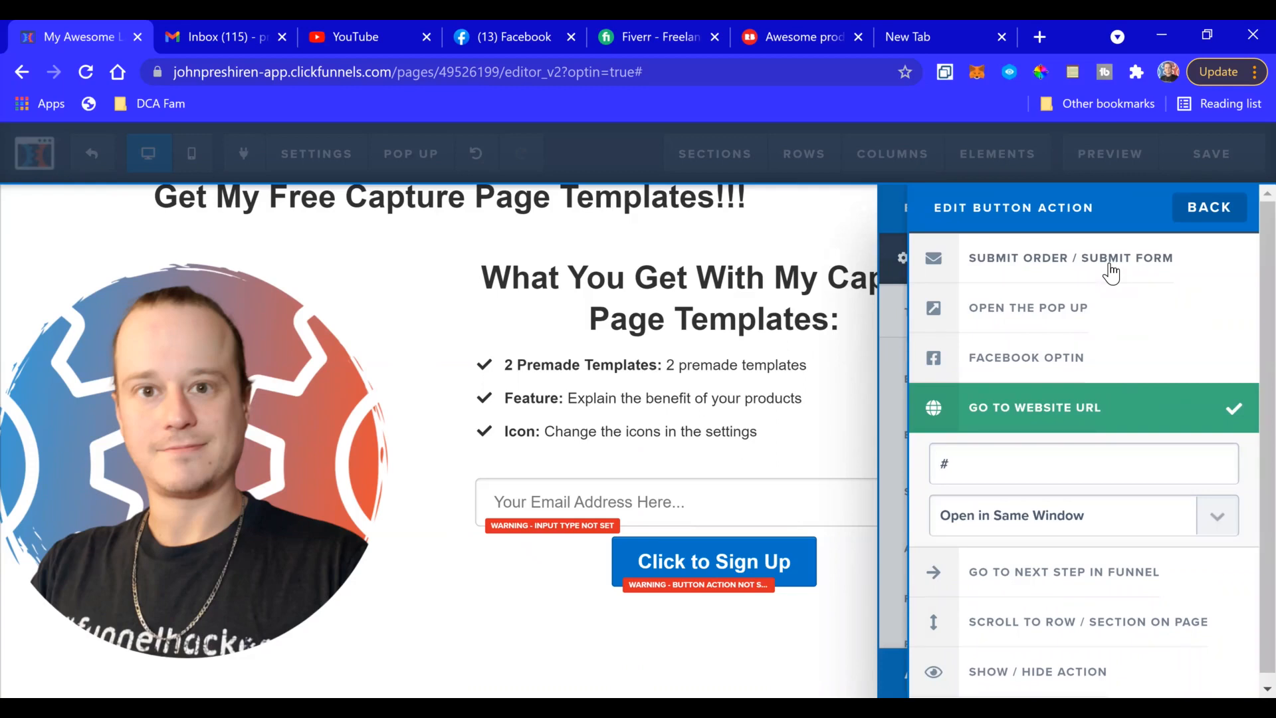
{"action": "left_click", "coordinate": [1069, 258]}
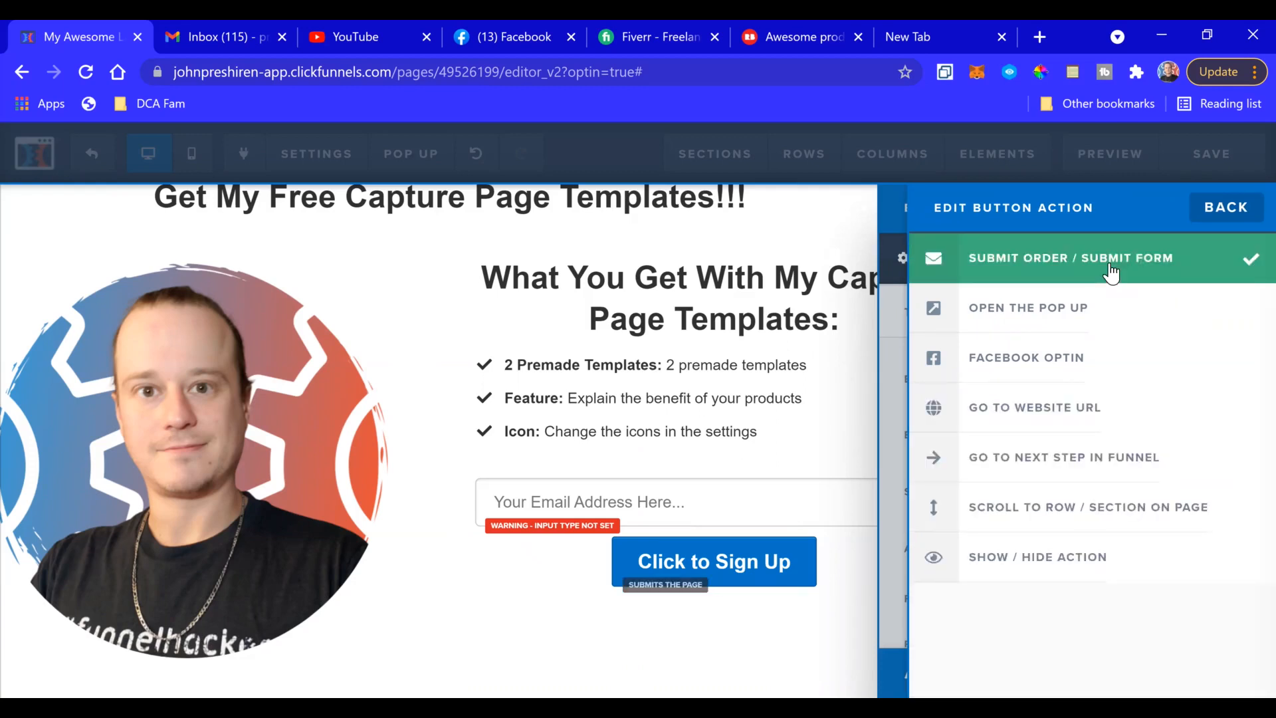
{"action": "mouse_move", "coordinate": [525, 560]}
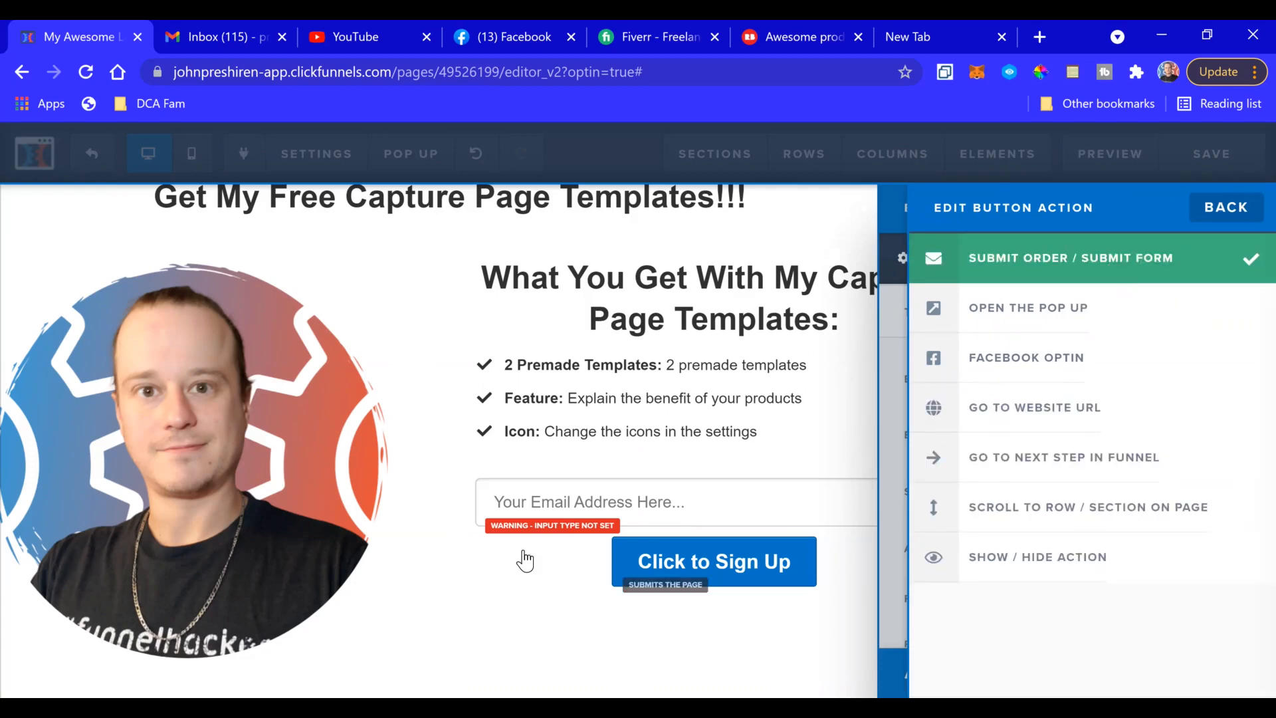
{"action": "left_click", "coordinate": [1226, 207]}
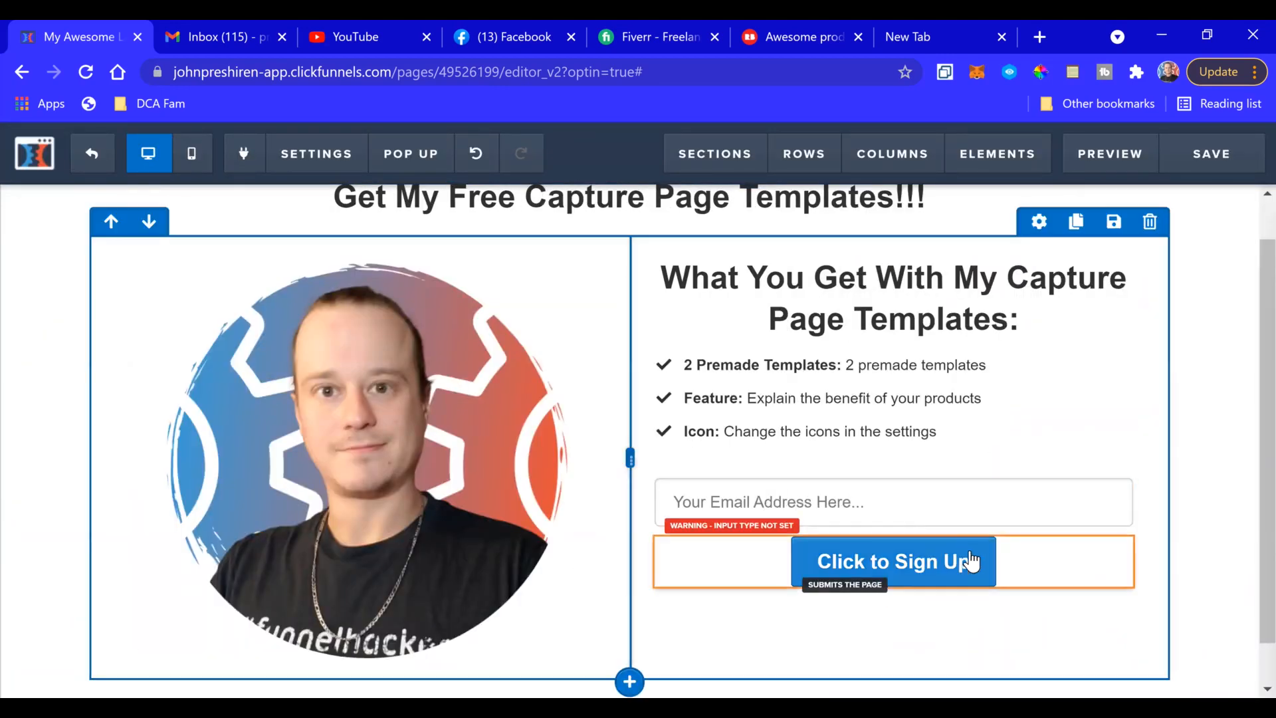
{"action": "left_click", "coordinate": [316, 153]}
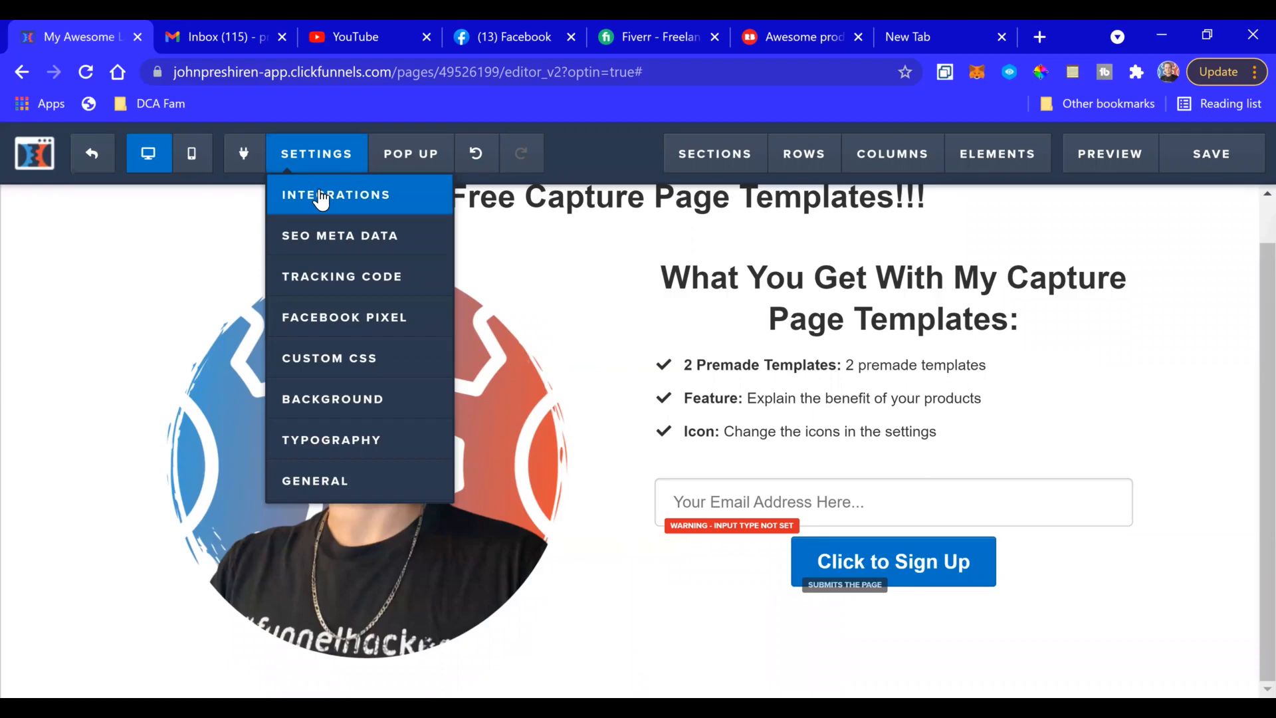
- Integrate sign-ups via ClickFunnels Internal with action Add To List, using The Affiliate Marketing list
{"action": "left_click", "coordinate": [315, 154]}
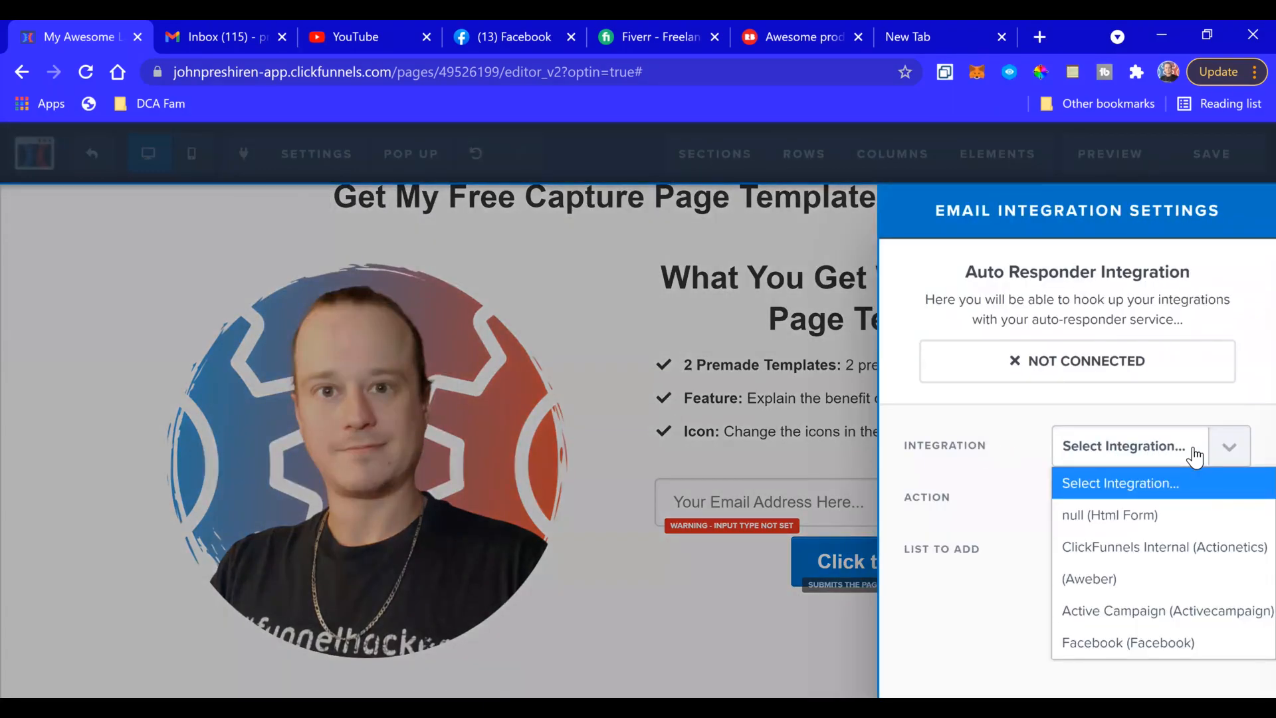
{"action": "left_click", "coordinate": [1164, 547]}
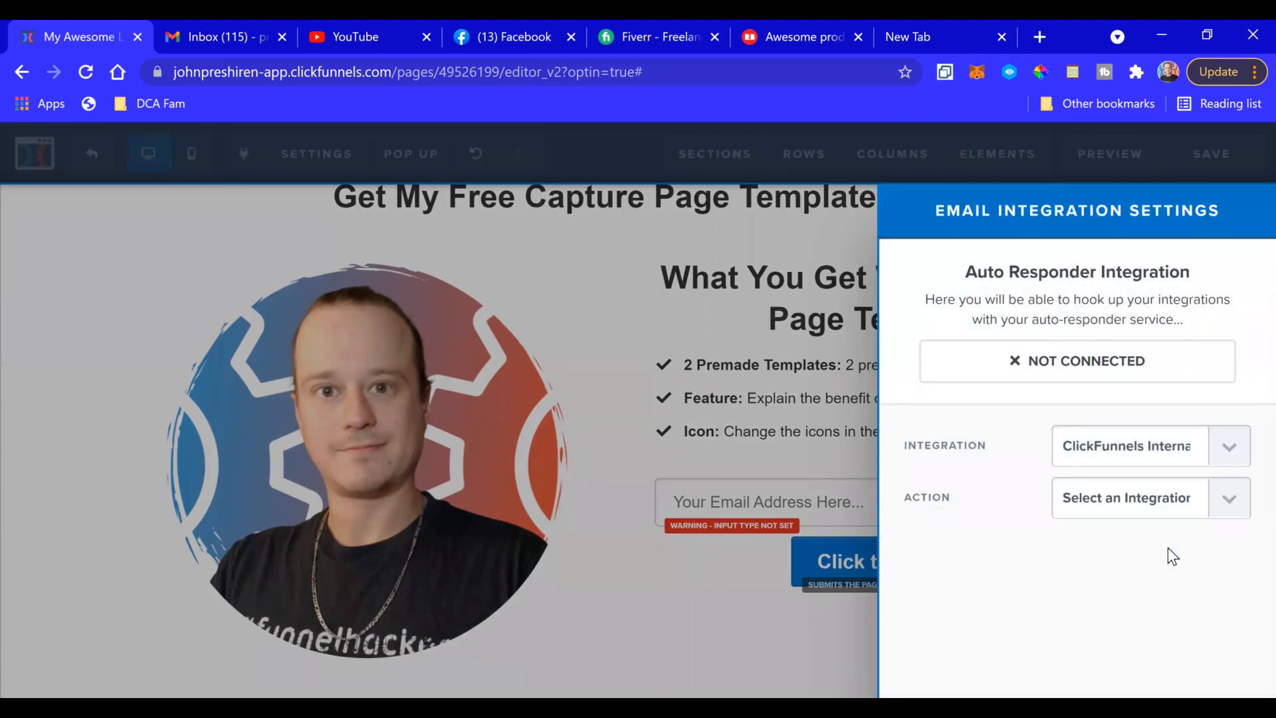
{"action": "left_click", "coordinate": [1148, 498]}
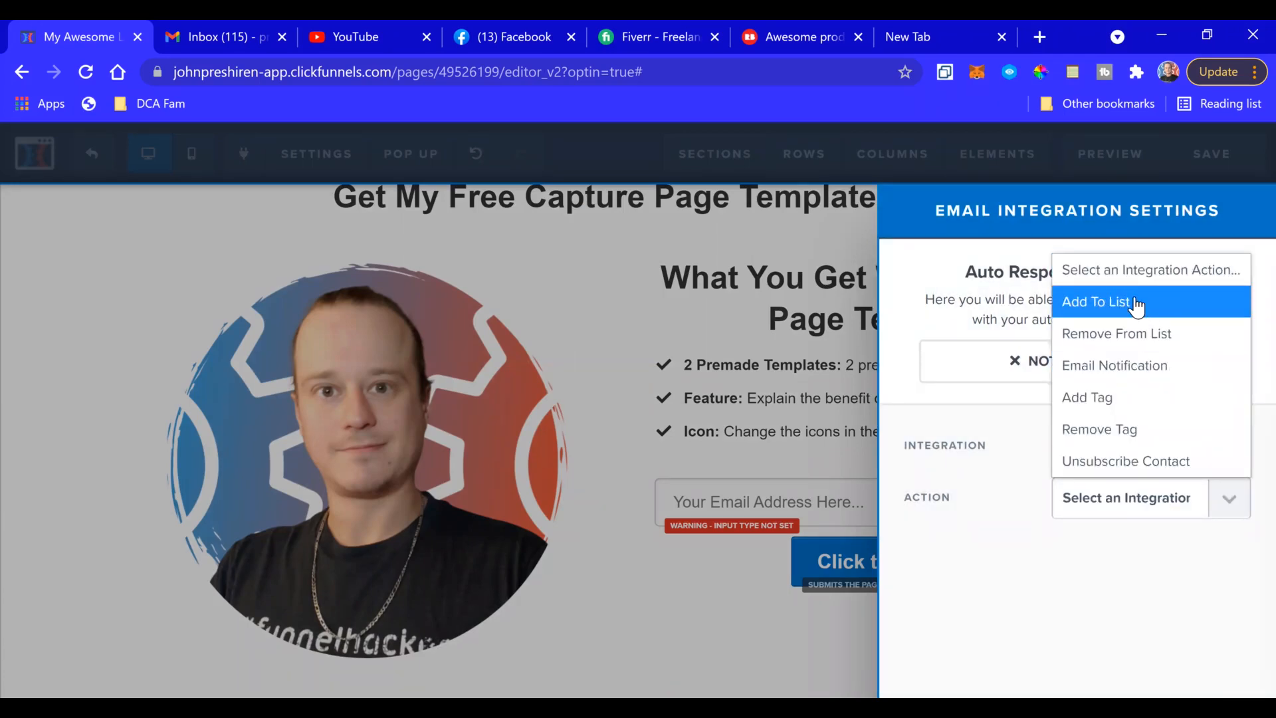
{"action": "left_click", "coordinate": [1098, 301]}
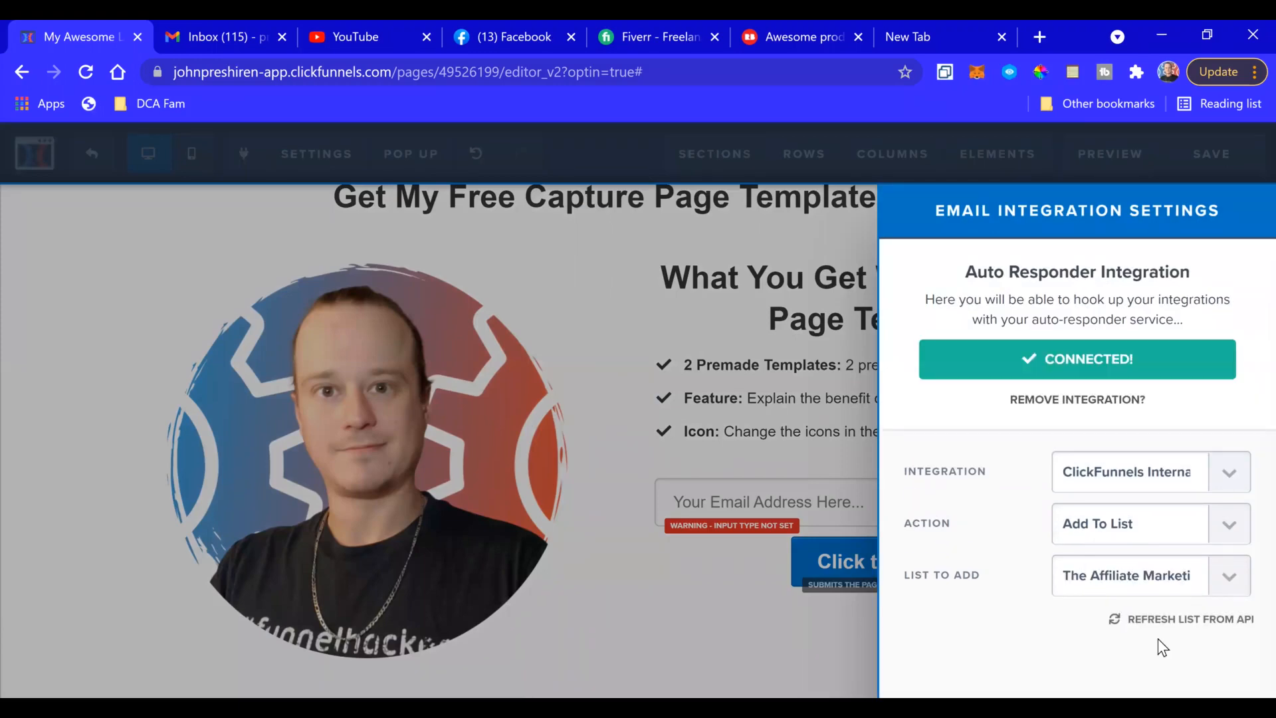
{"action": "mouse_move", "coordinate": [953, 445]}
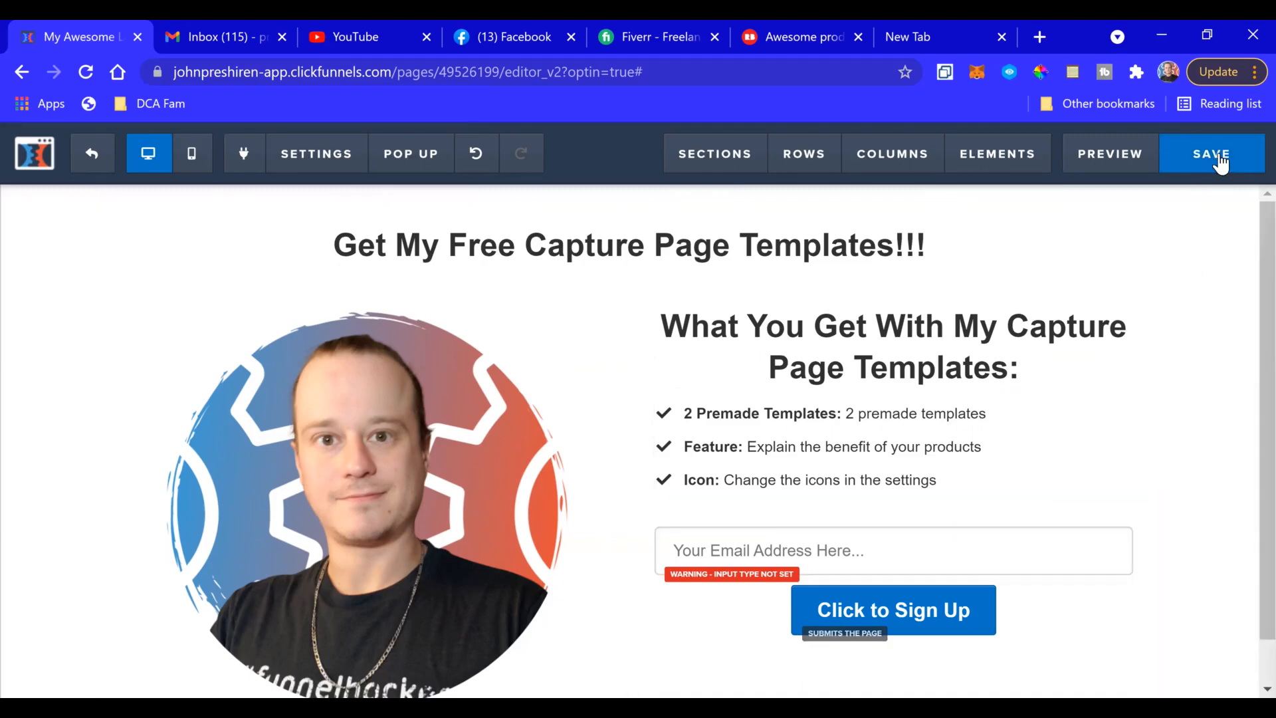
- Change the SEO Meta Data title to 'capture page test 2' and save the page
{"action": "left_click", "coordinate": [1212, 153]}
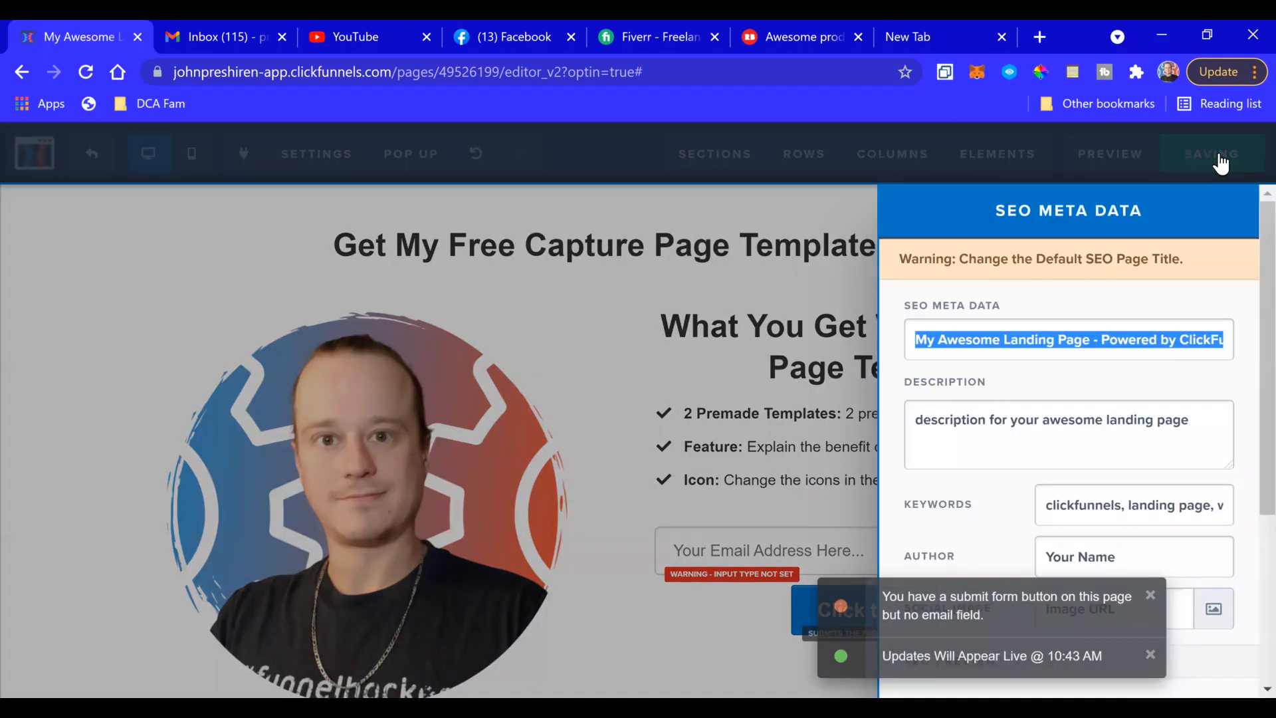
{"action": "left_click", "coordinate": [1211, 153]}
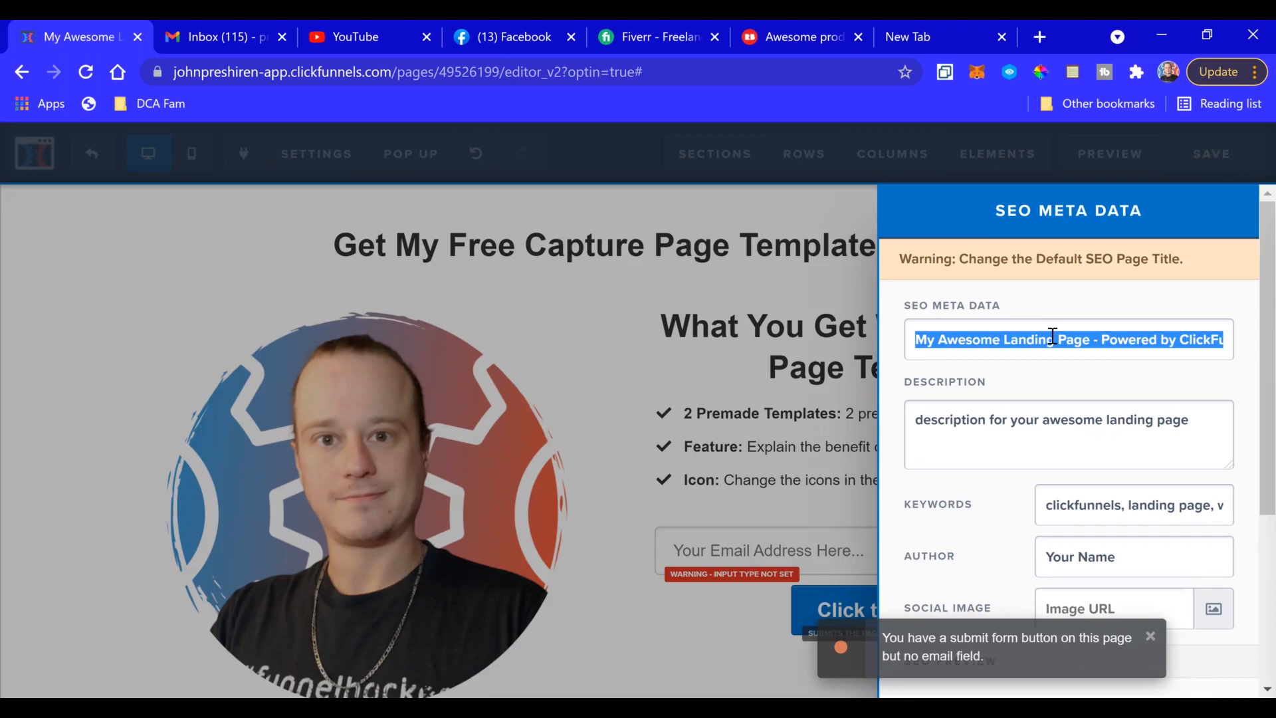
{"action": "type", "text": "capture page"}
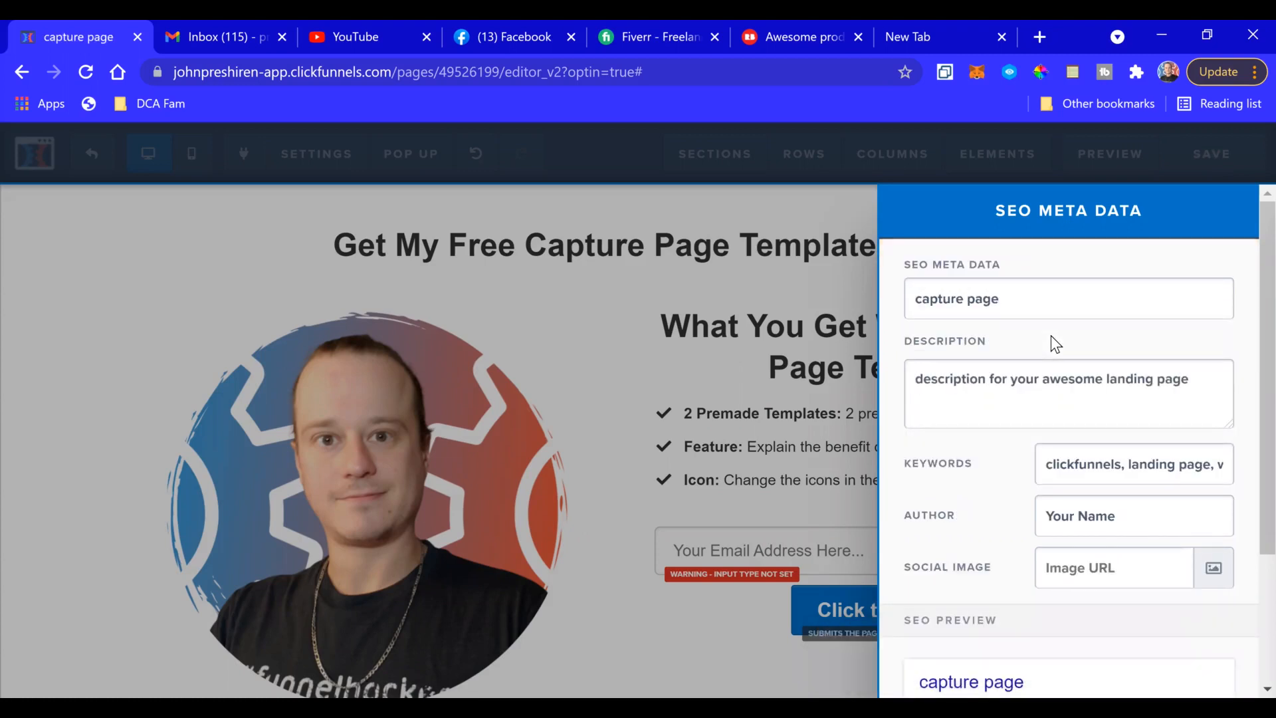
{"action": "type", "text": "test 2"}
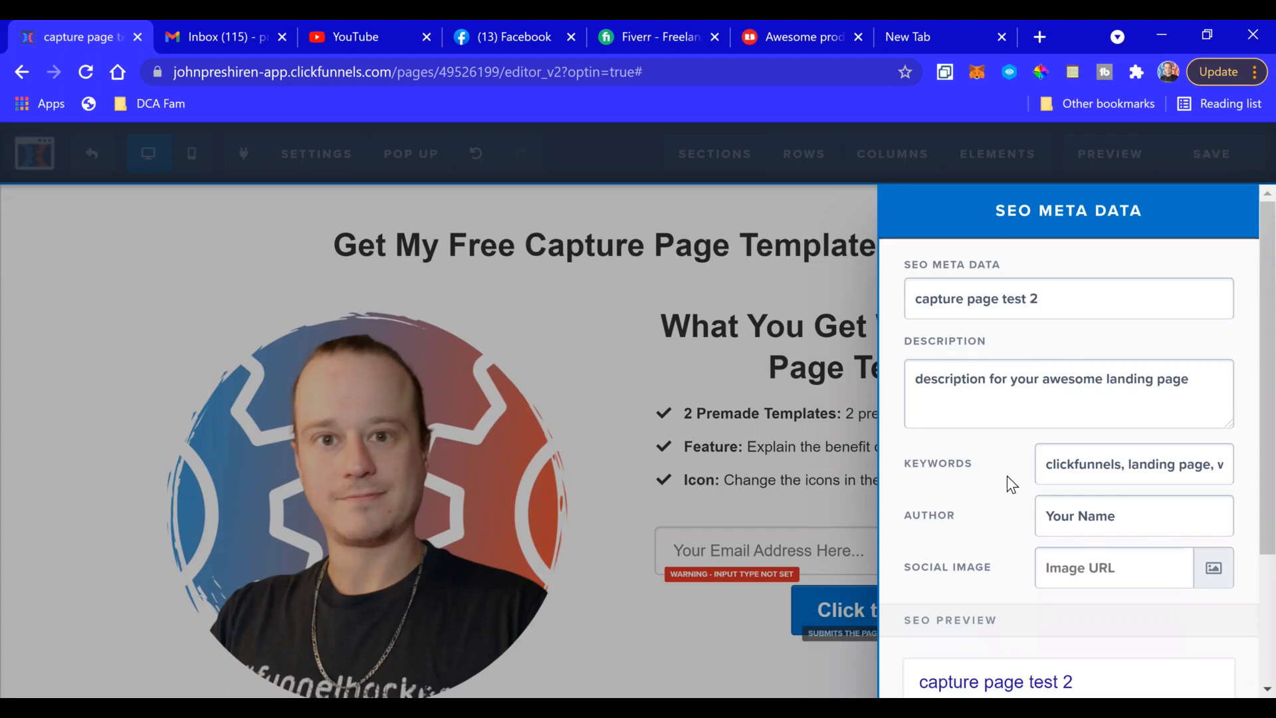
{"action": "left_click", "coordinate": [1212, 153]}
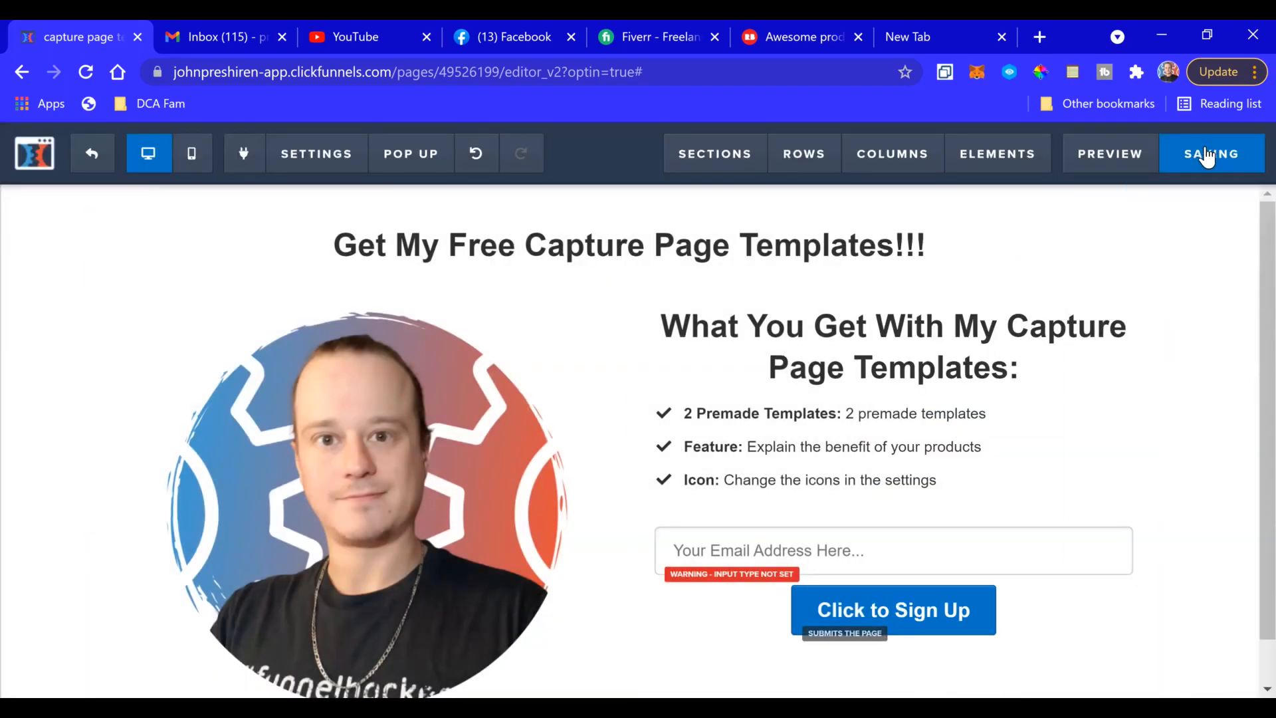
{"action": "left_click", "coordinate": [1212, 153]}
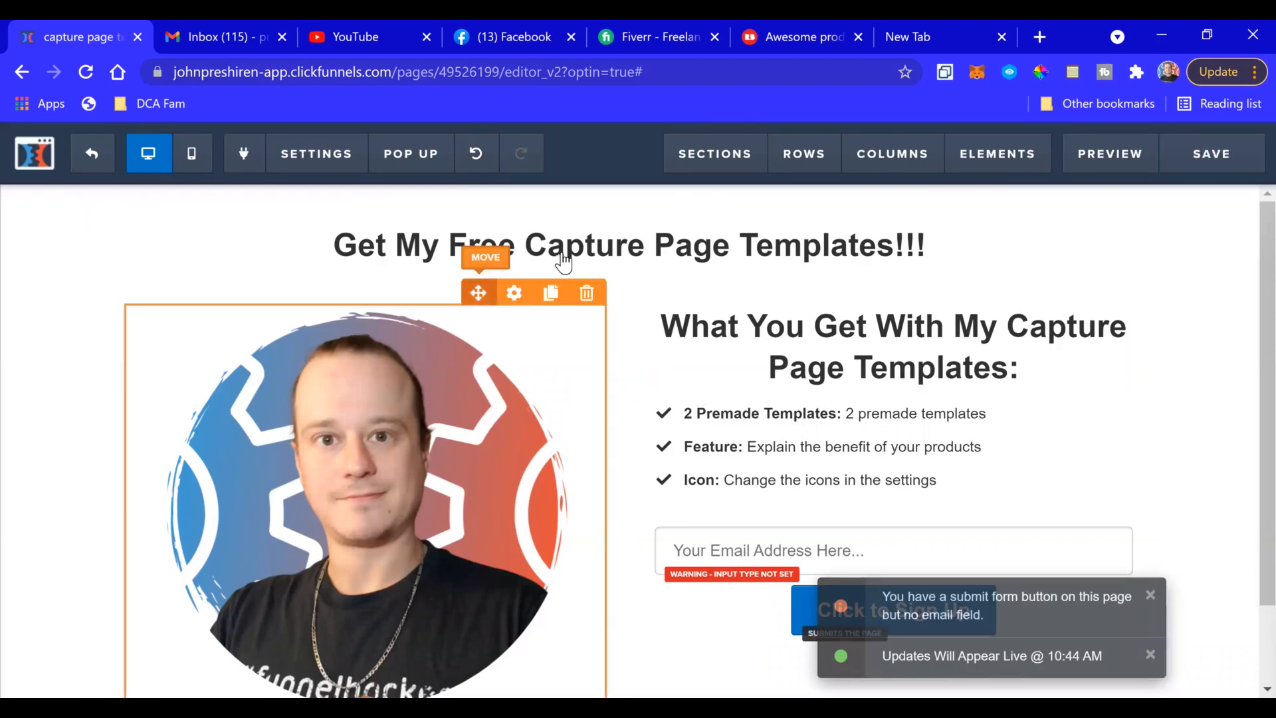